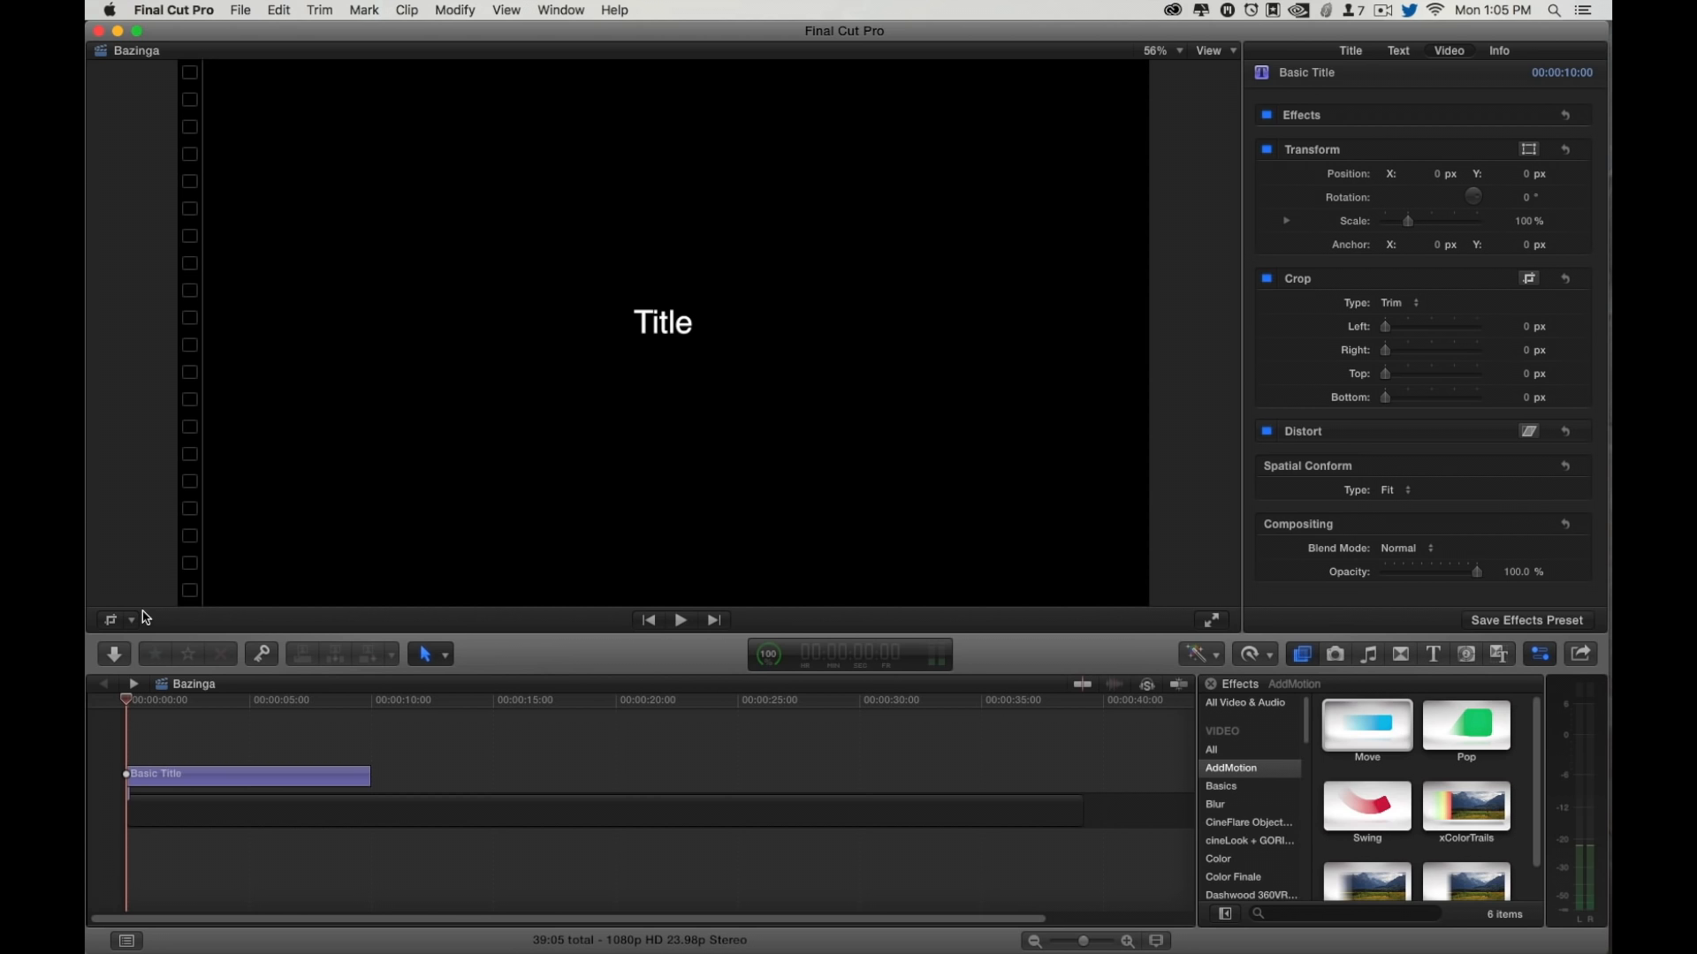
mouse_move(183, 787)
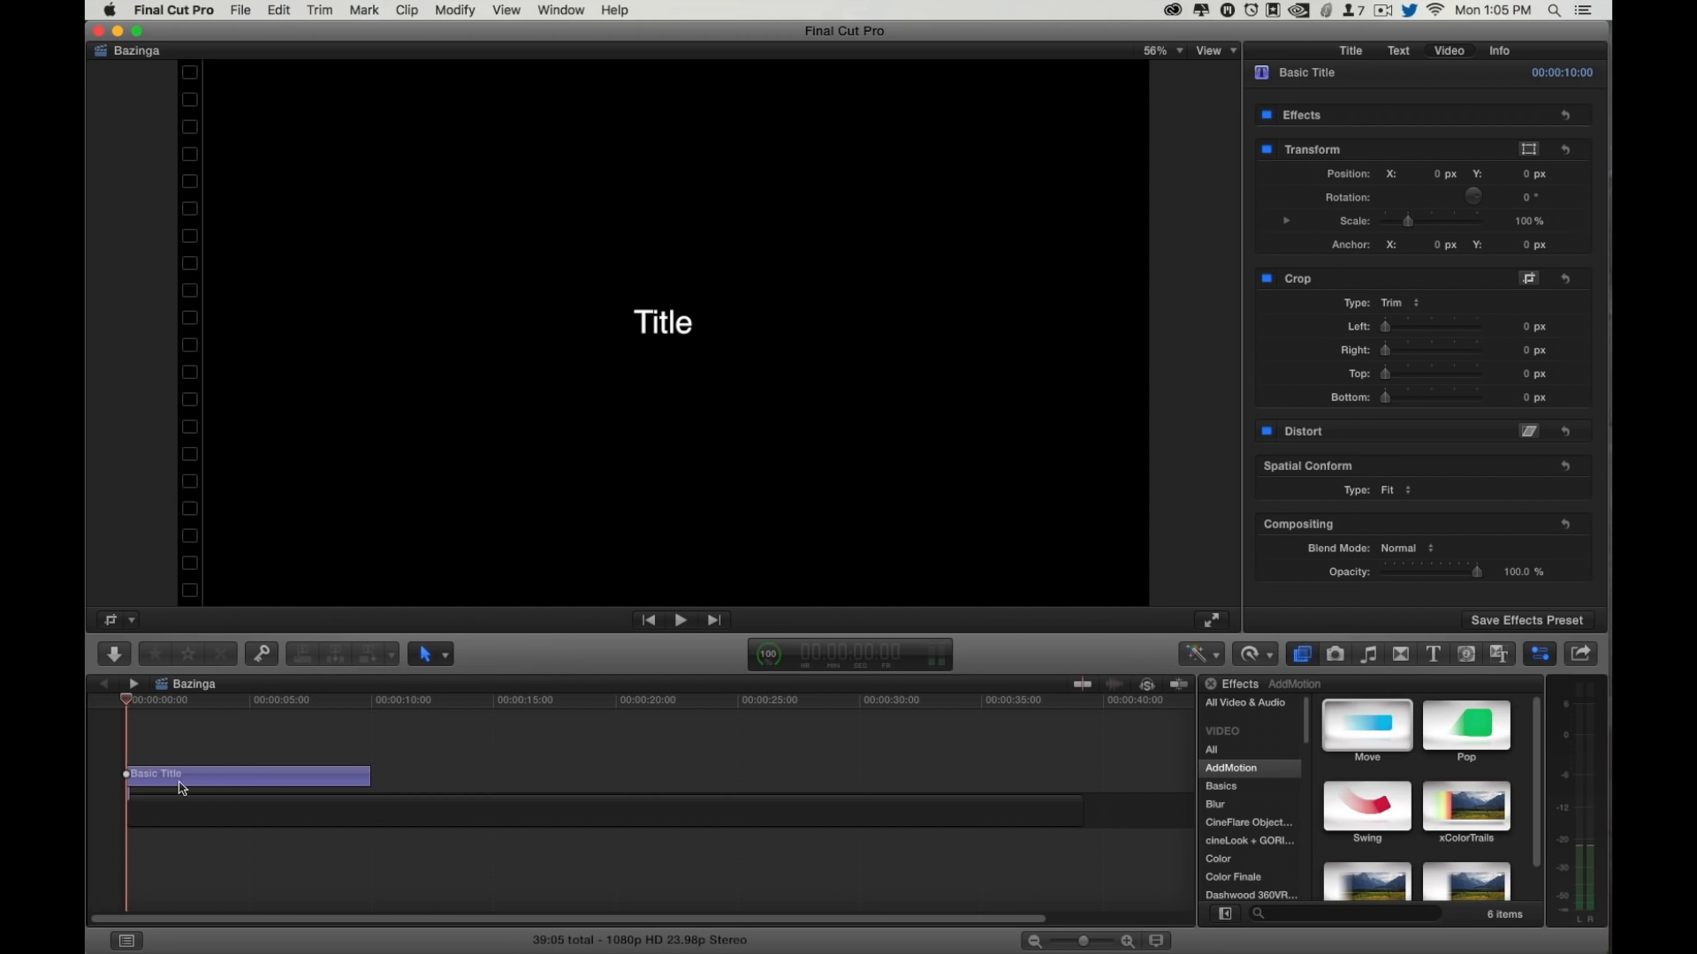
mouse_move(300, 775)
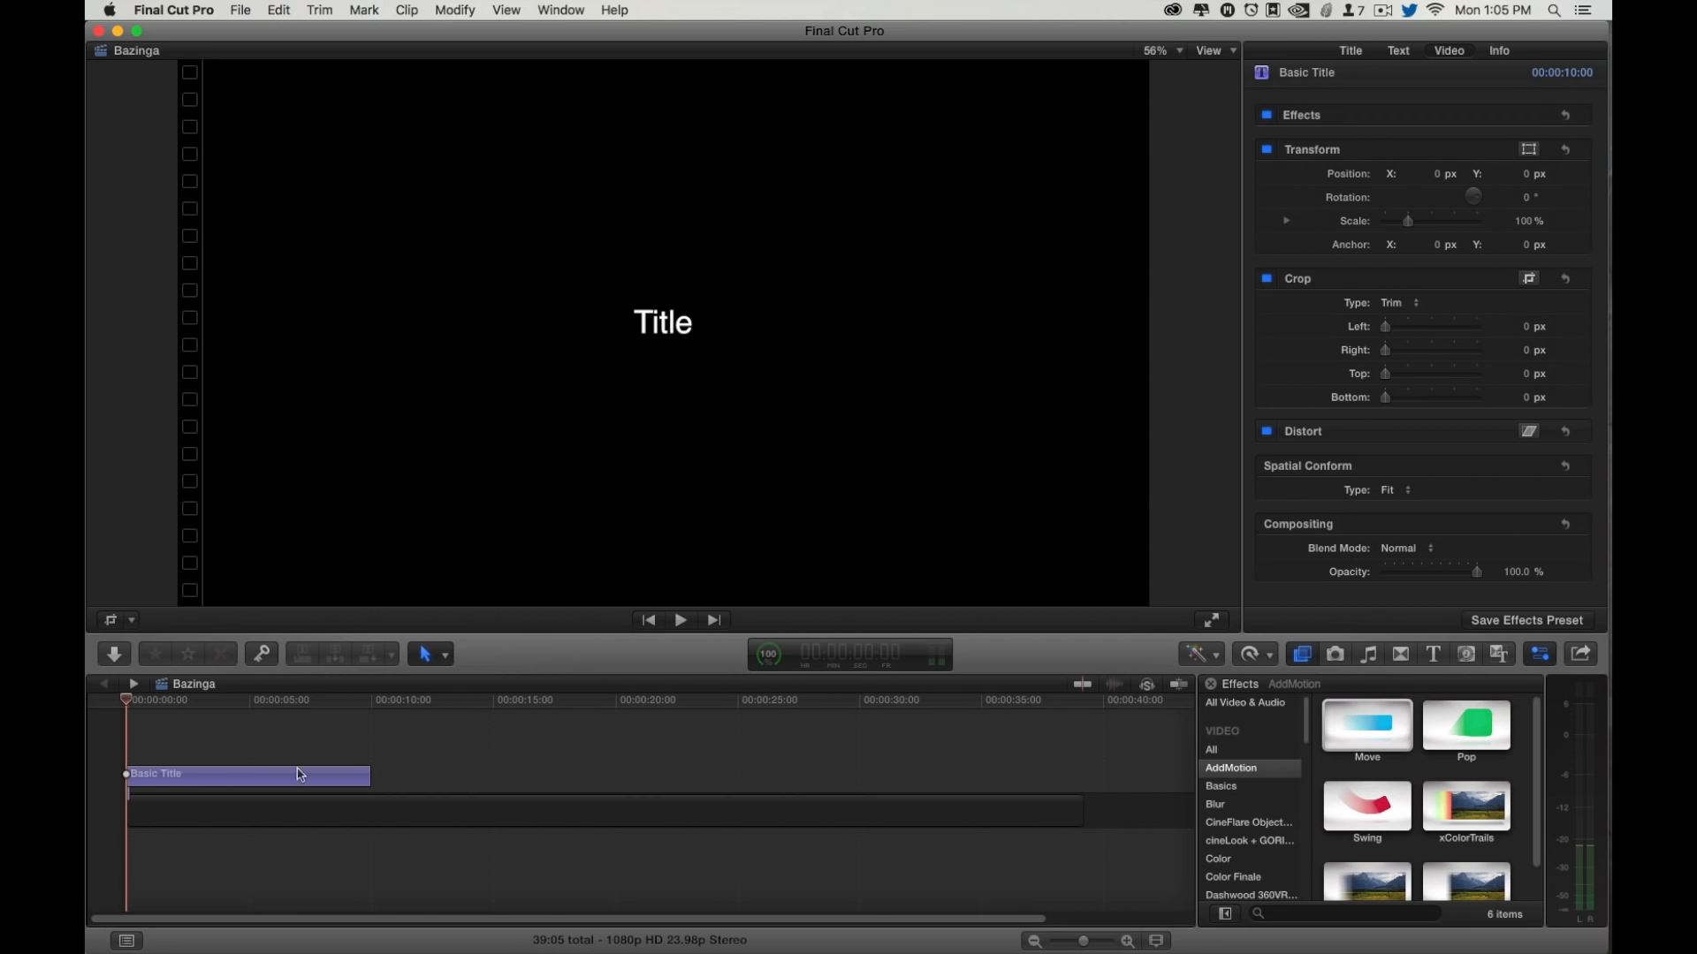
mouse_move(1346, 664)
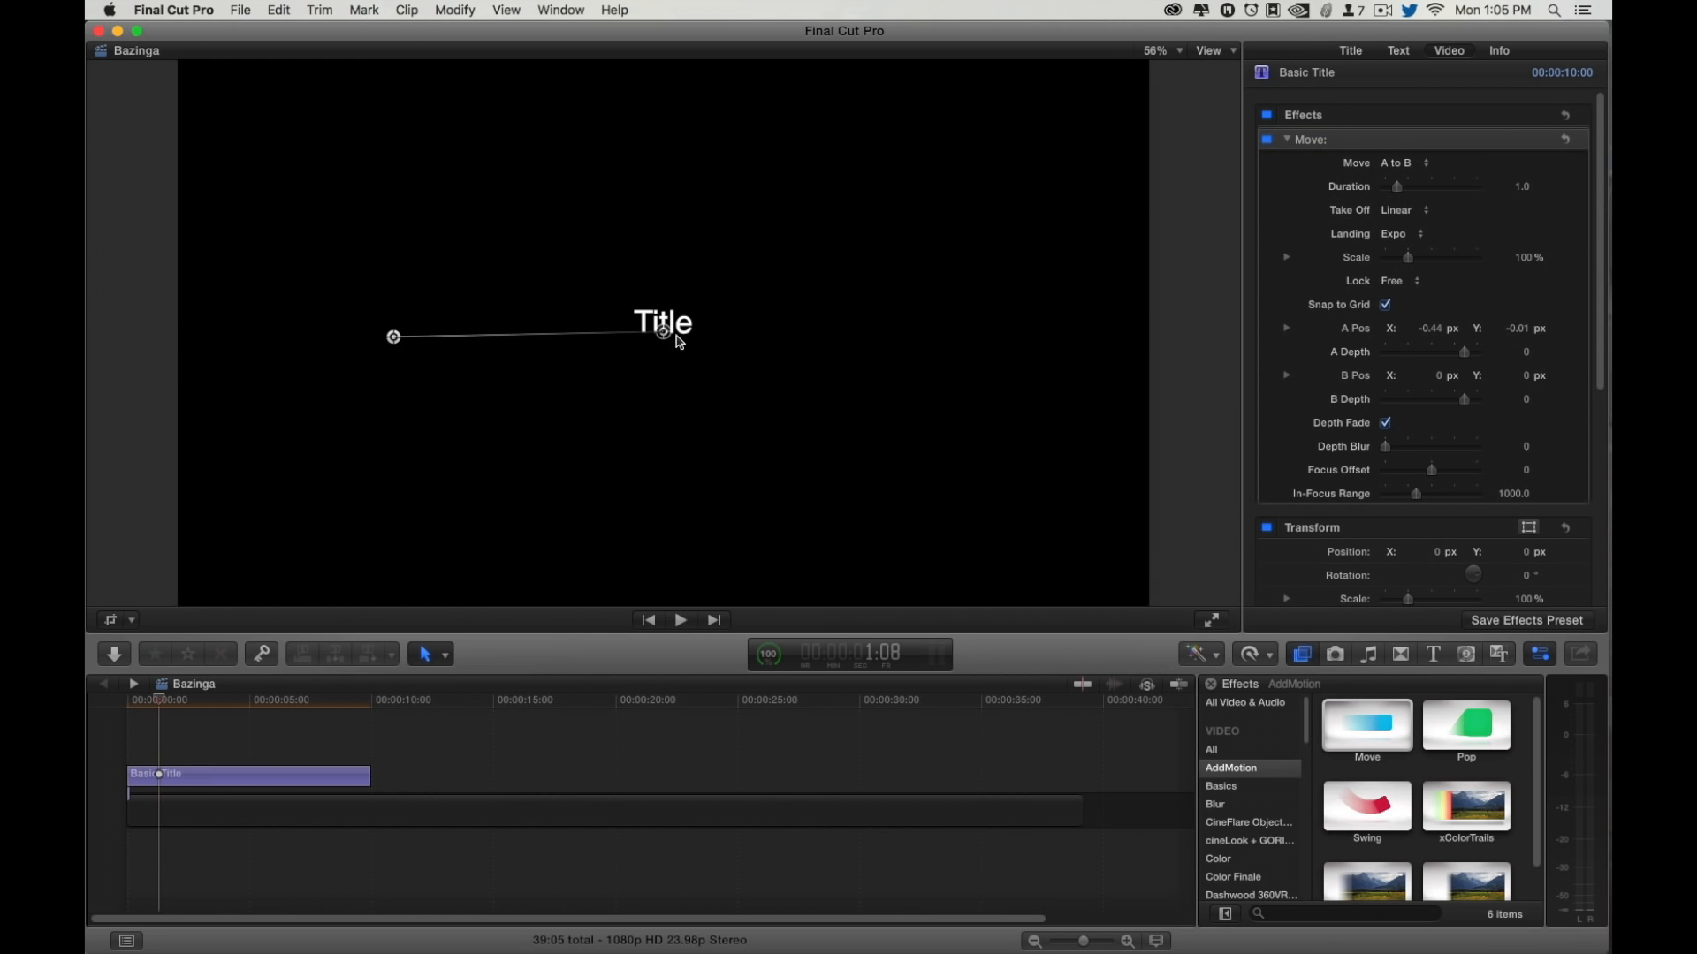
drag(662, 323, 1045, 142)
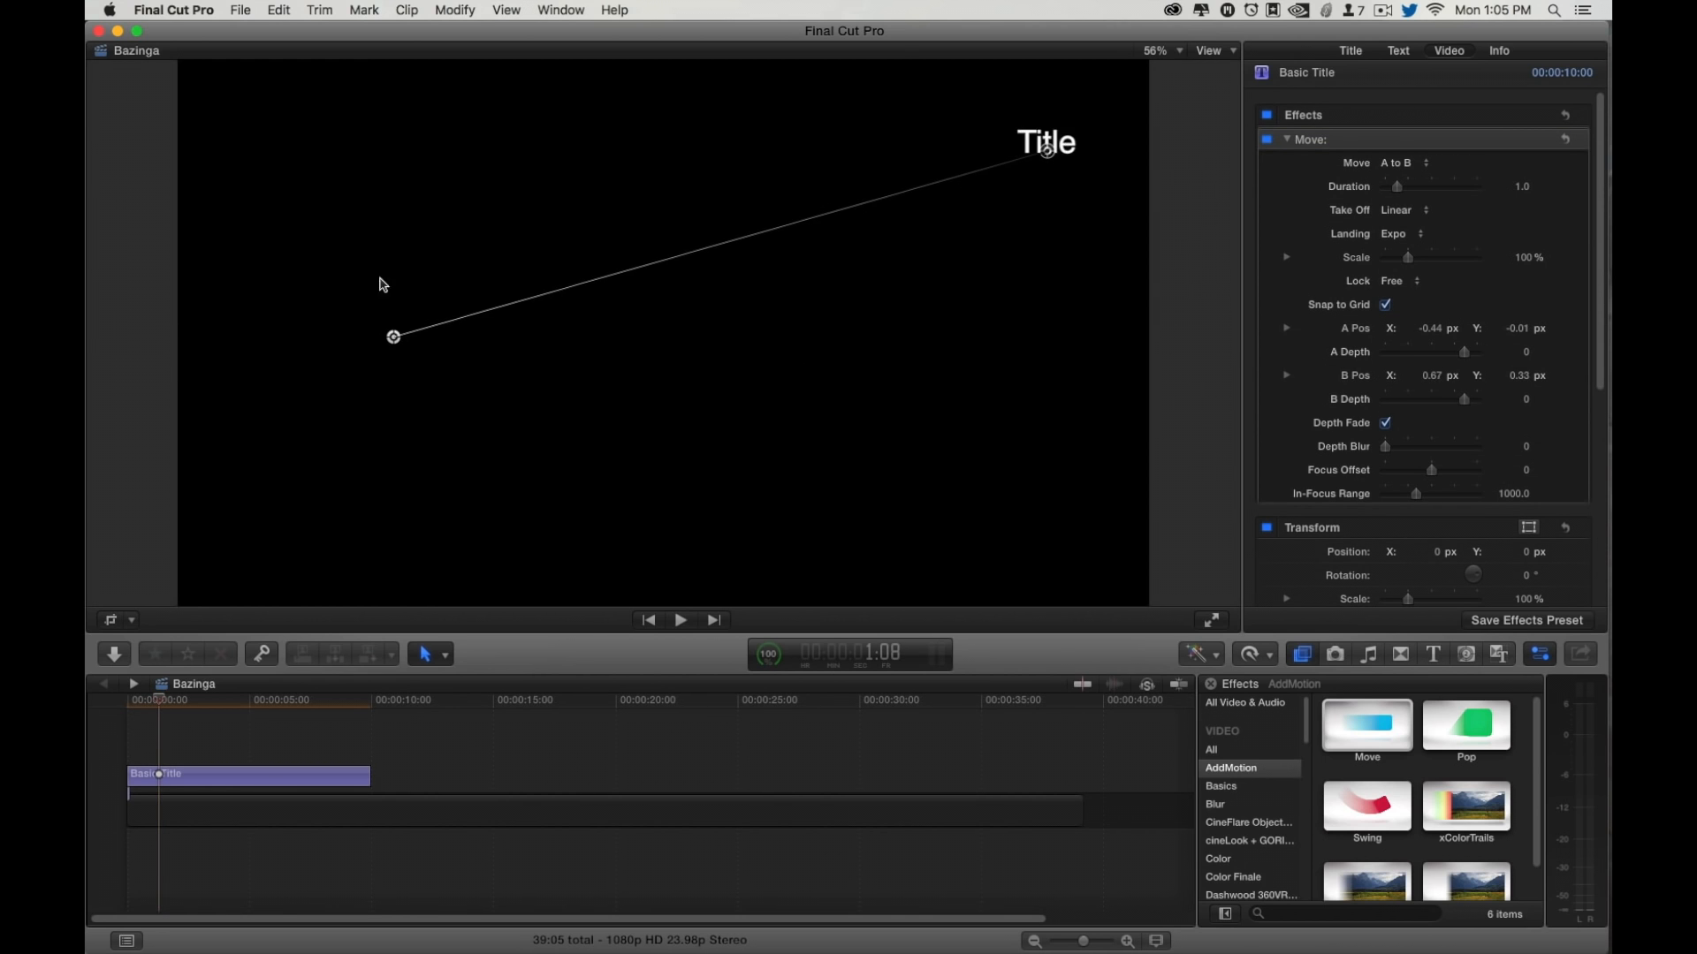
drag(394, 337, 259, 227)
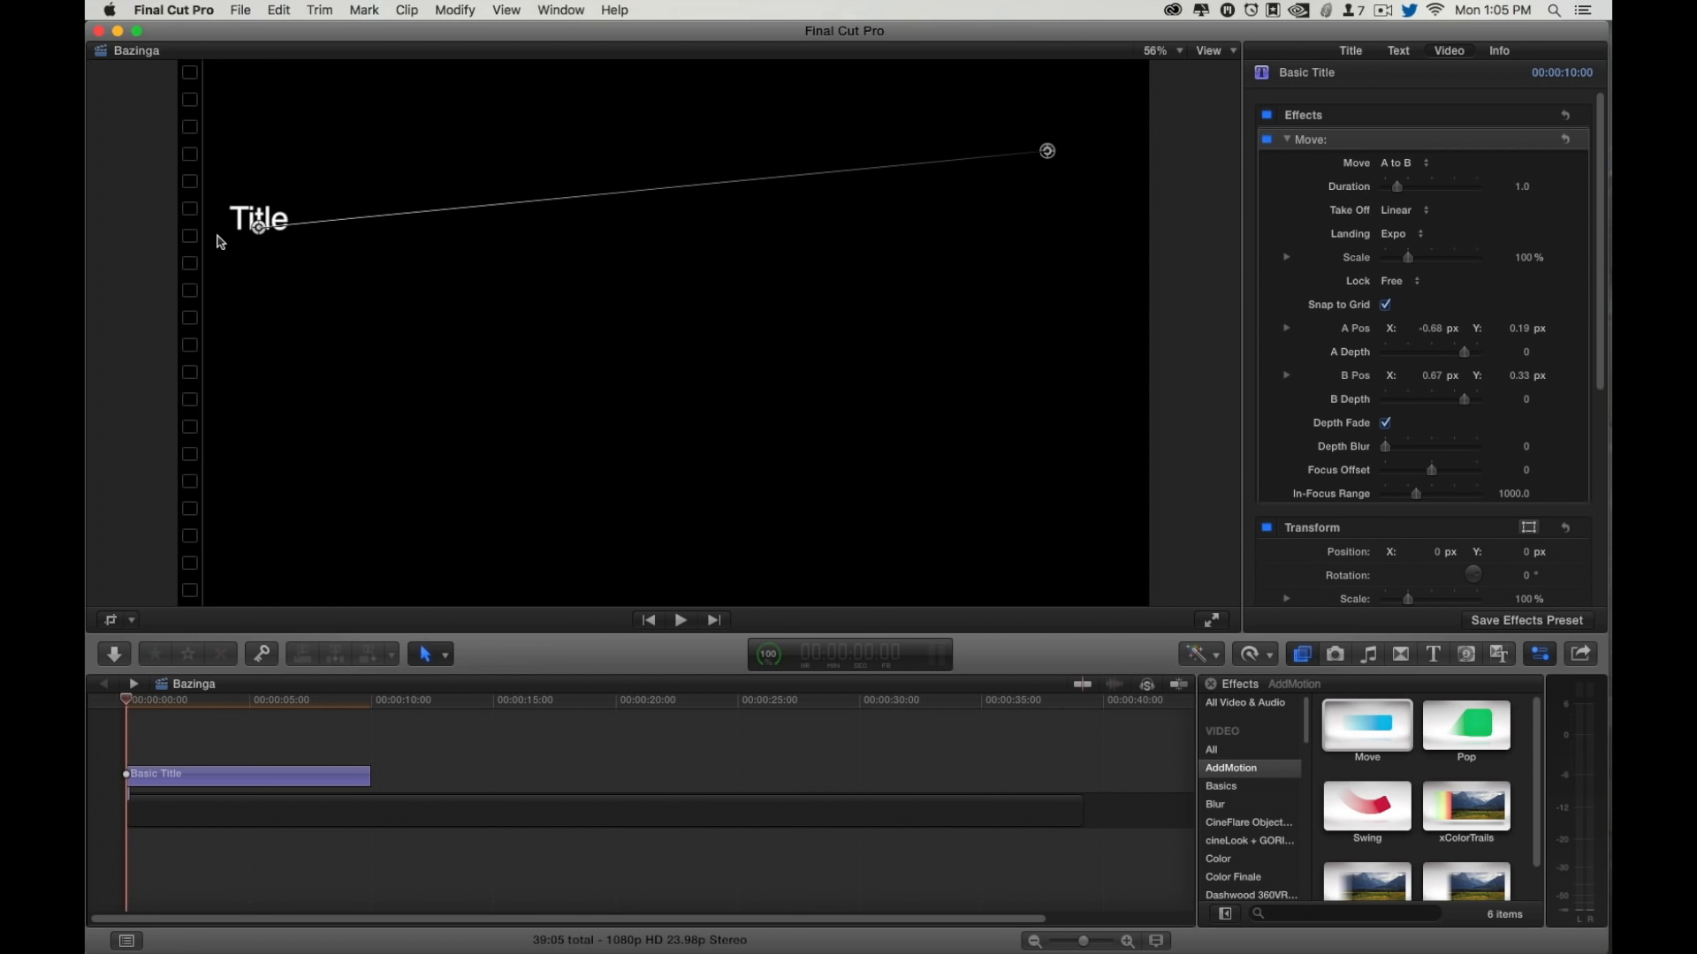
click(679, 620)
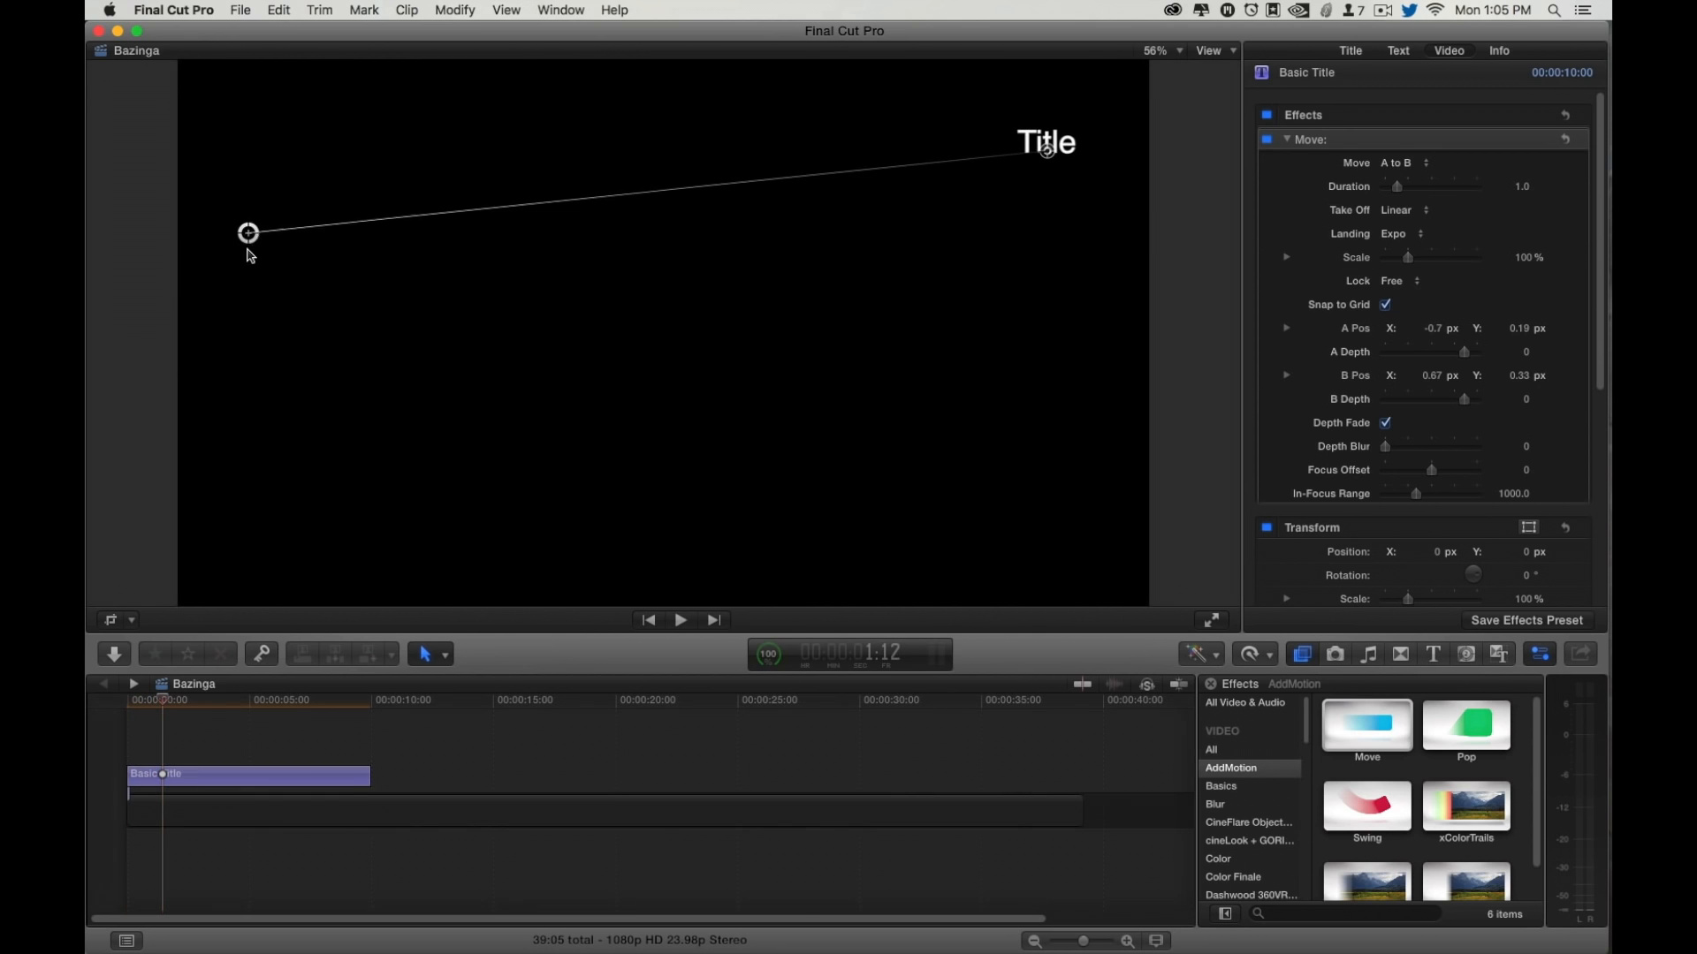
drag(249, 232, 125, 275)
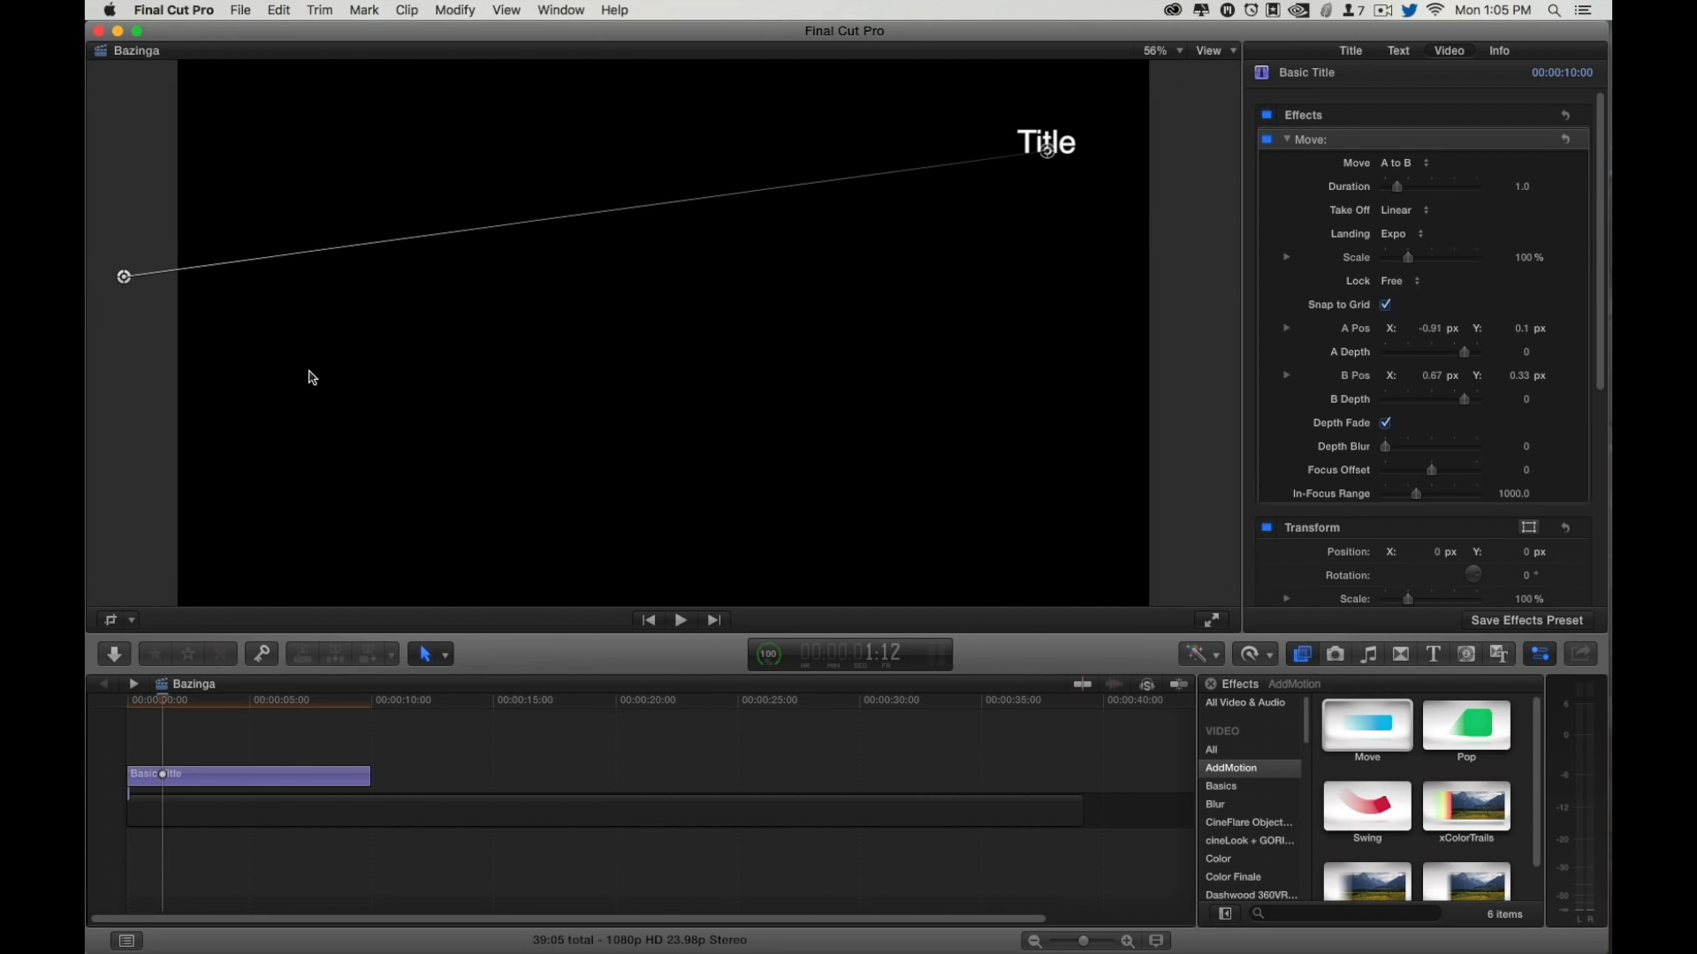
click(680, 620)
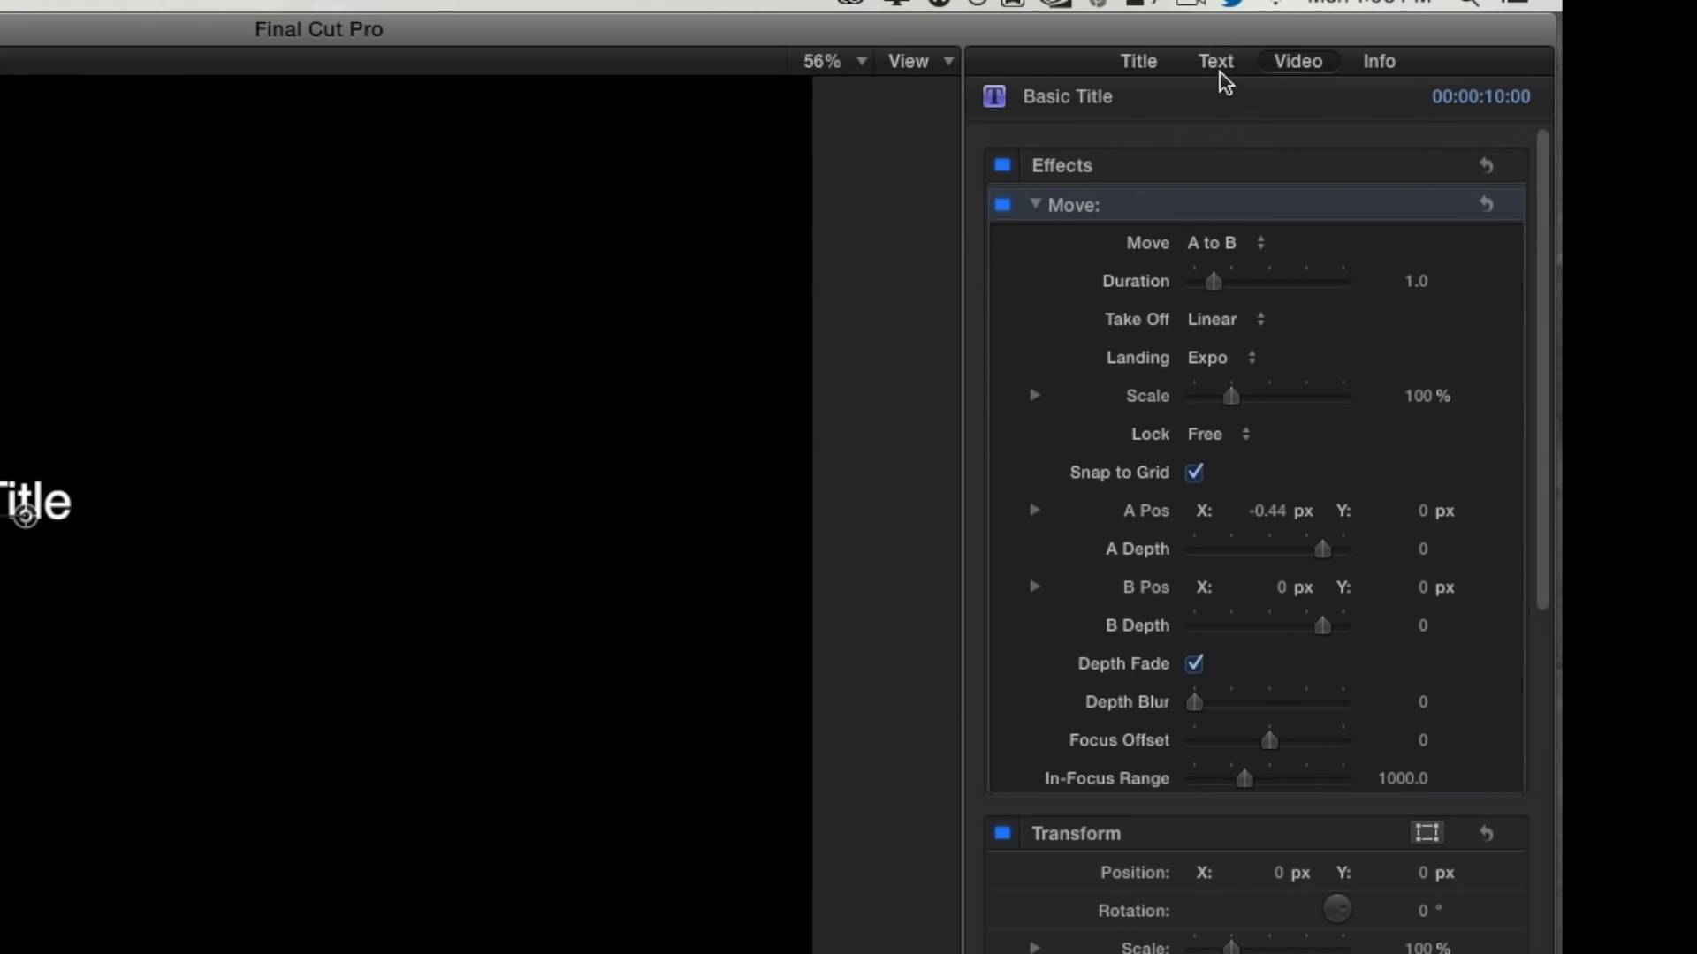
Step: Set the title text to BAZINGA with the yellow Offset 2D style preset
click(1214, 61)
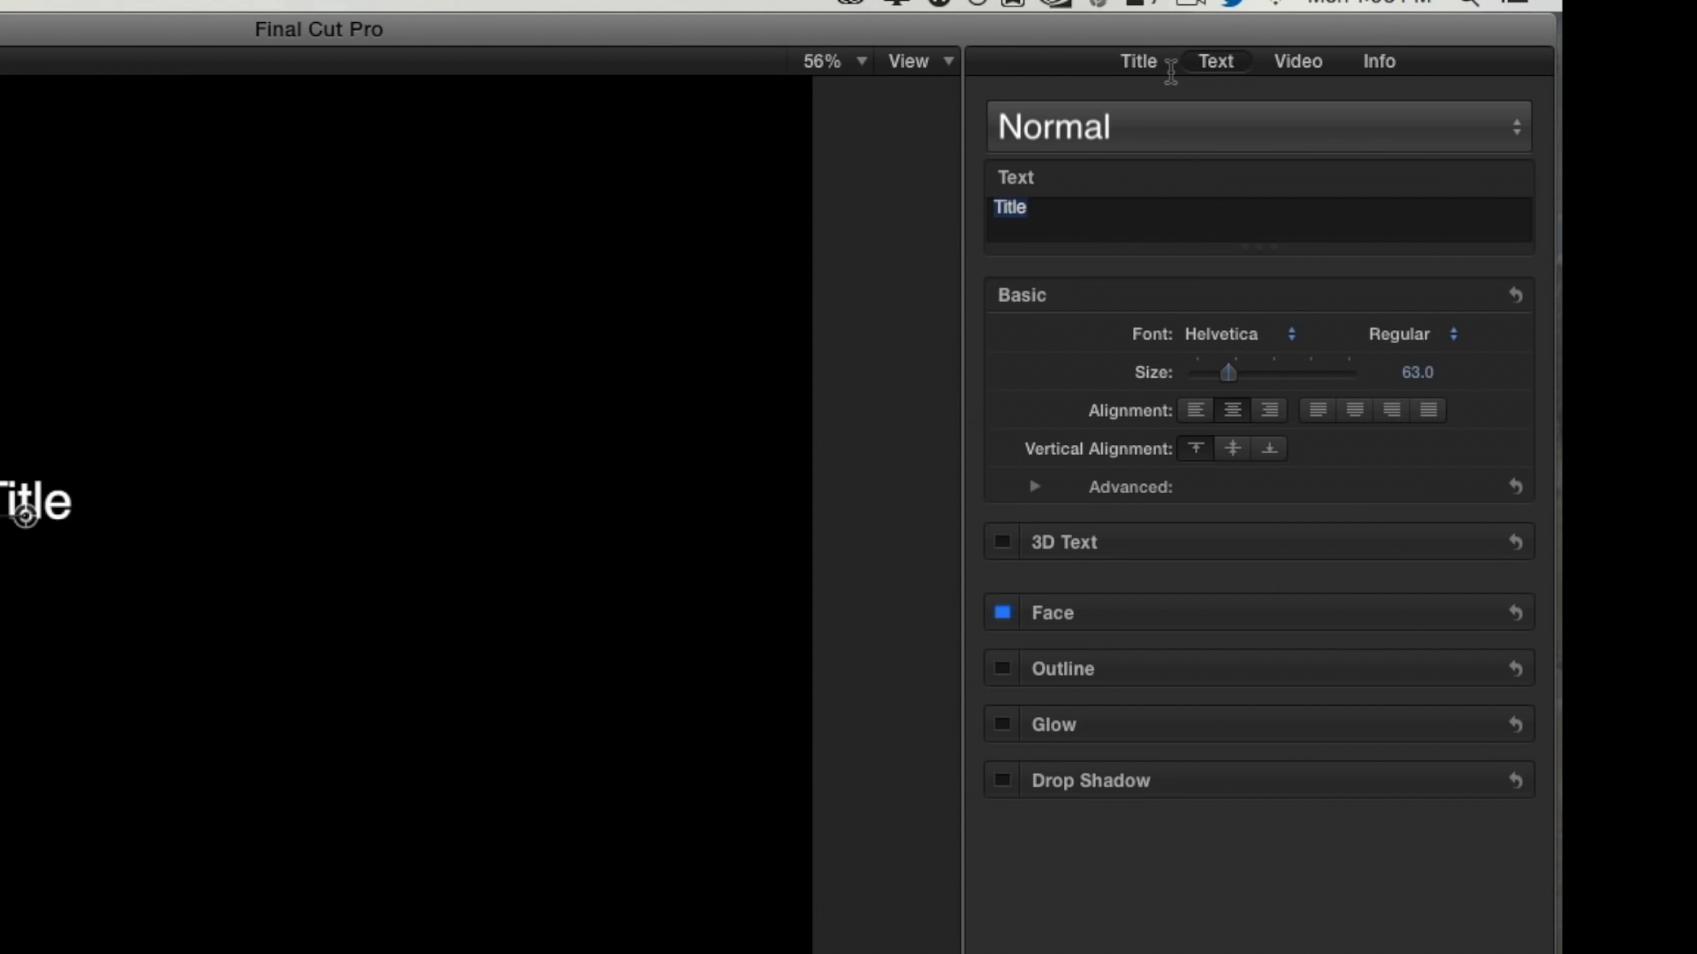
text(BAZINGA)
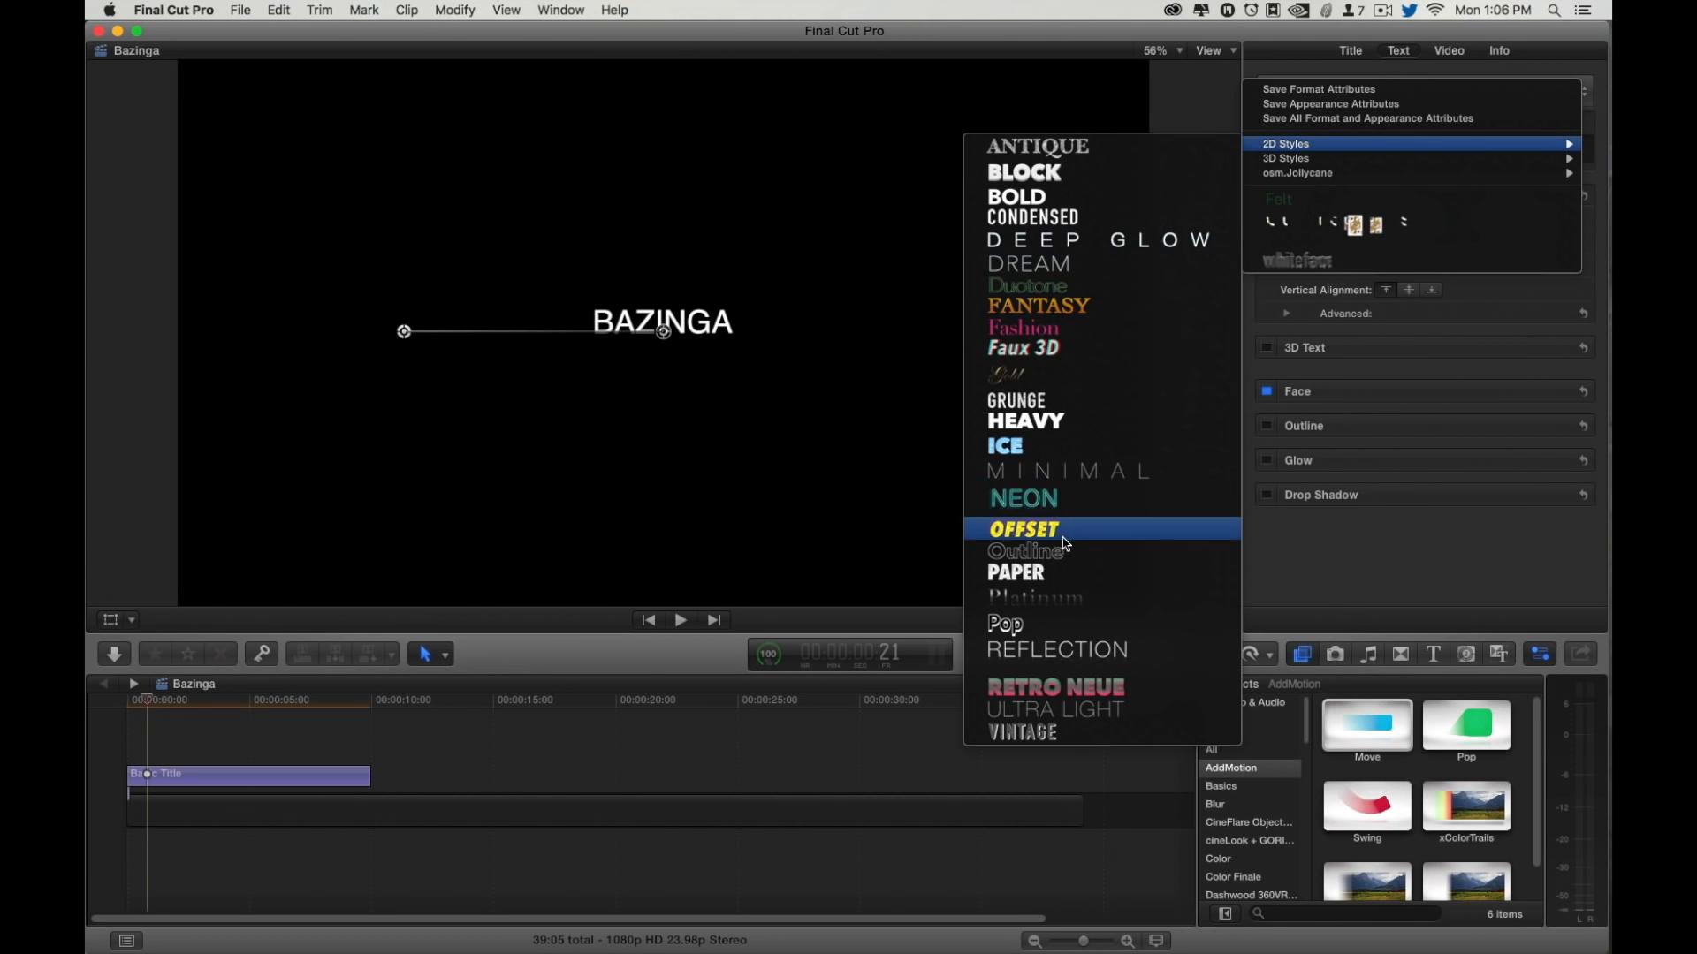
click(1022, 529)
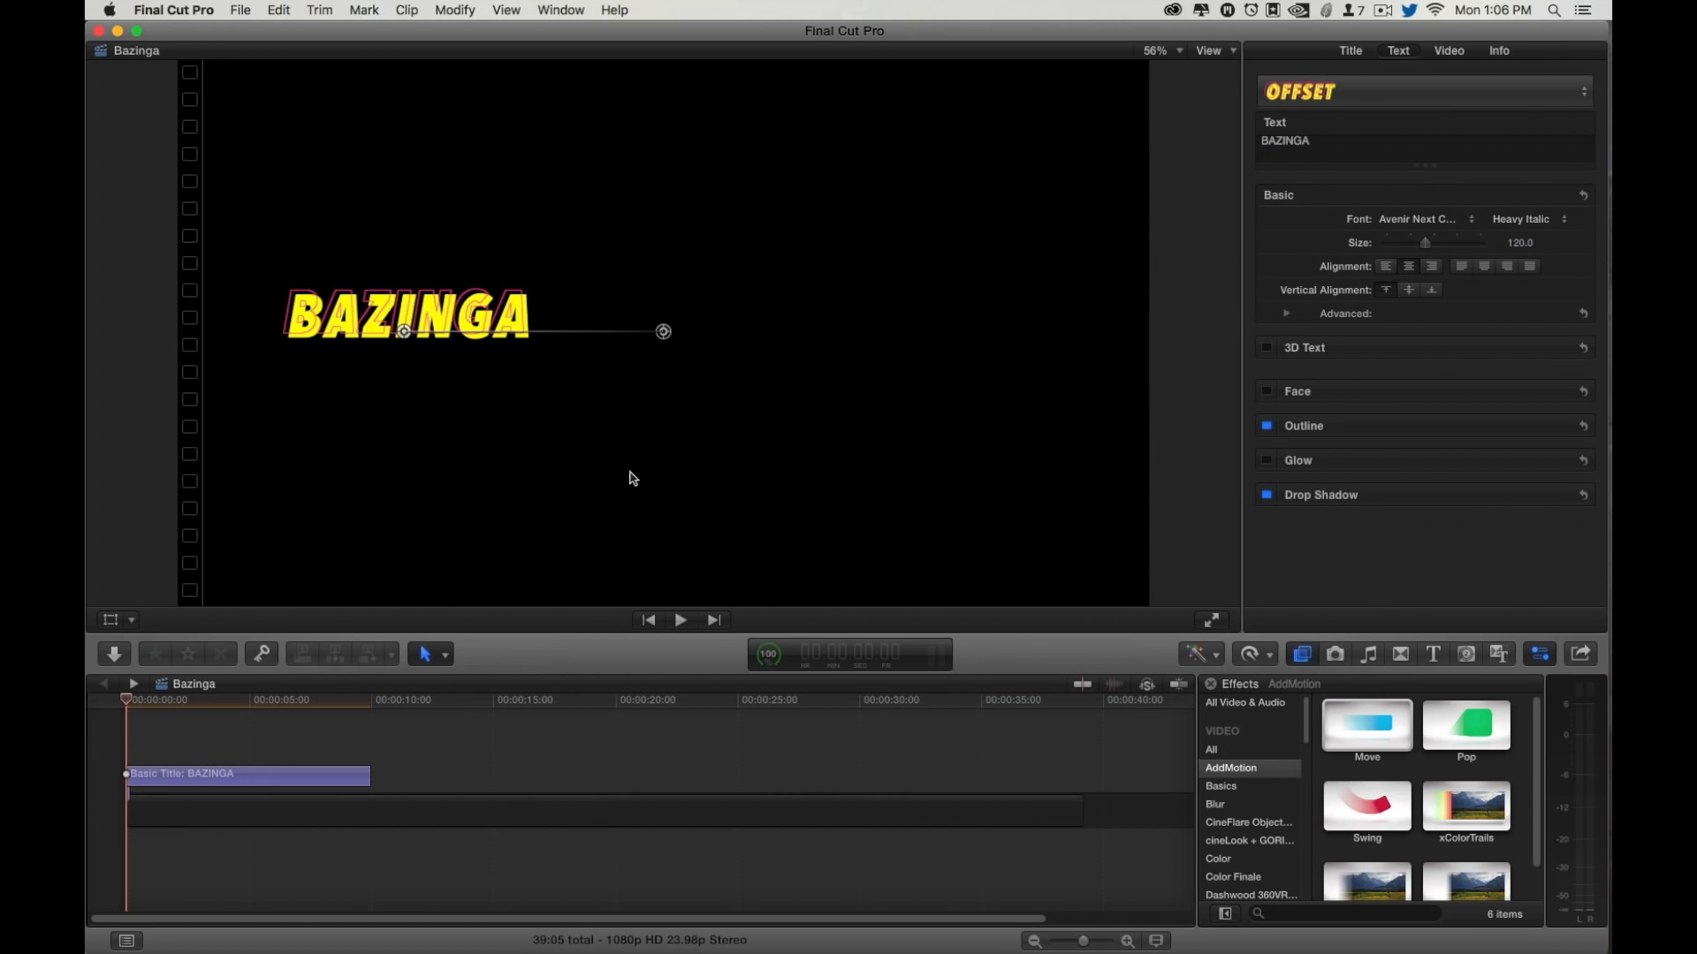
Step: Make the Move path vertical so BAZINGA rises from below, keeping the Offset style
drag(406, 329, 692, 433)
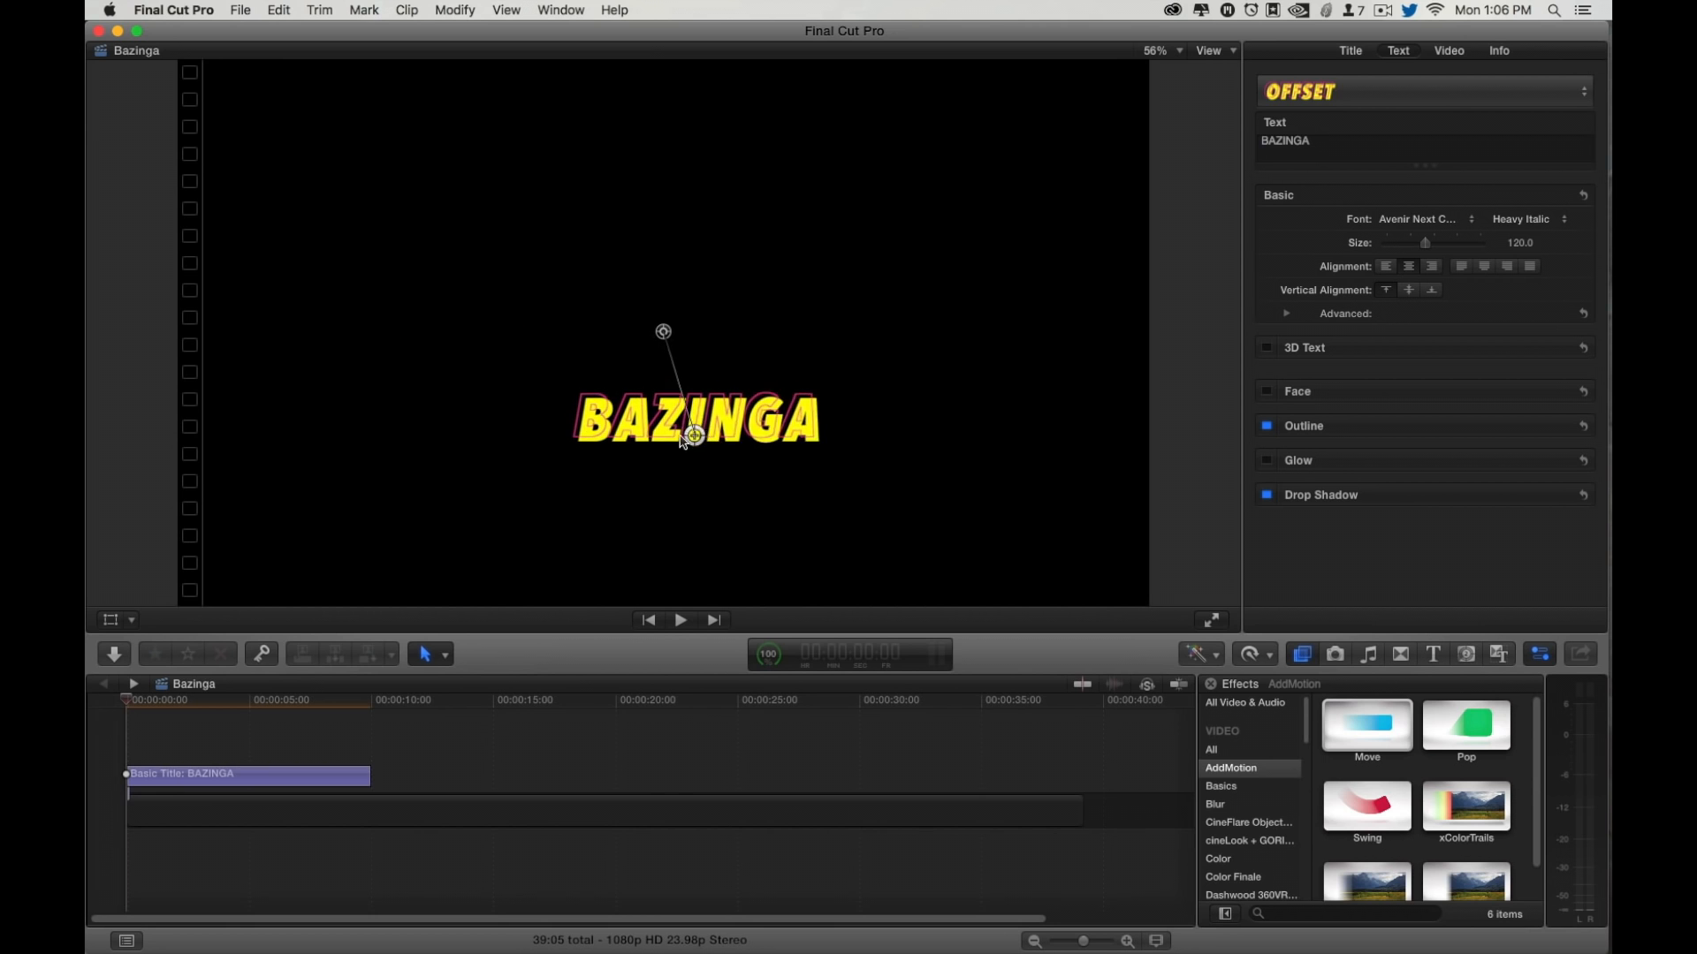
drag(695, 435, 665, 436)
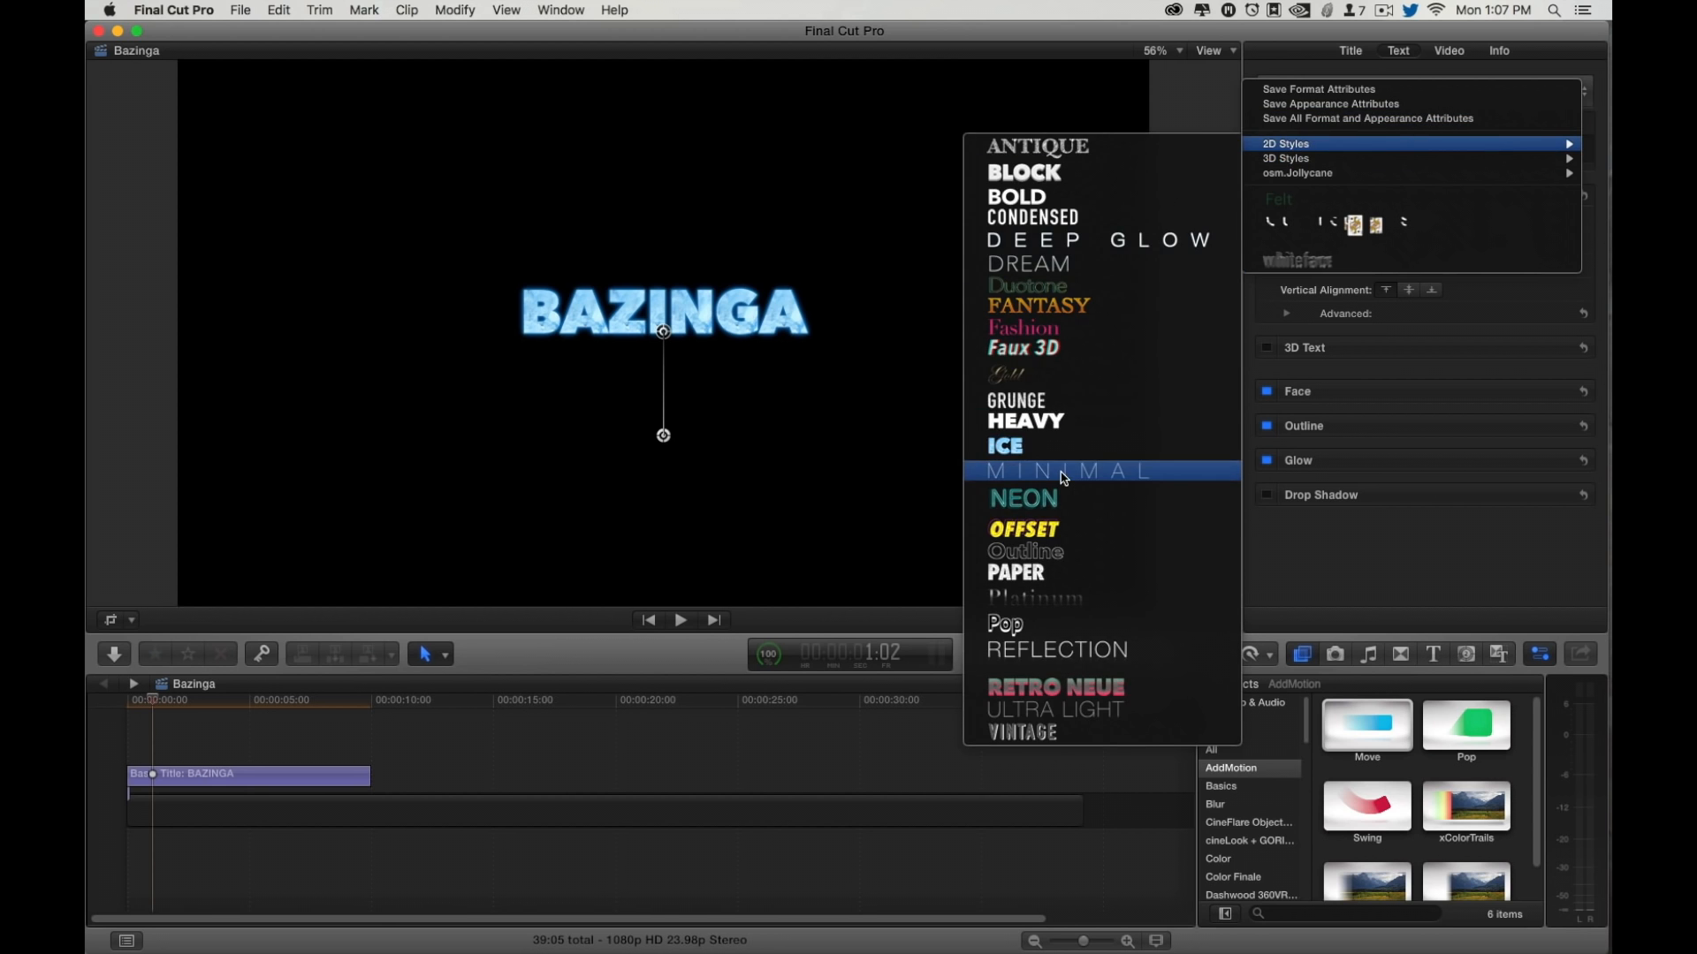
click(1064, 471)
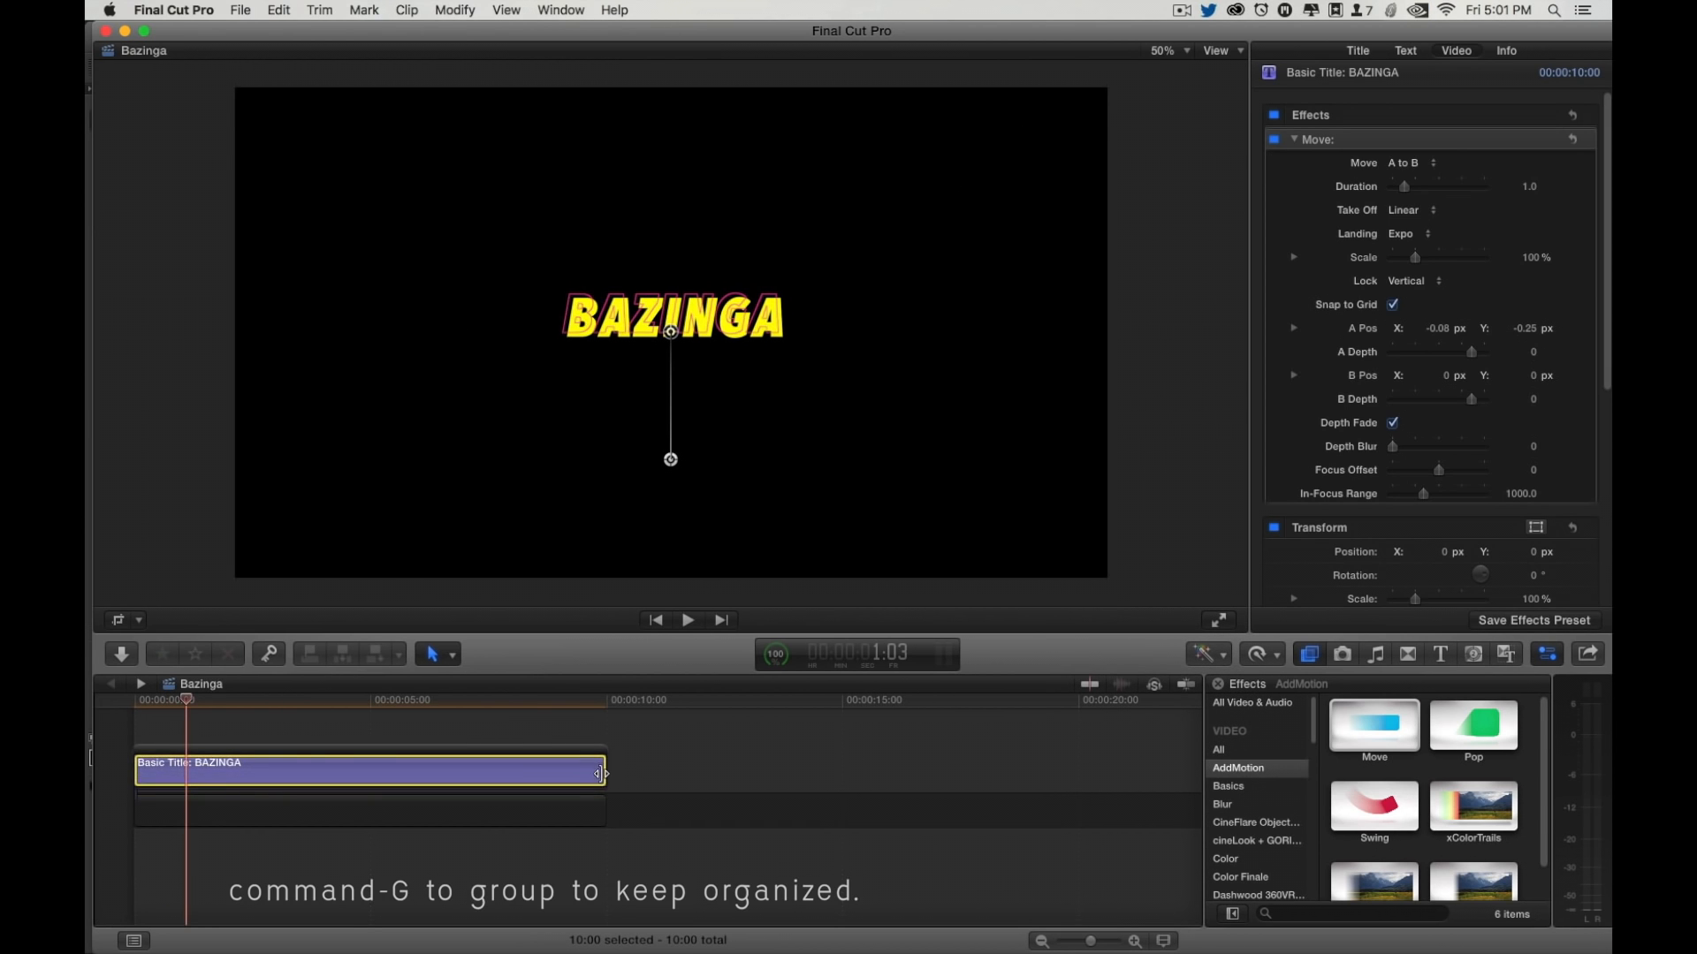
Step: Trim the title clip to about three seconds and blade it into two pieces
drag(598, 772, 314, 772)
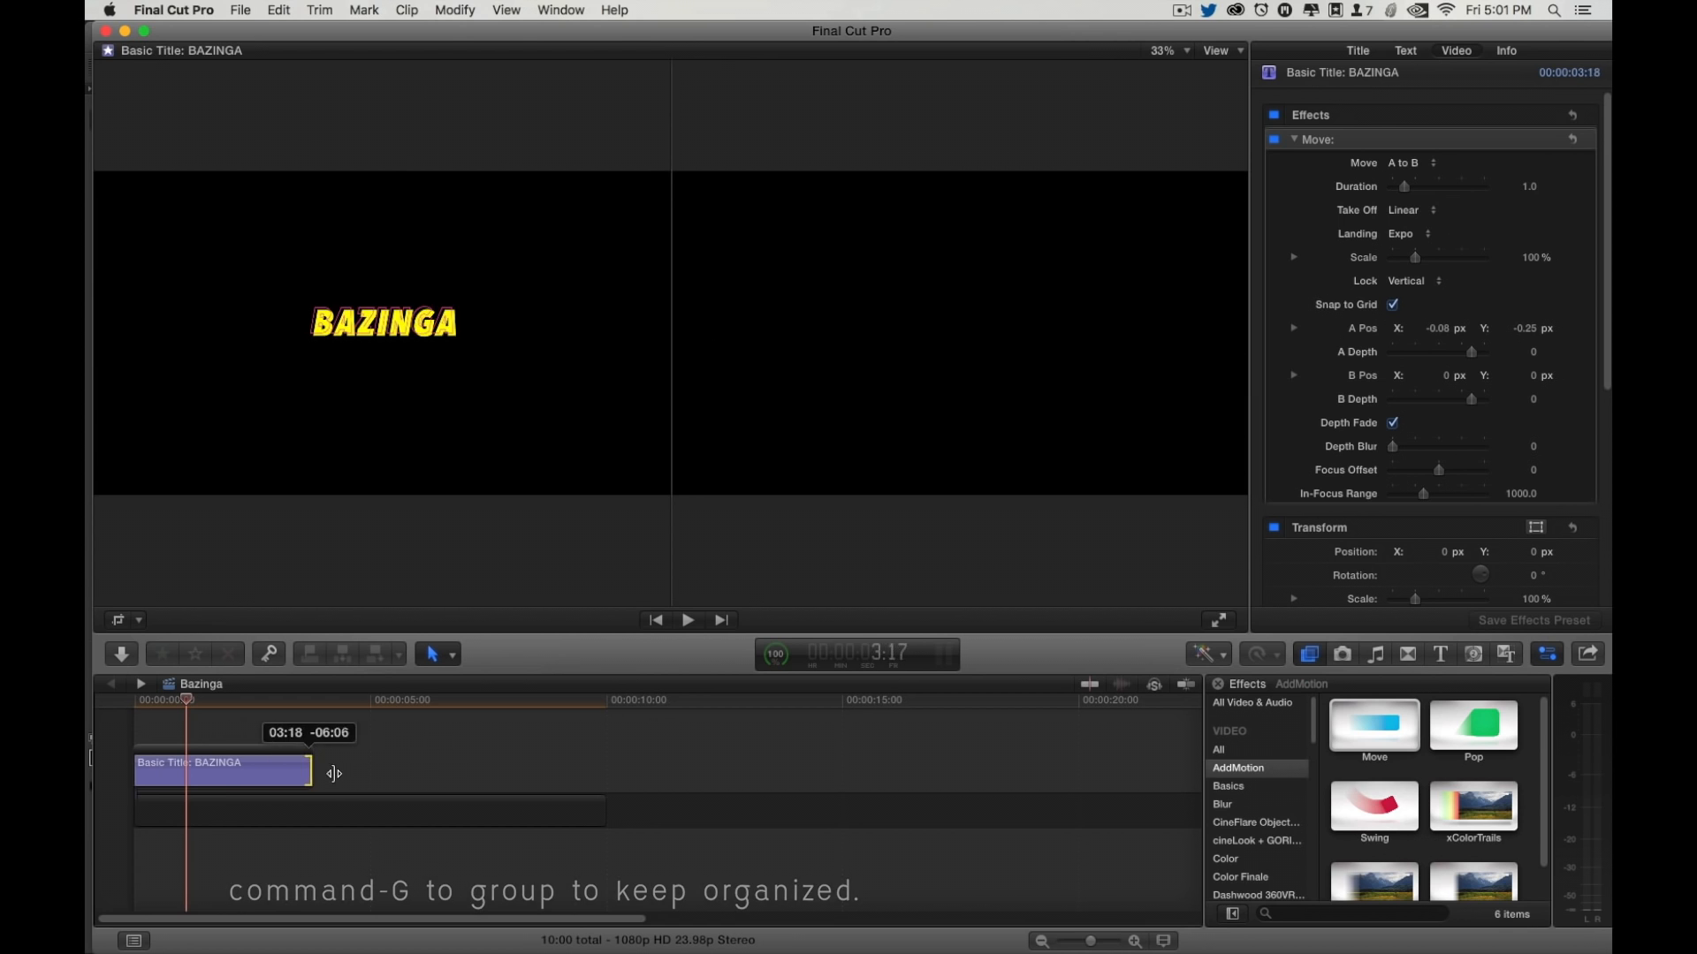
click(216, 770)
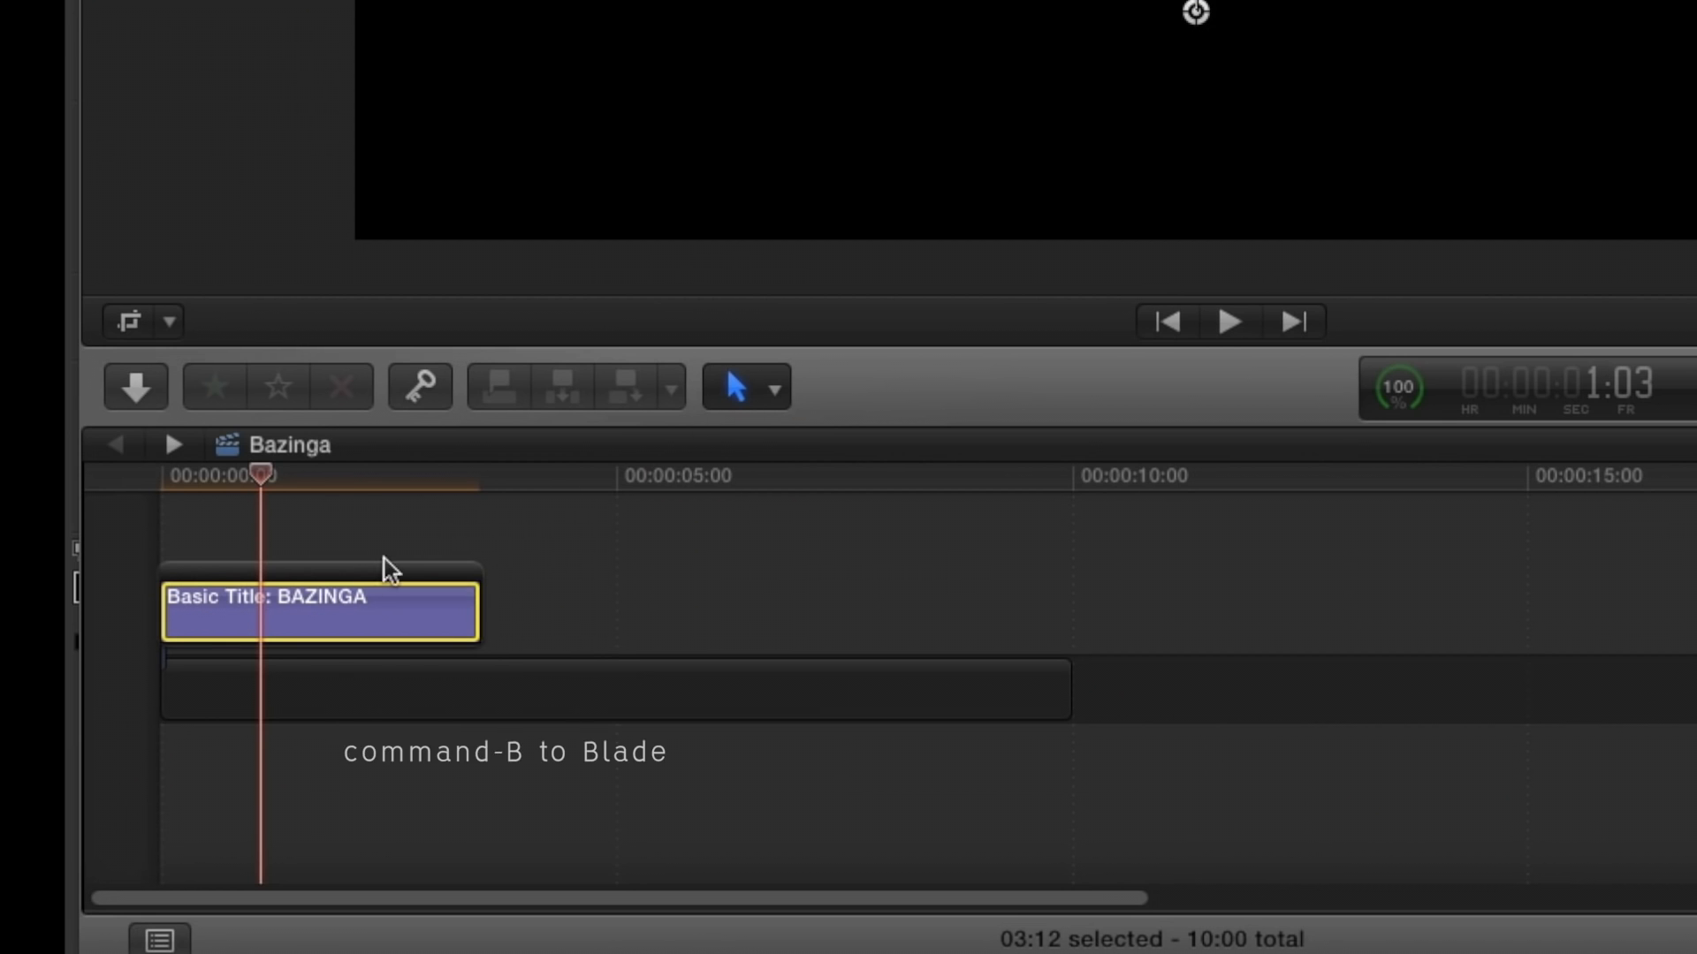
key(cmd+b)
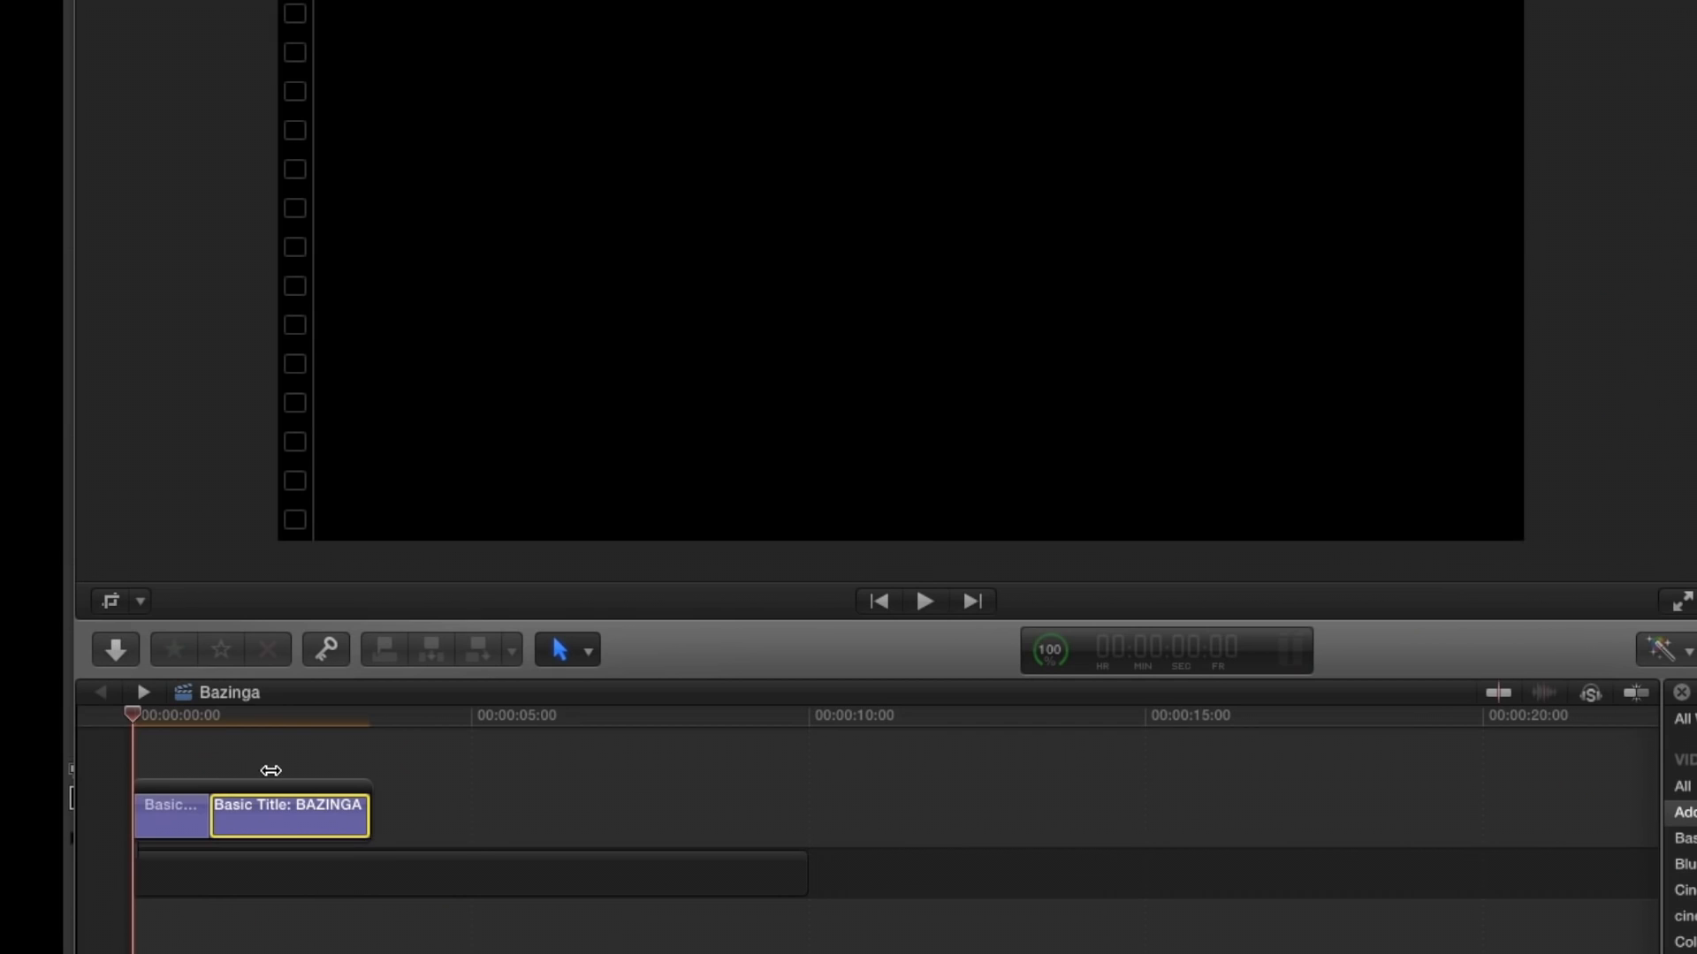
click(923, 601)
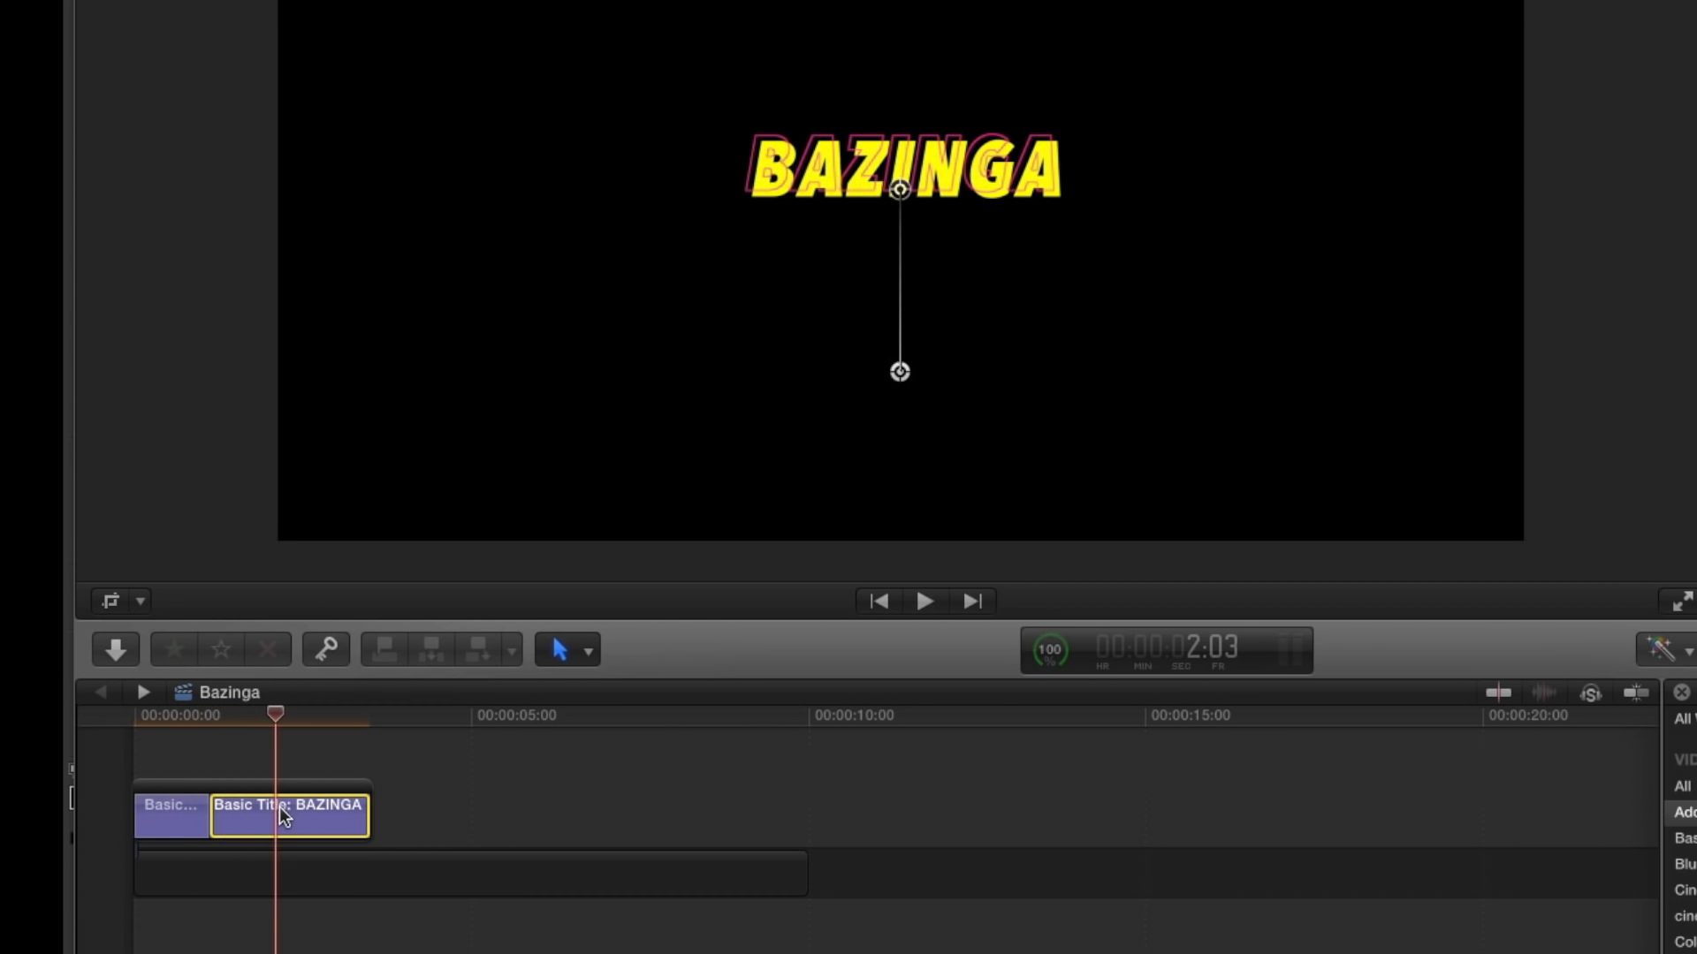
Step: Reverse the second piece's Move to B to A with Back take-off
click(1450, 163)
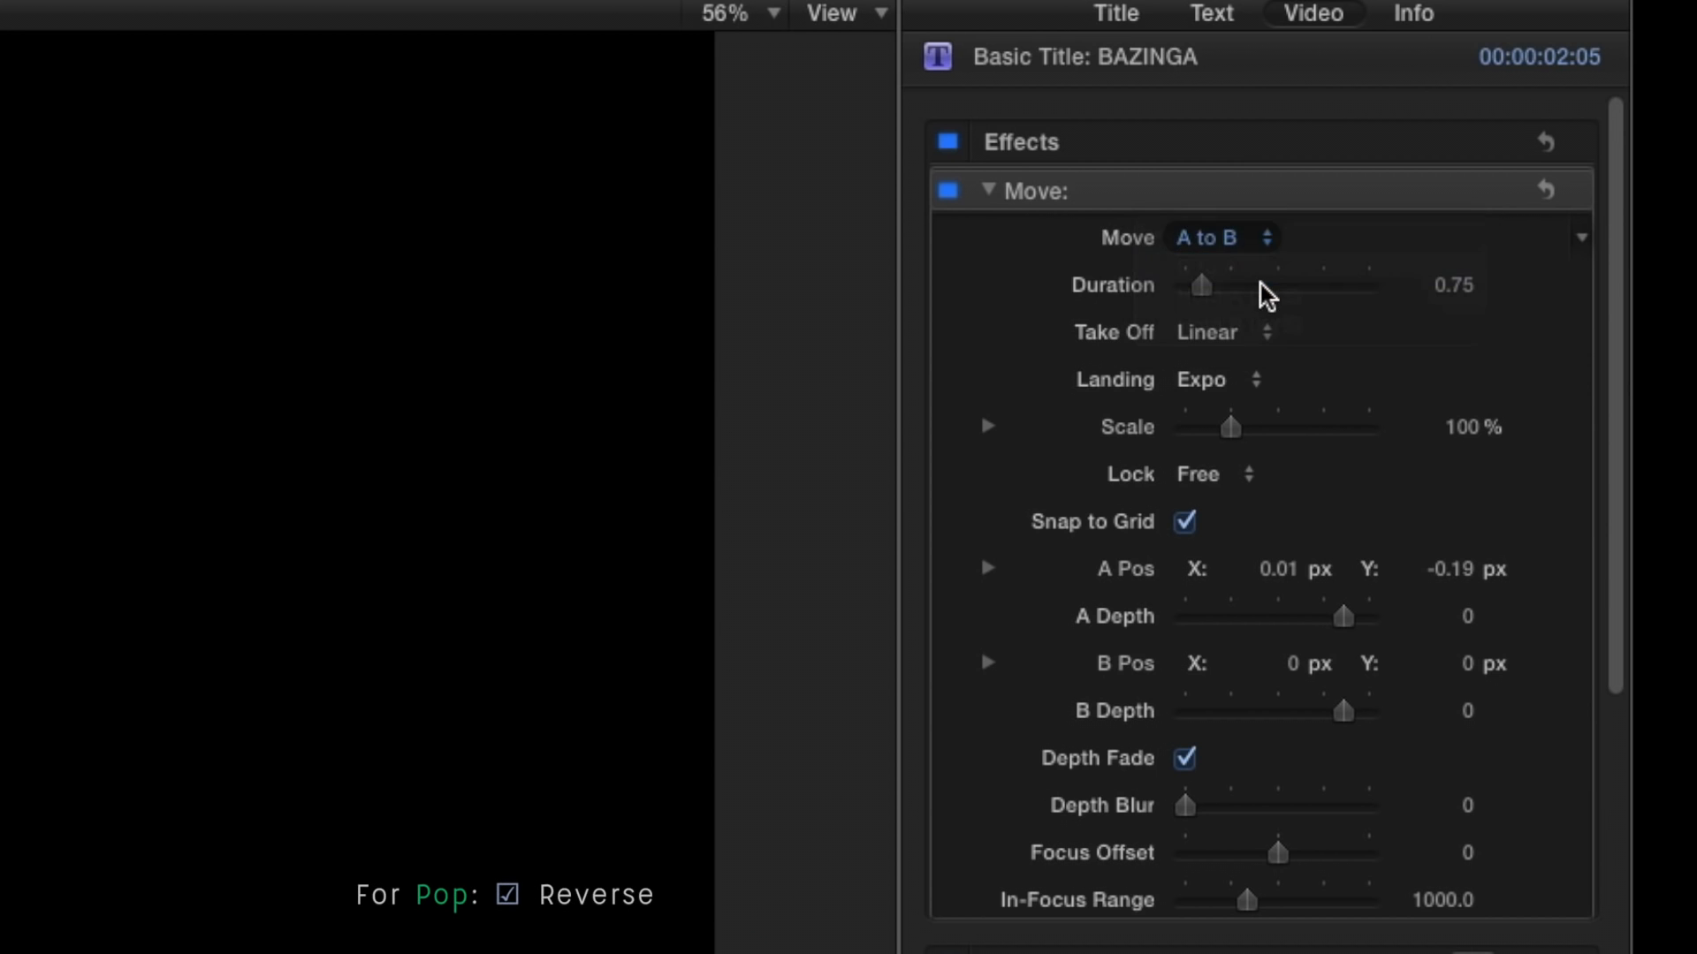
click(1223, 238)
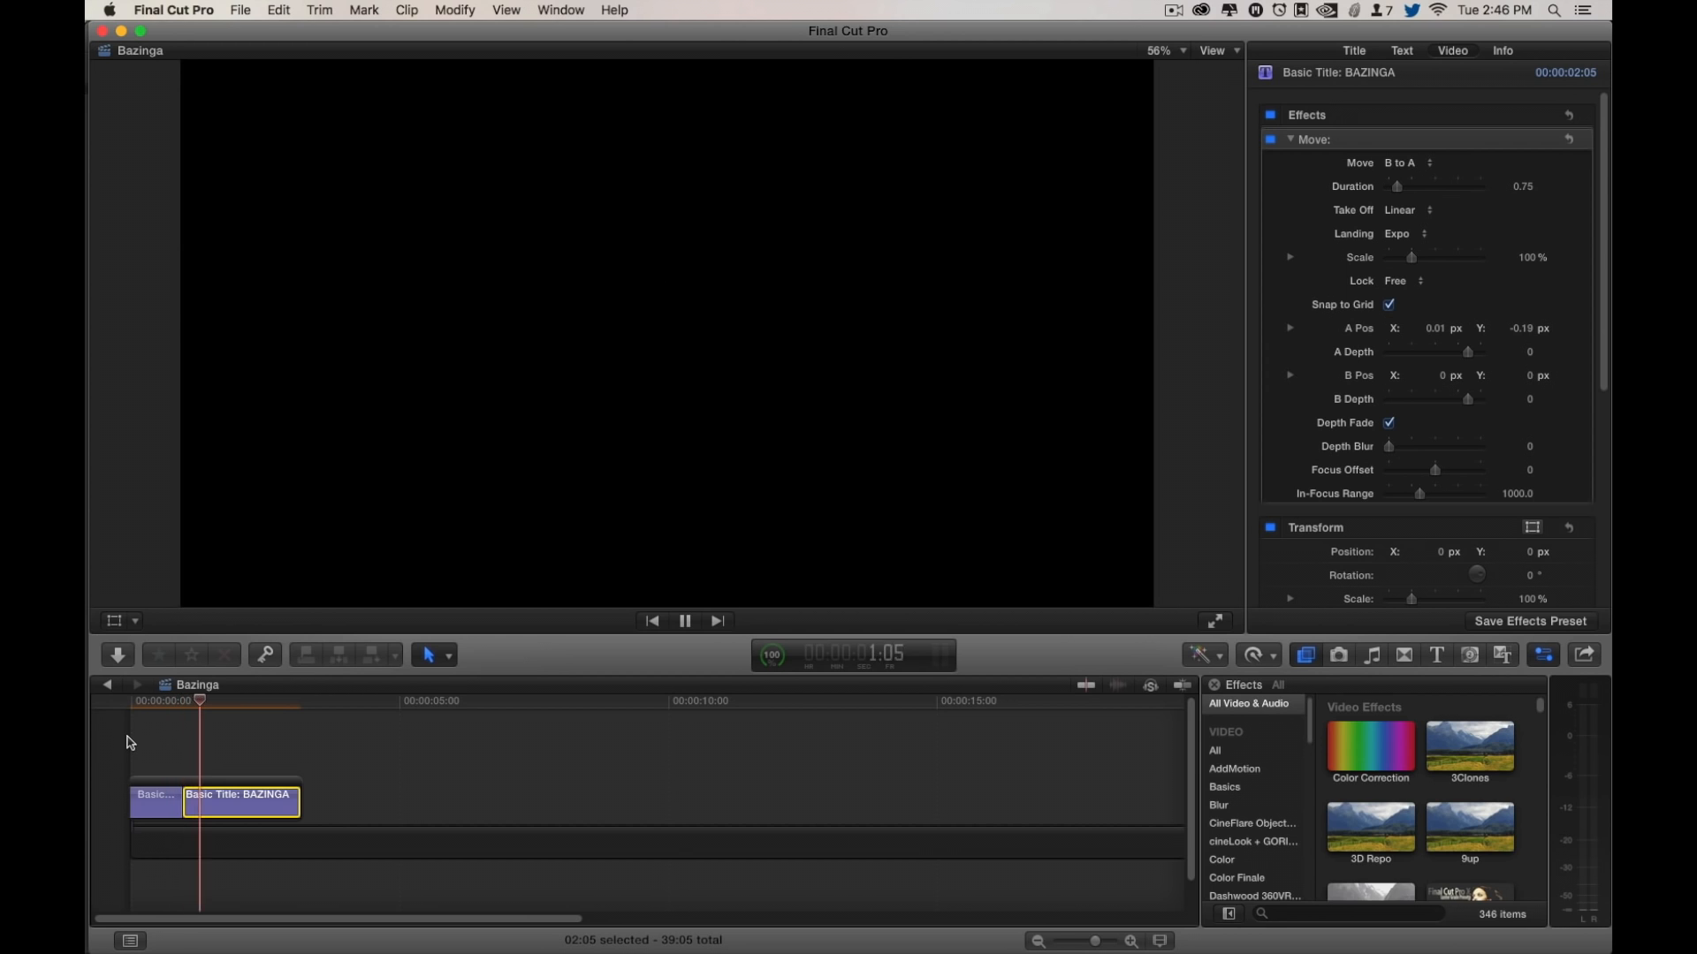
text(roi)
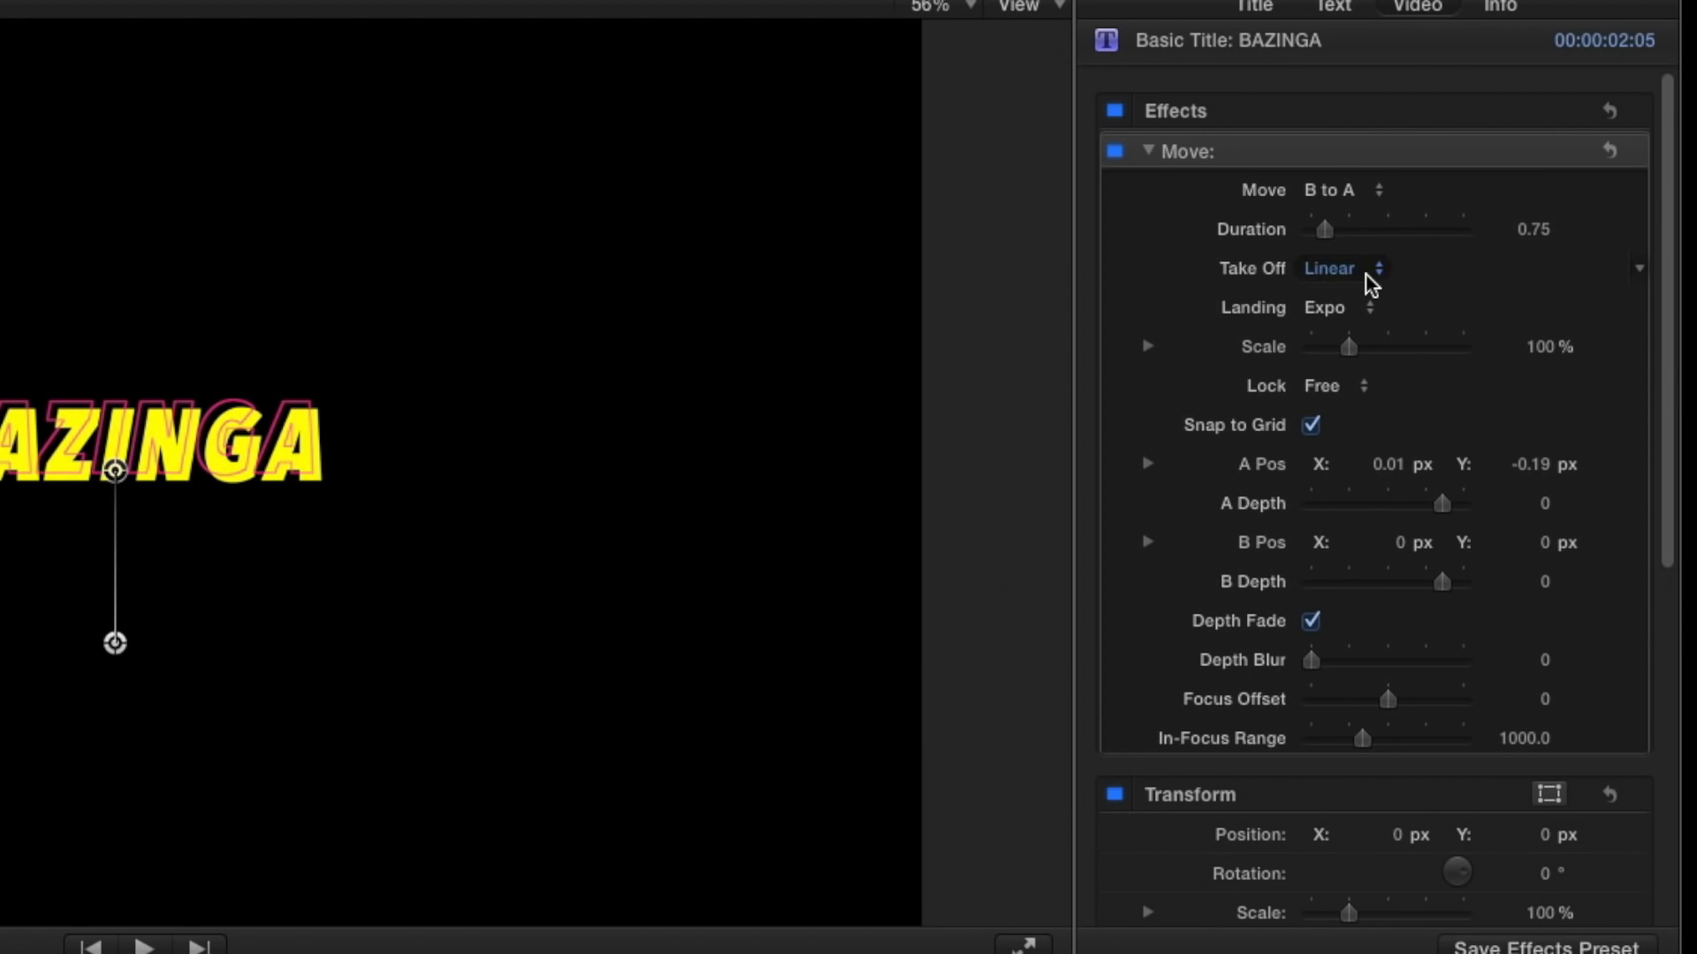
click(1358, 268)
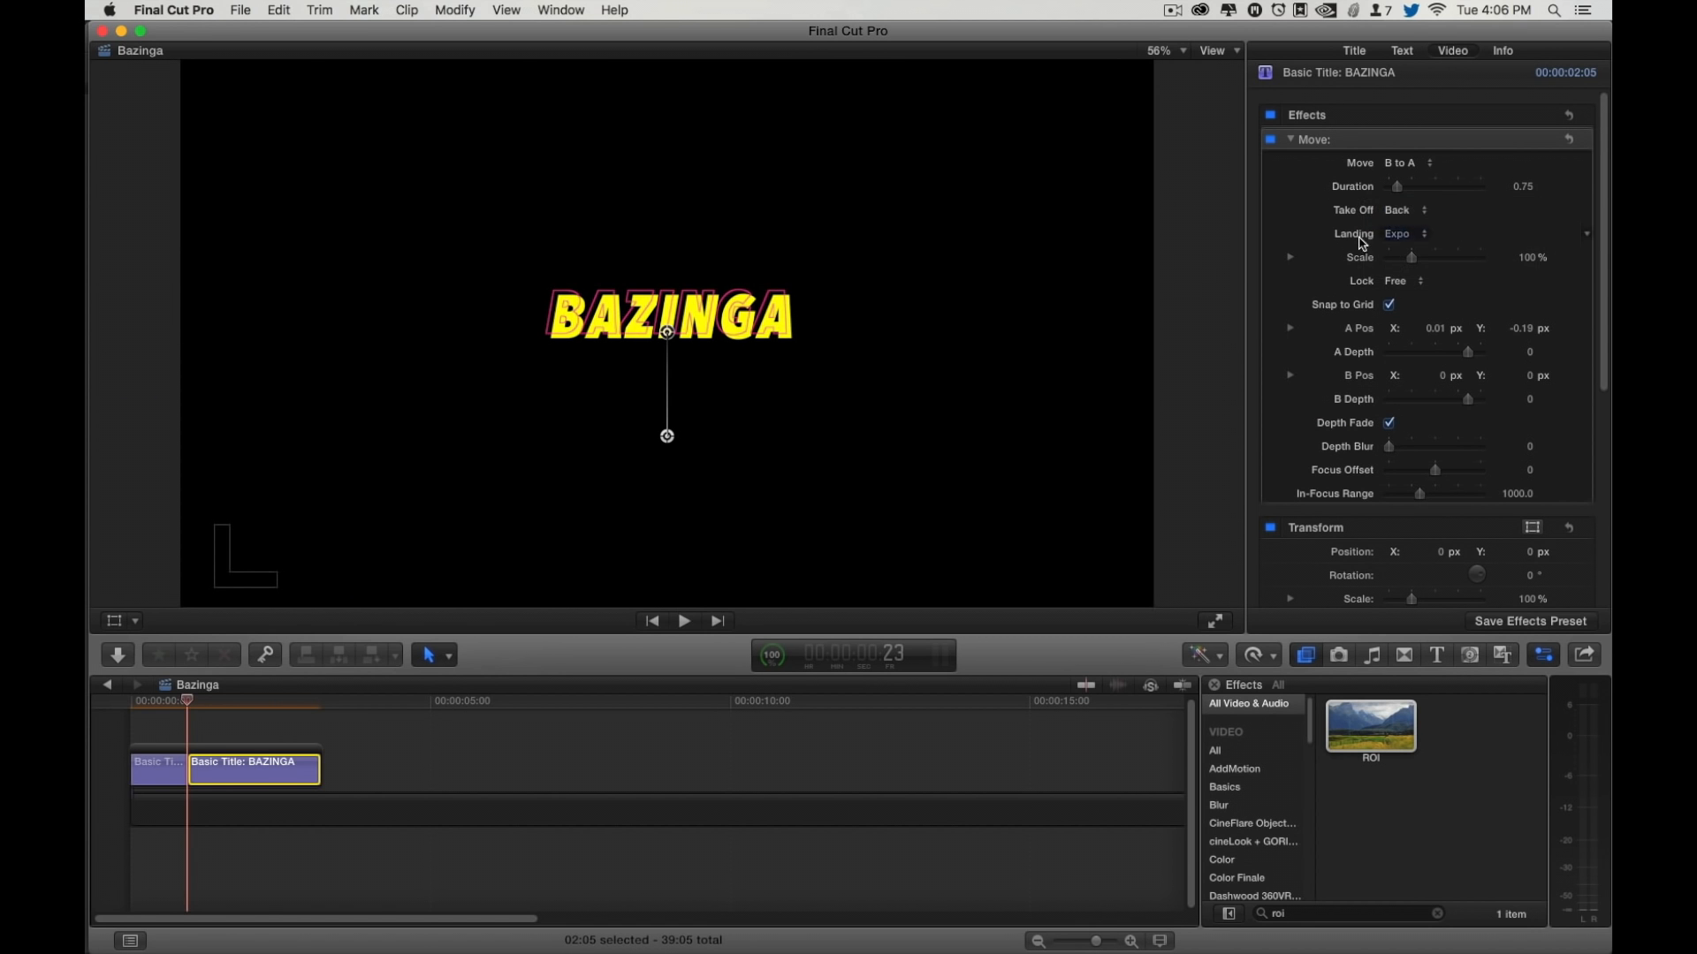
Step: Set the exit piece's landing curve to Linear with duration 1.0
click(684, 621)
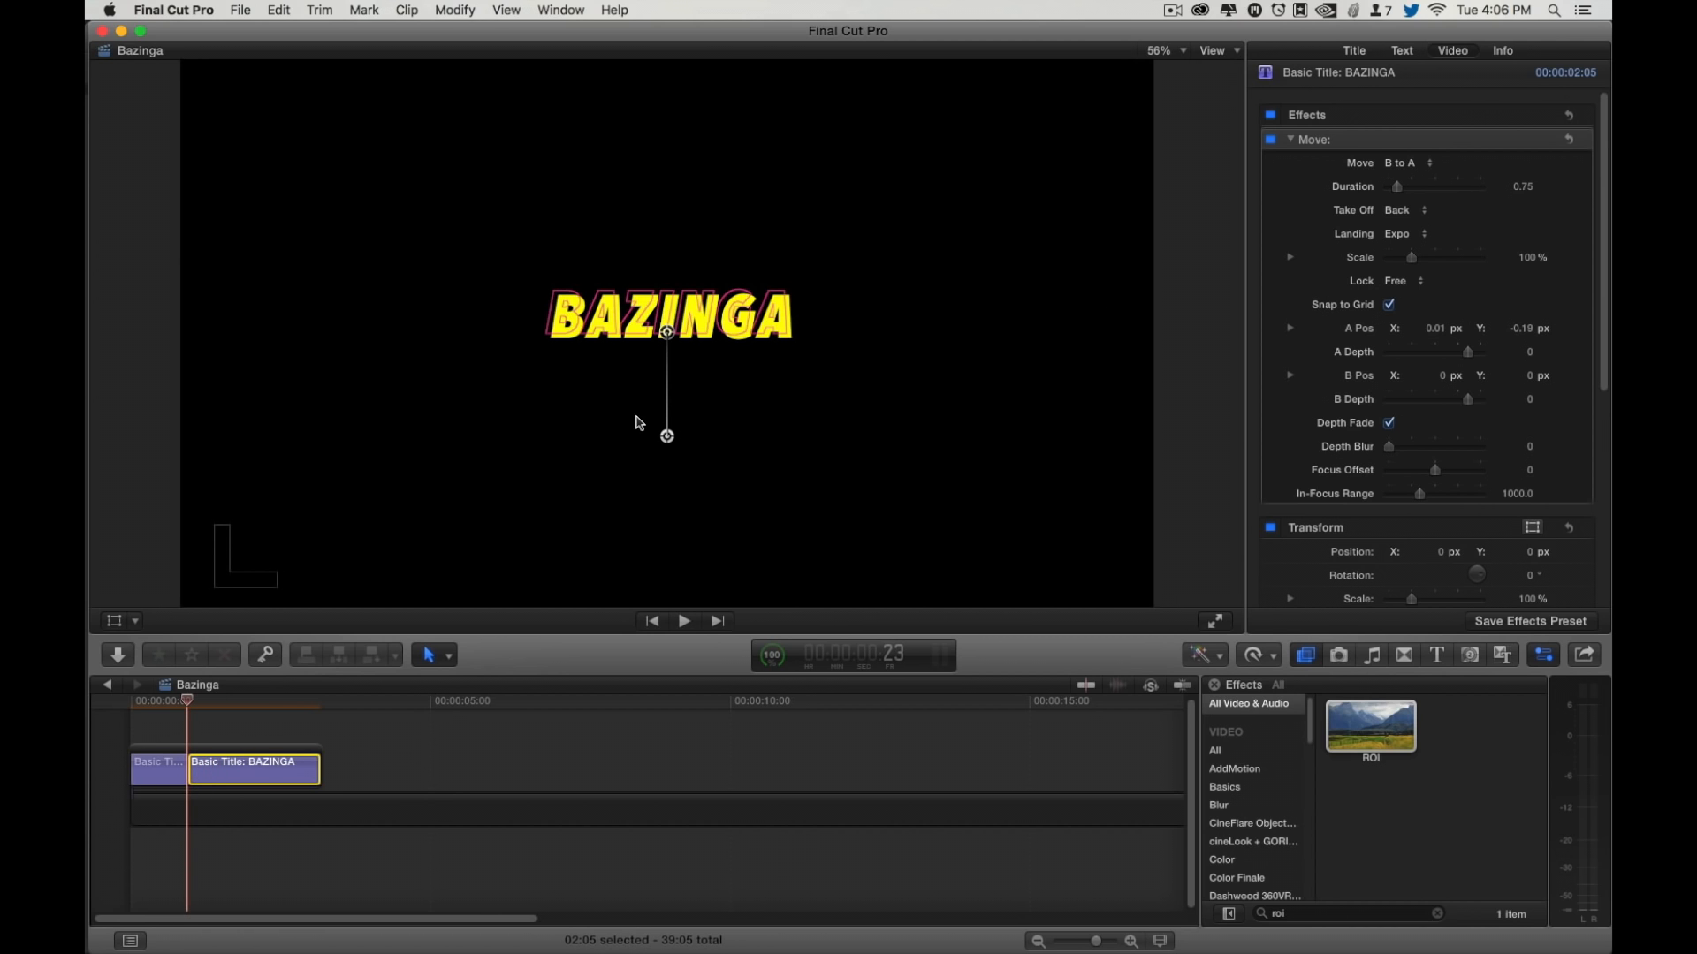
click(1406, 233)
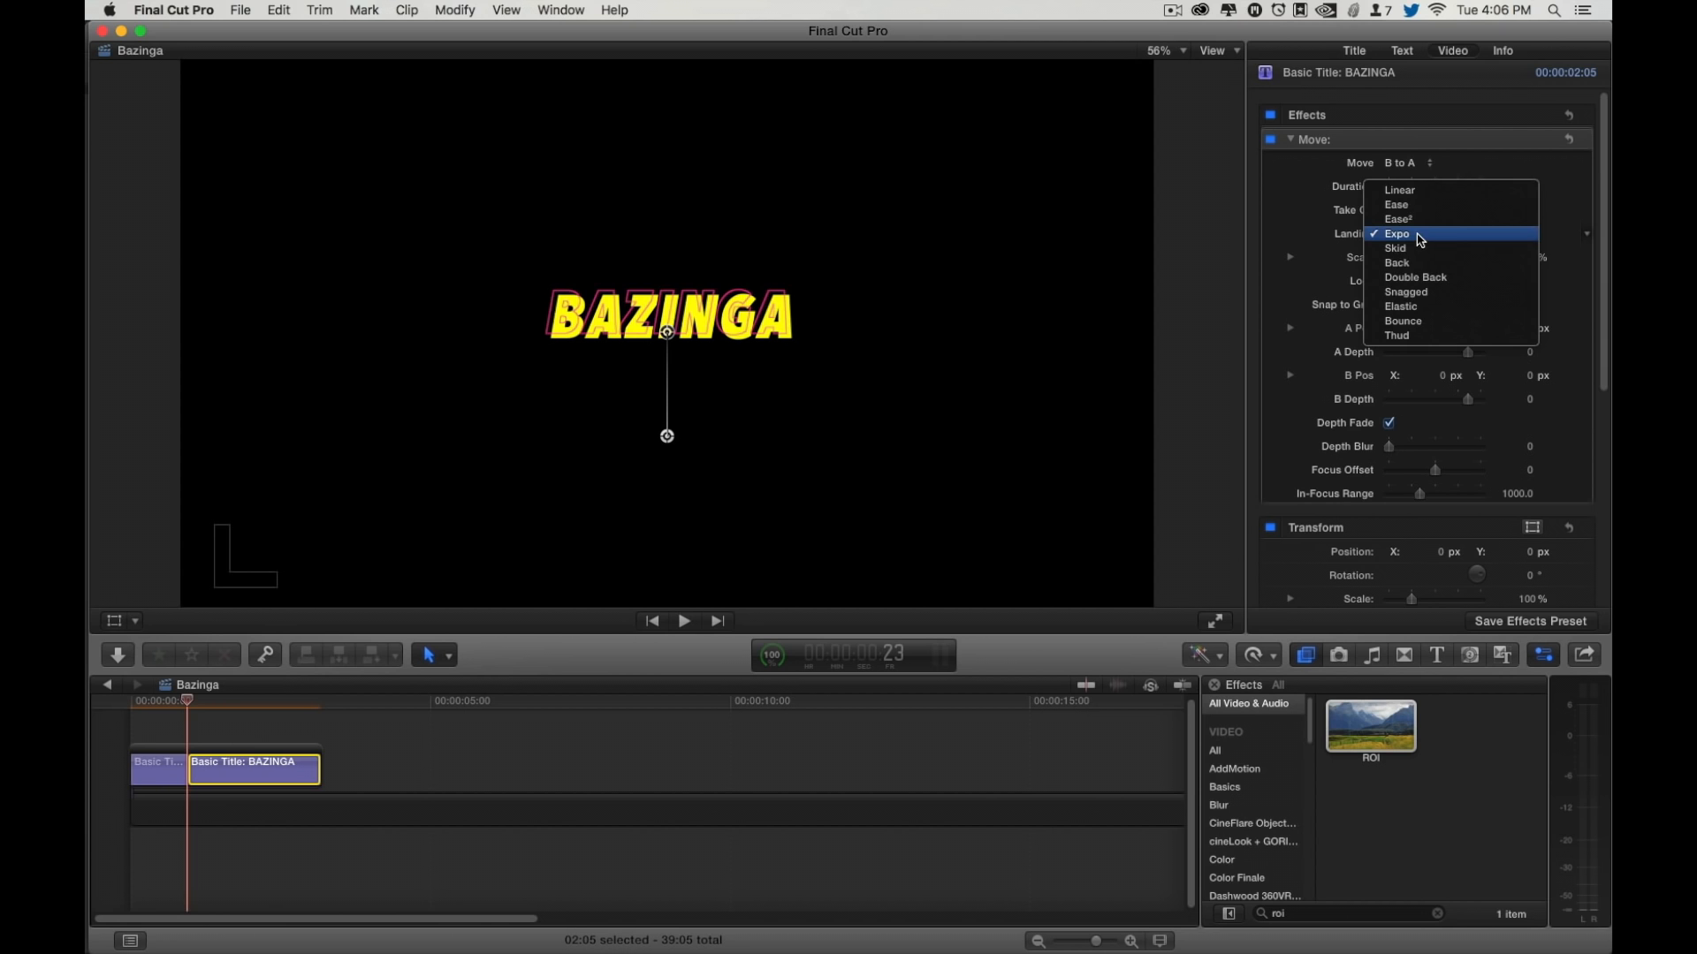
click(1398, 189)
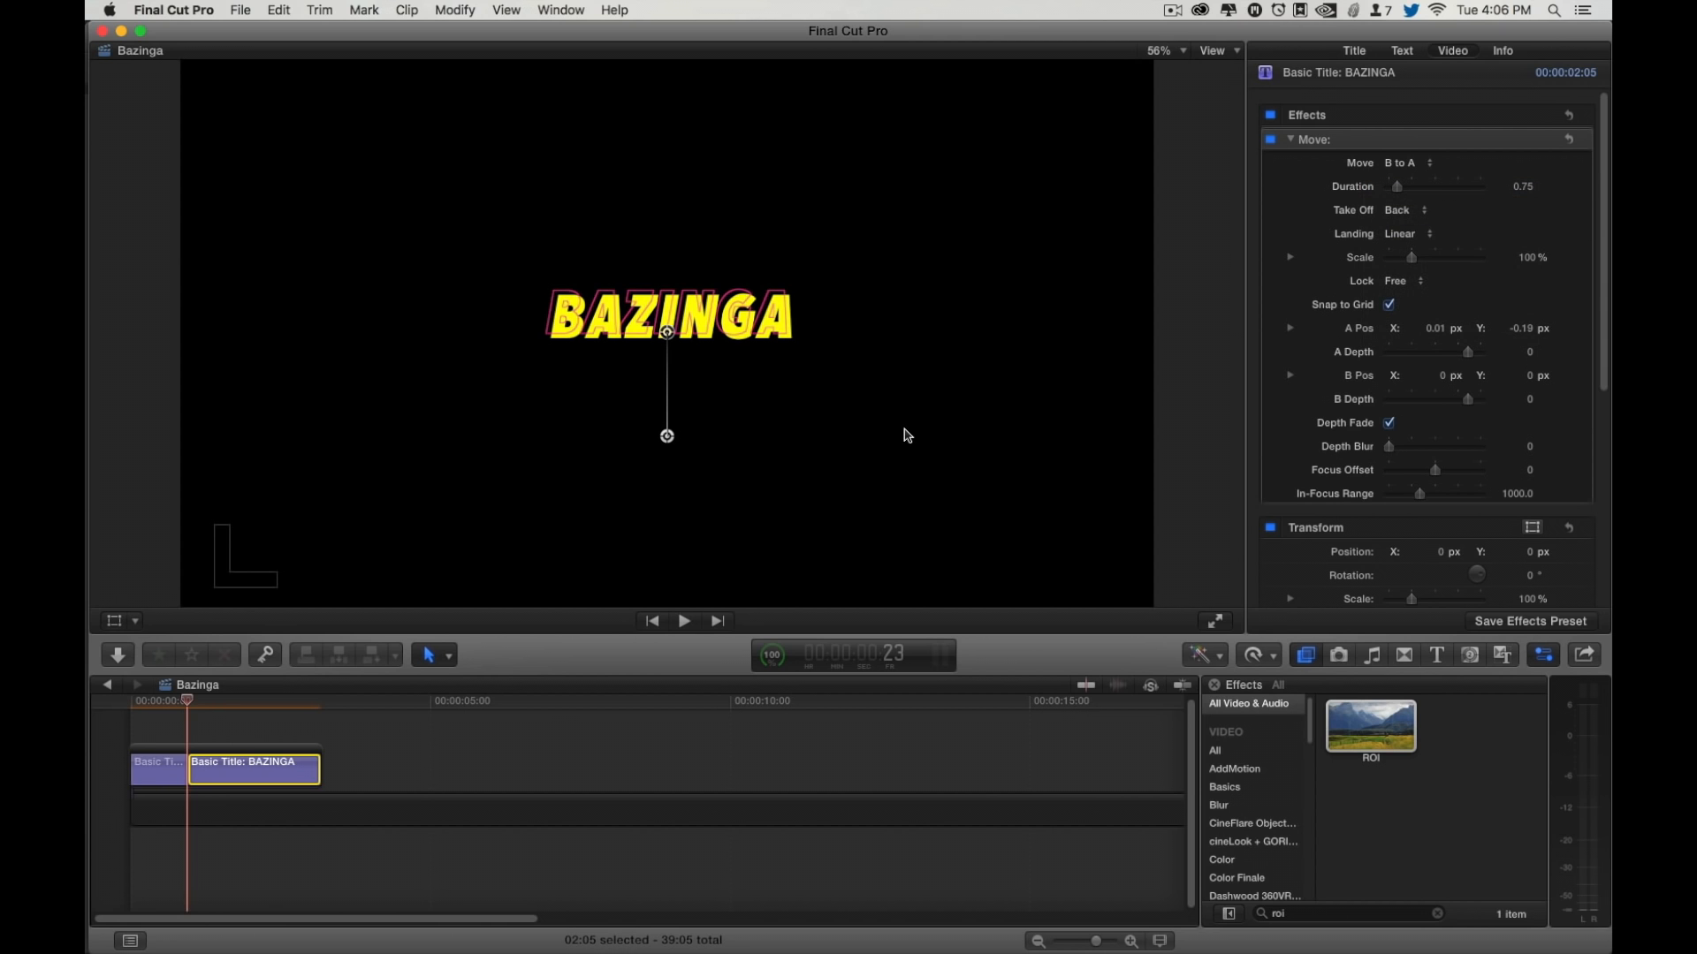
click(244, 700)
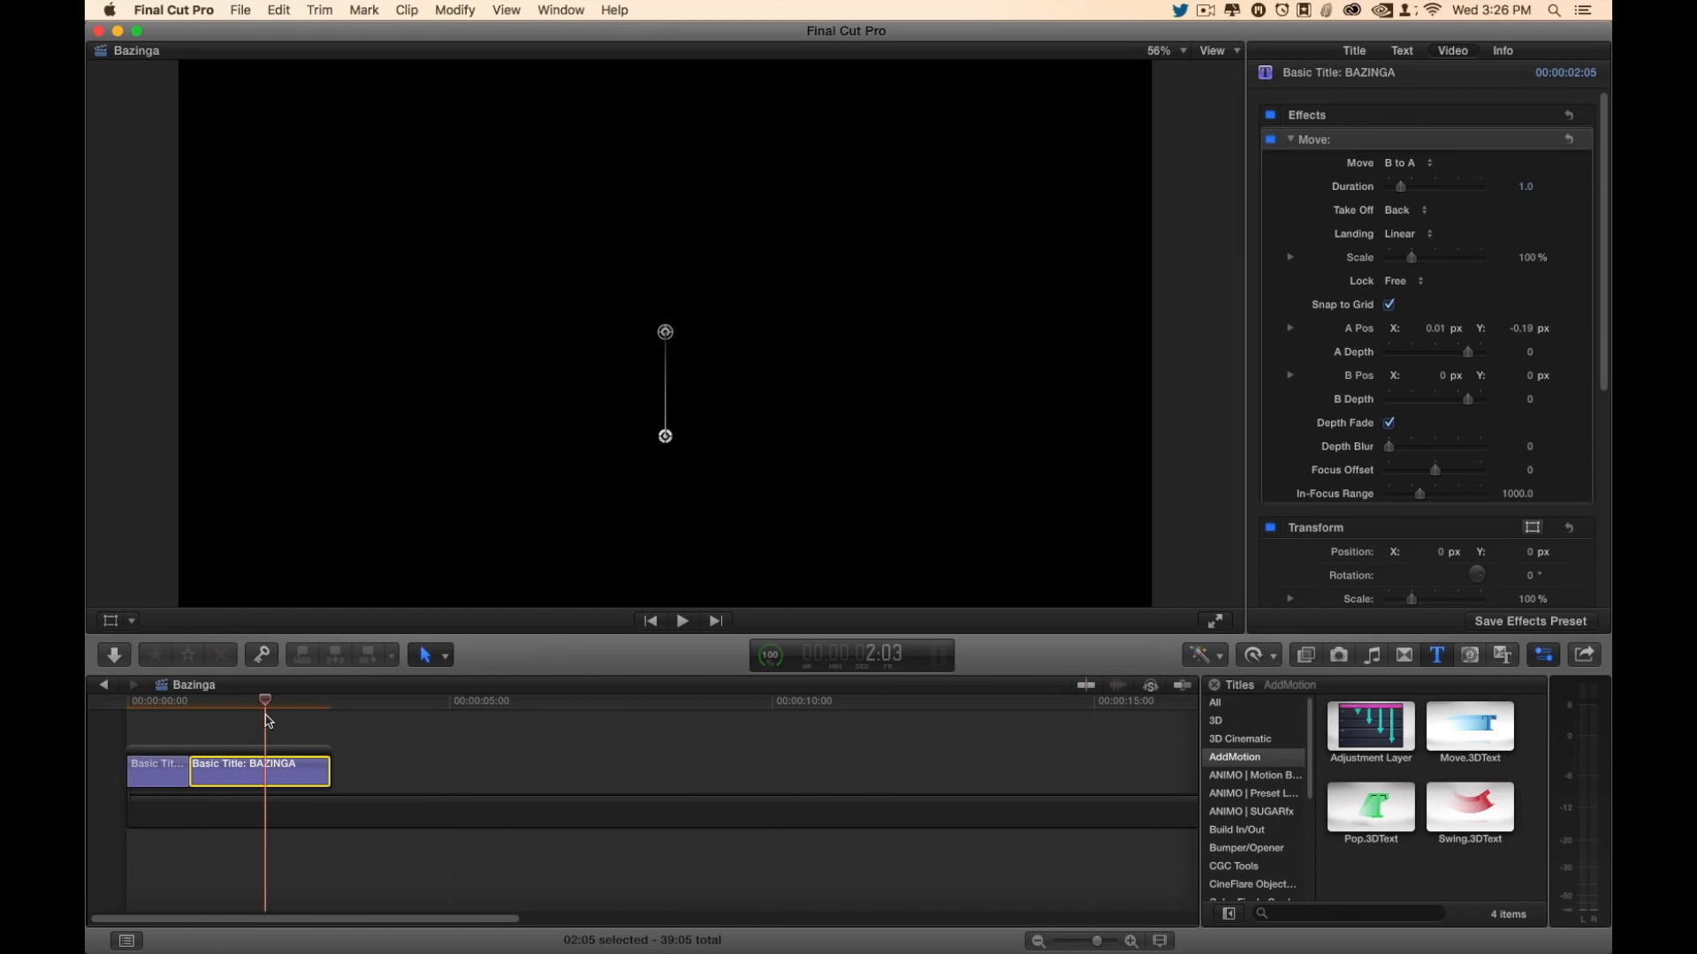
Step: Set the connected duplicate title's Move landing back to Expo
click(680, 620)
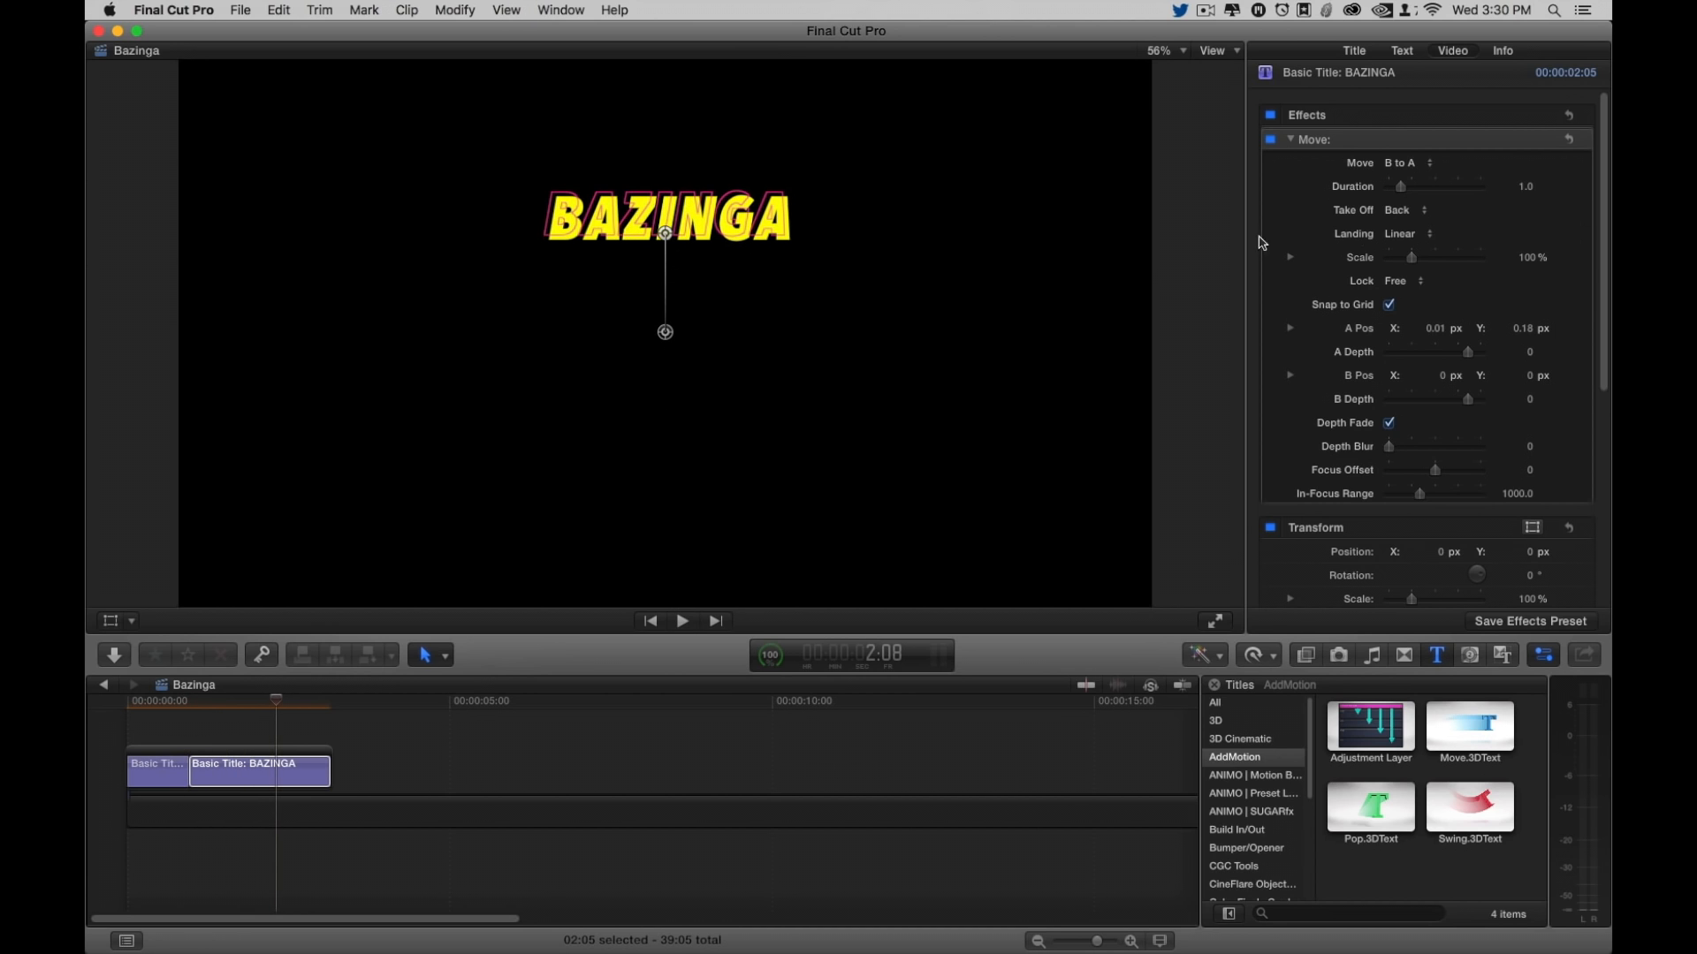
click(1405, 232)
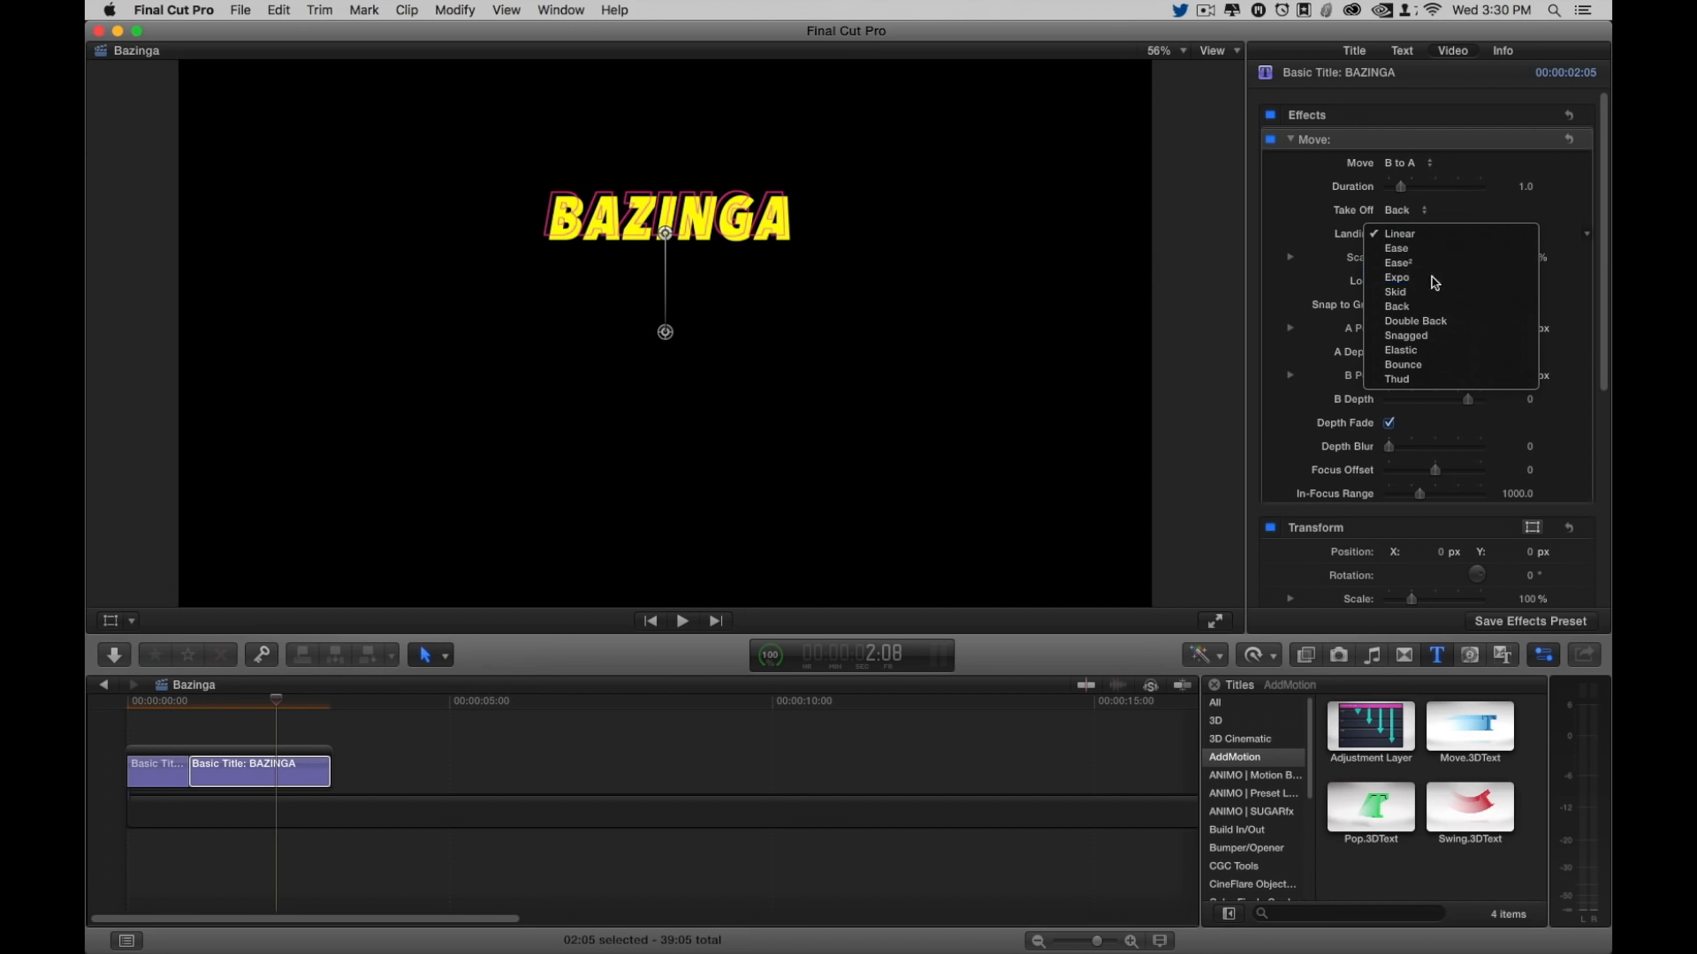
click(1397, 277)
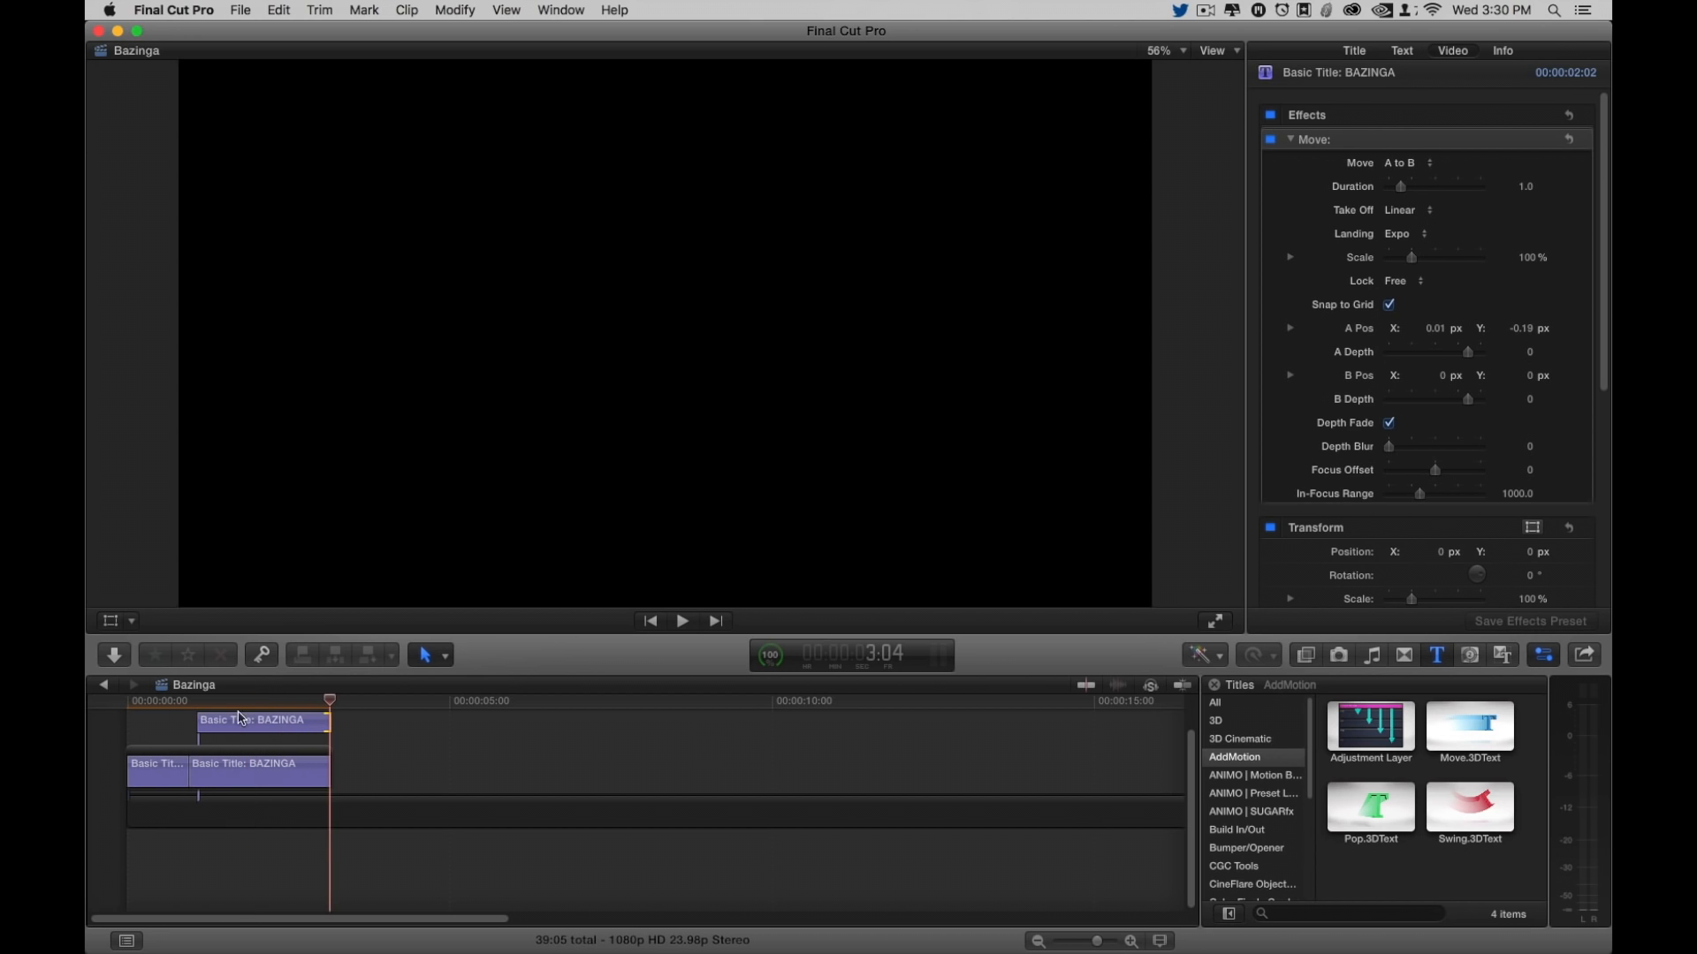
Step: Select the upper BAZINGA title clip so it stacks above the lower one
click(681, 620)
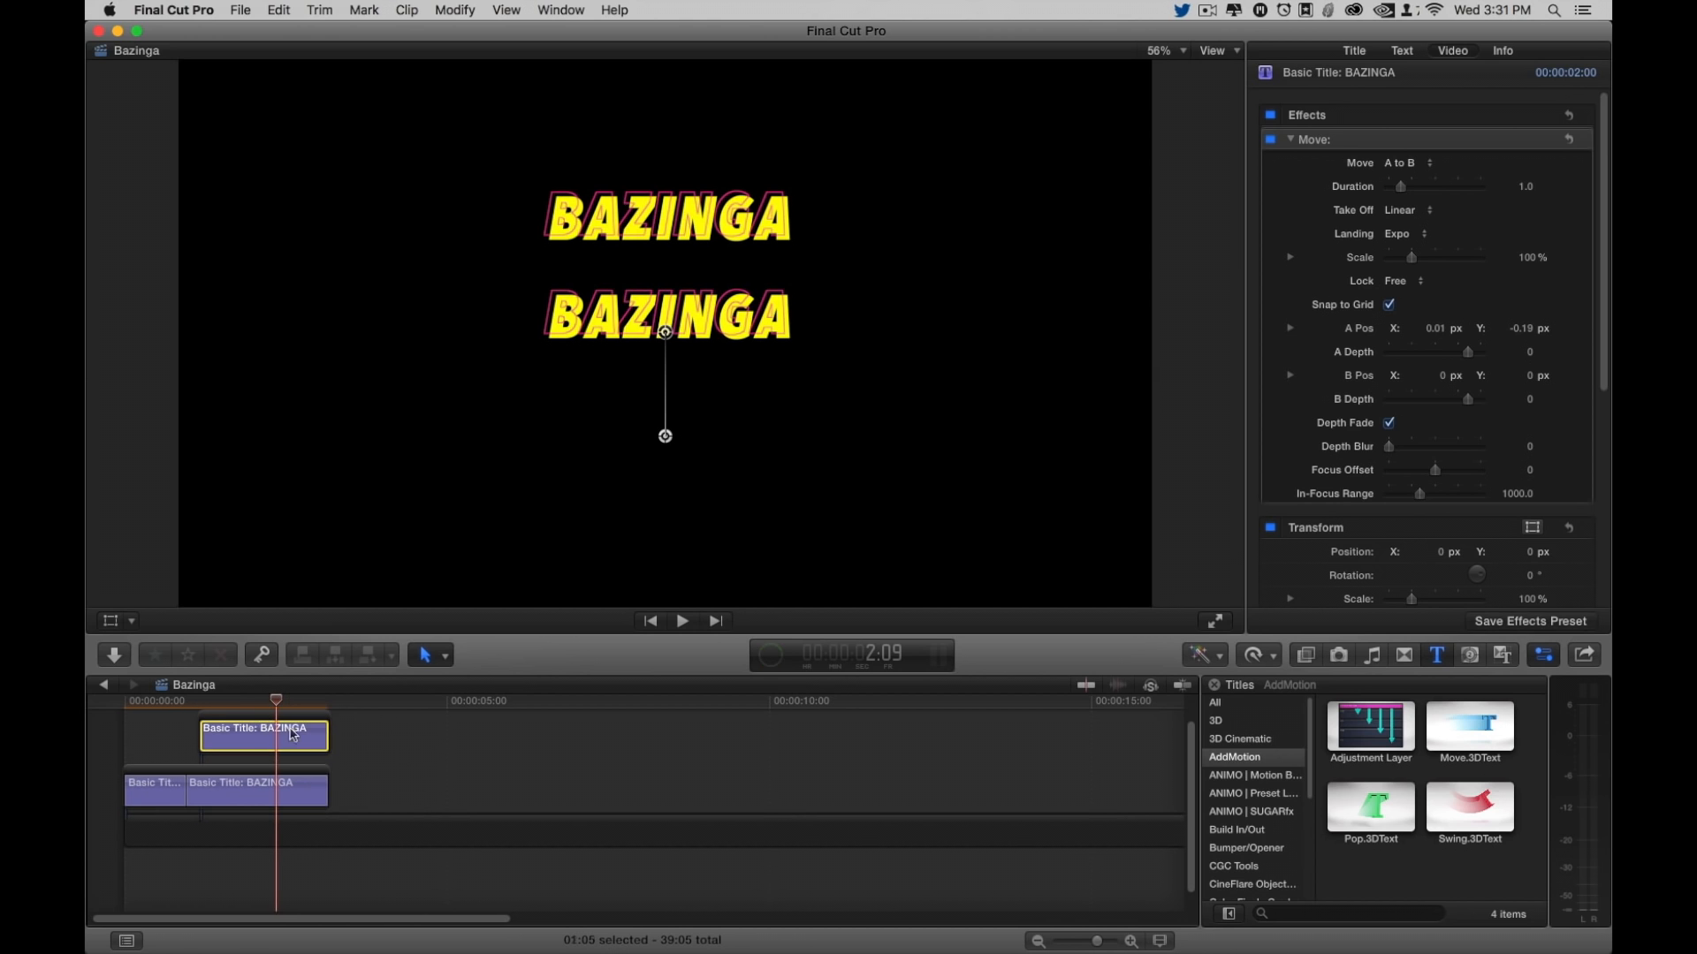
Step: Blade the titles and reverse the tail piece's Move B to A with point A off the right edge
click(256, 790)
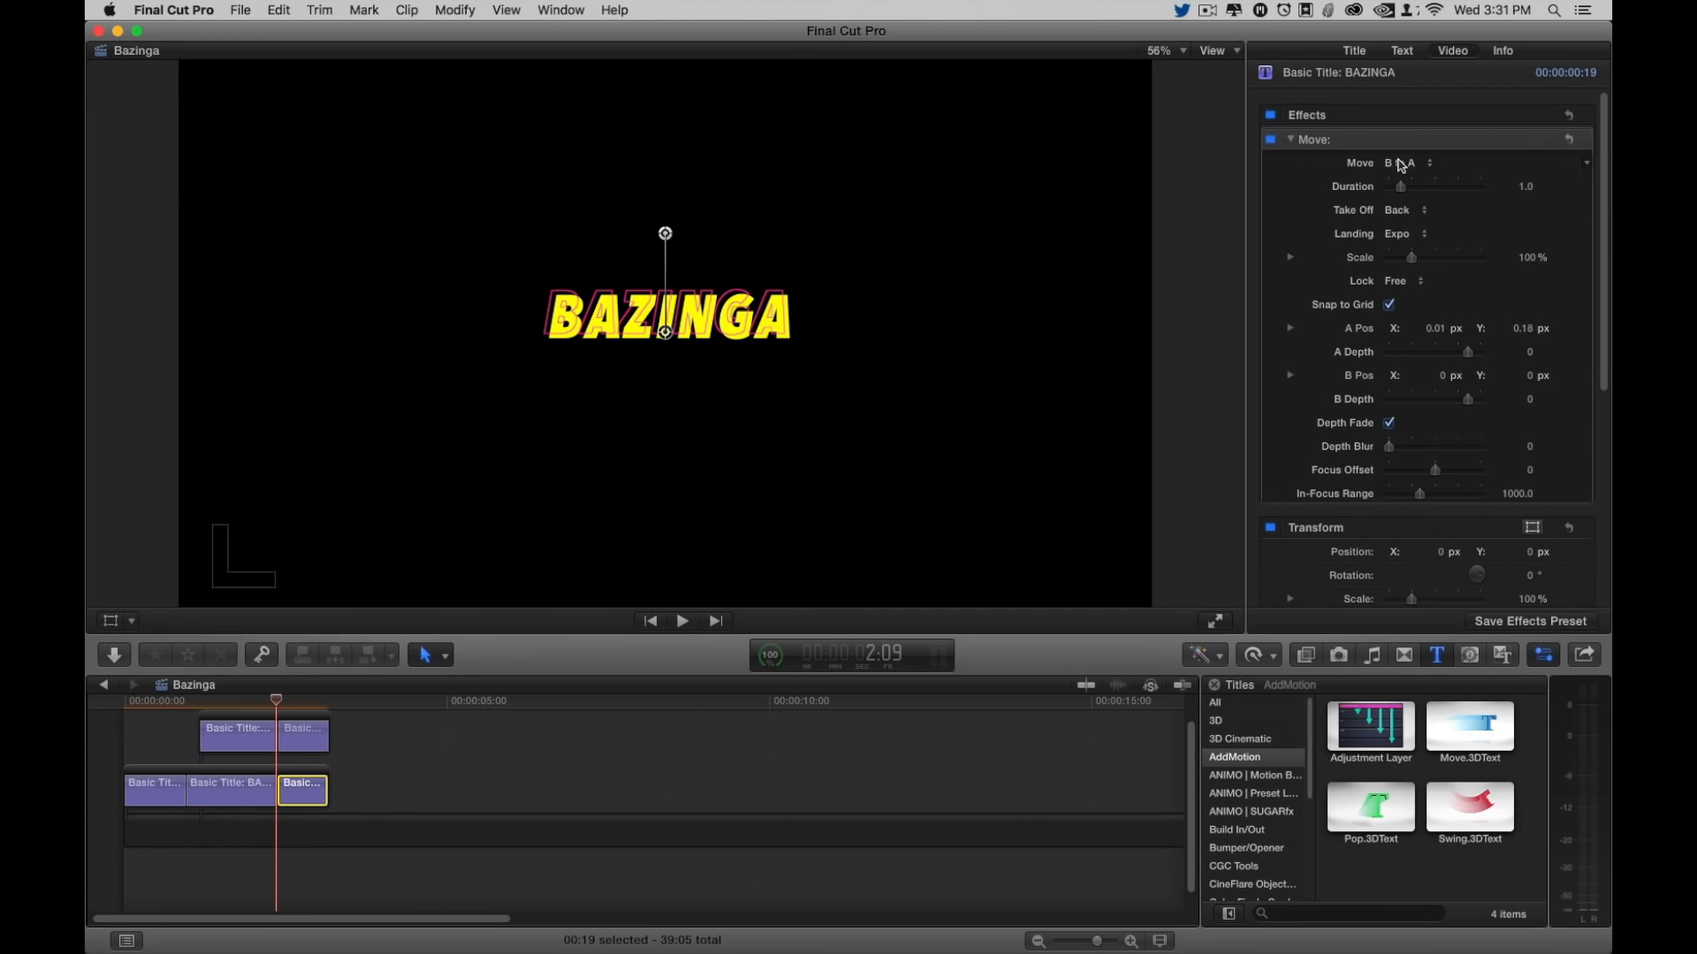
click(1430, 163)
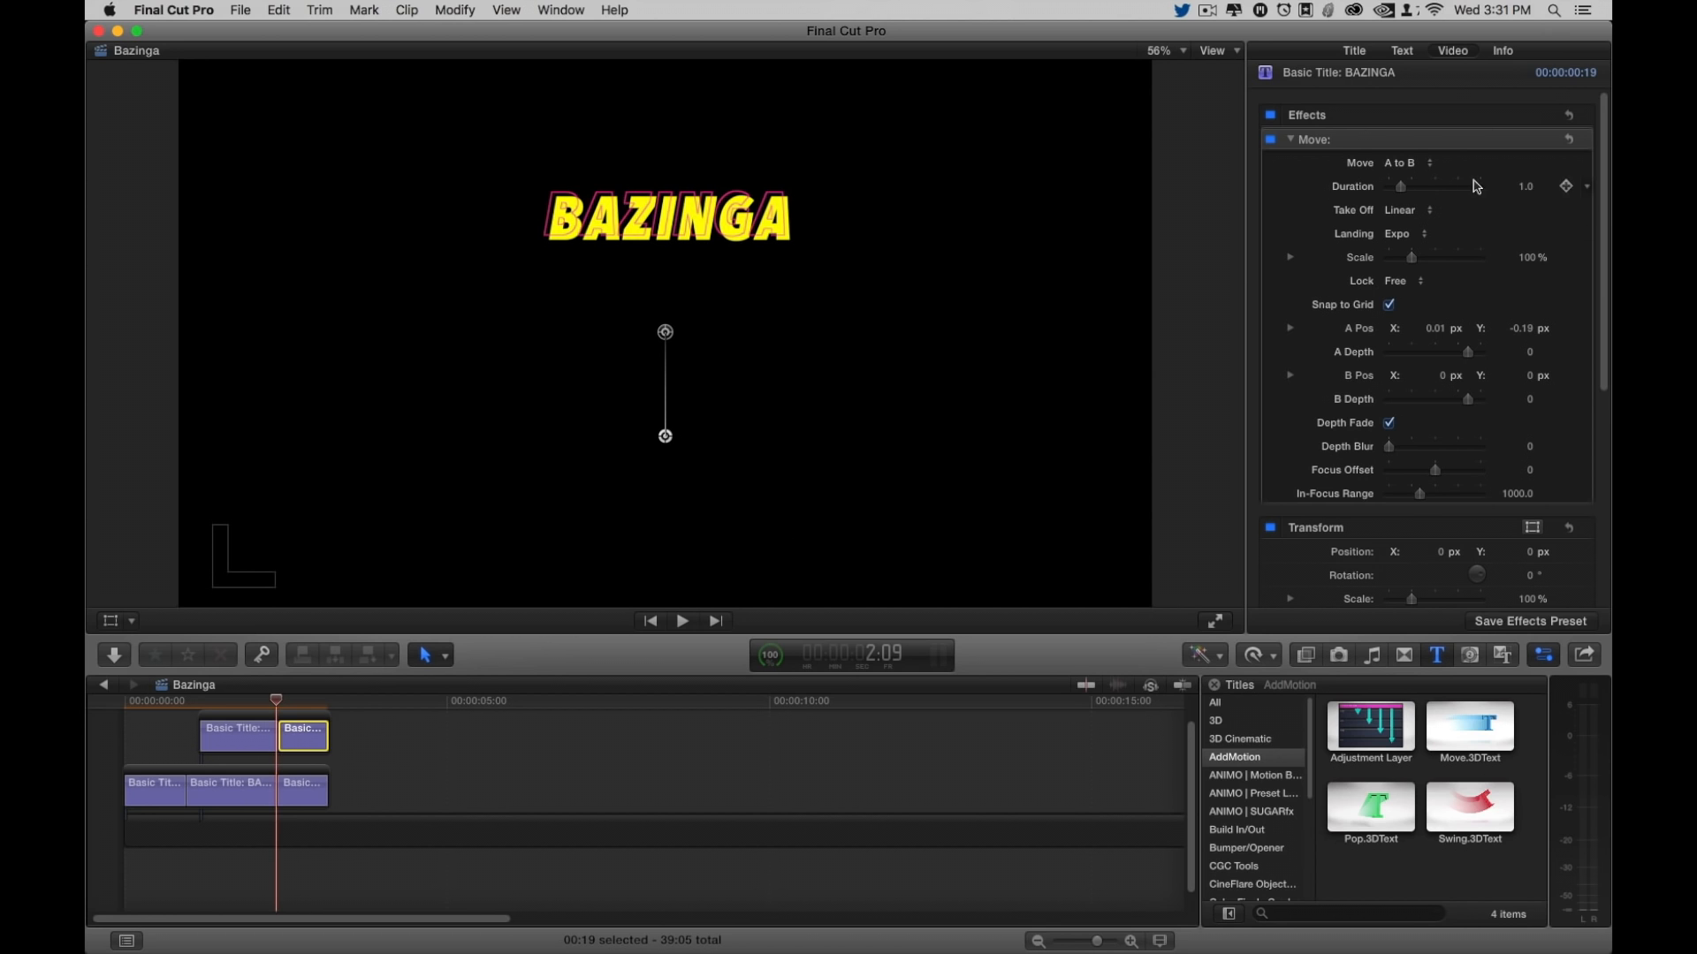
click(1407, 162)
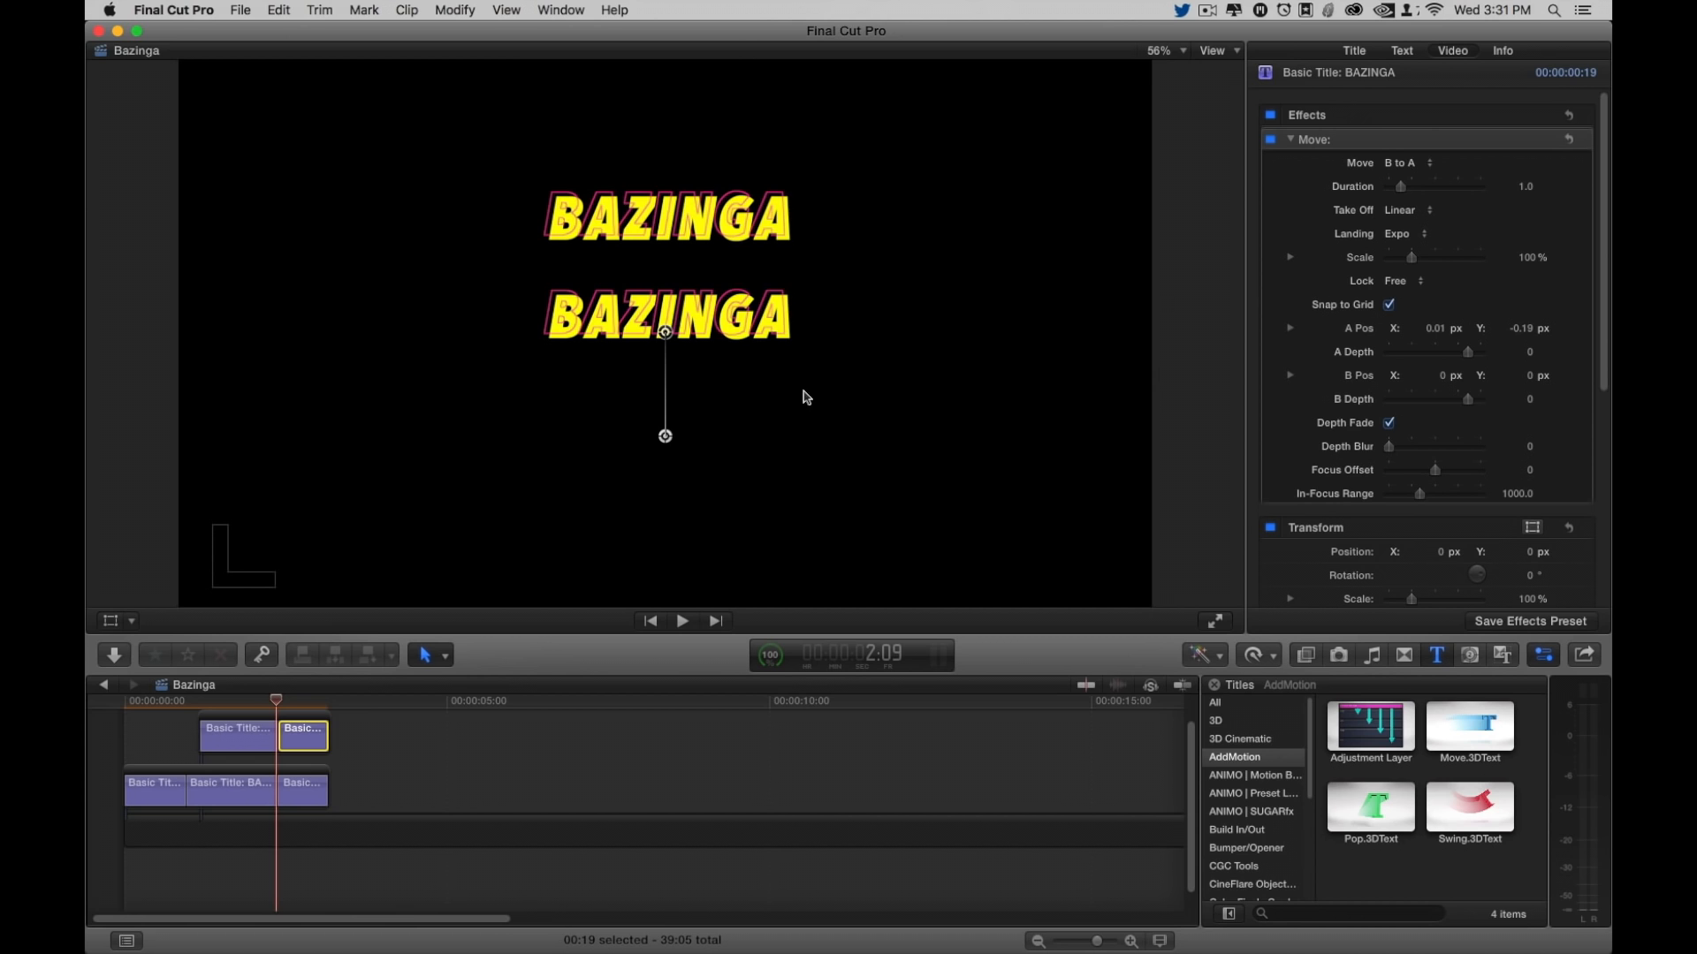
drag(664, 435, 1242, 328)
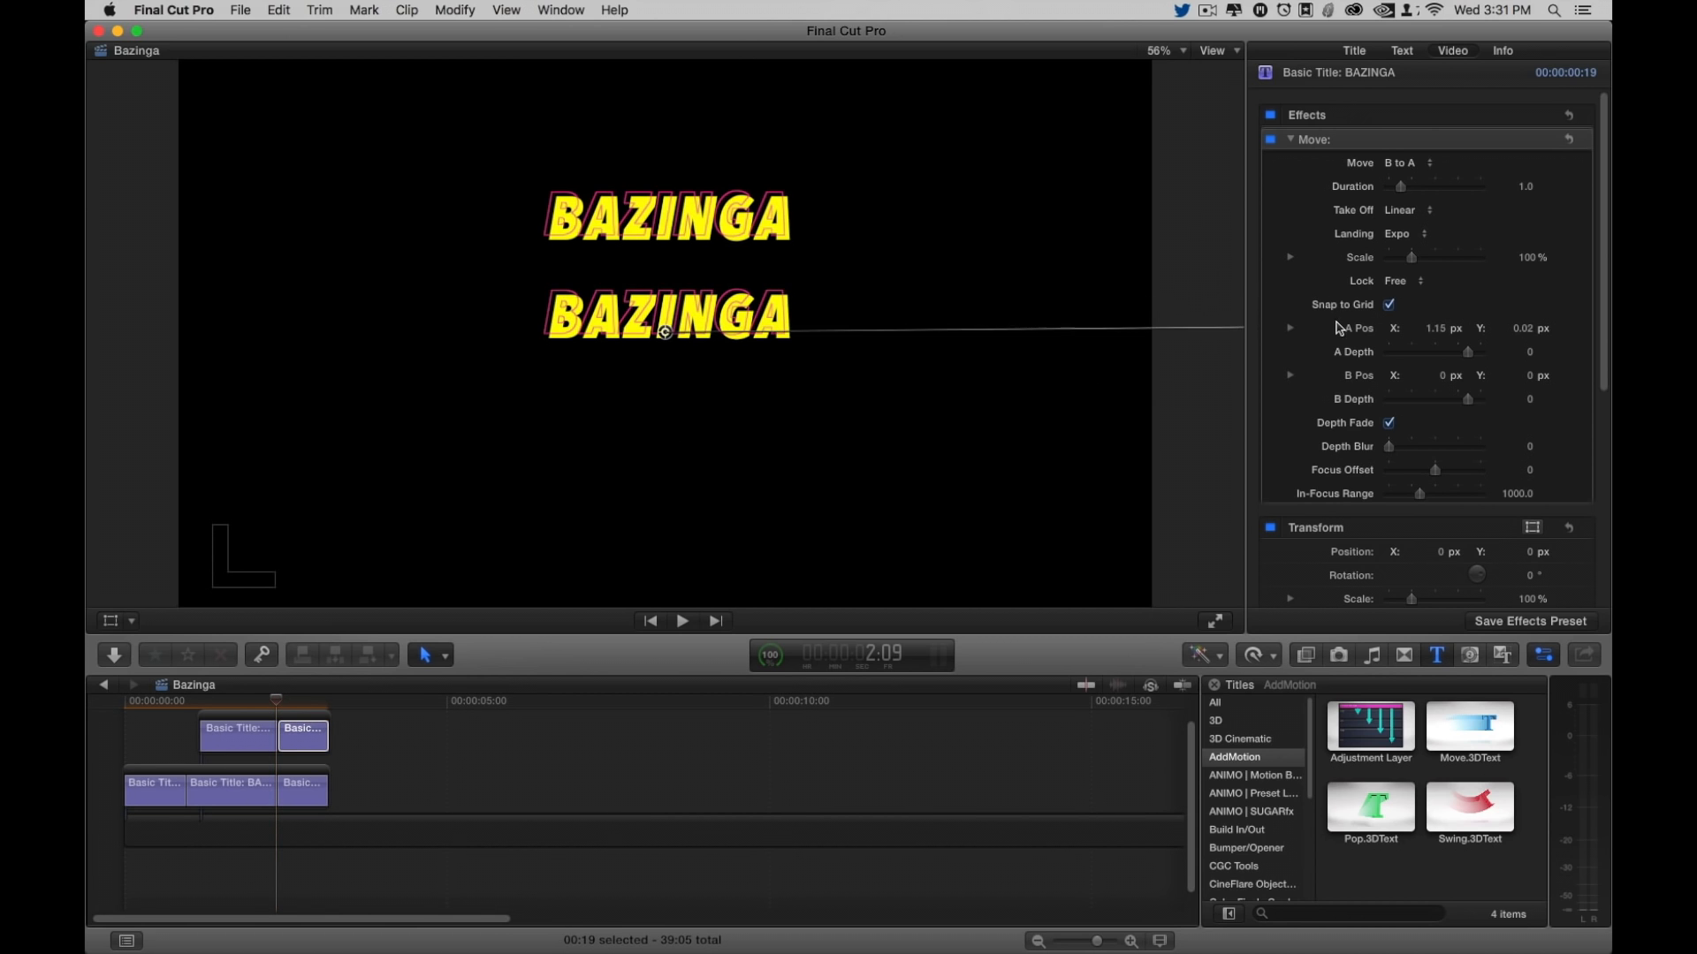
Step: Lock the tail piece's Move to horizontal with a Linear landing
click(1407, 280)
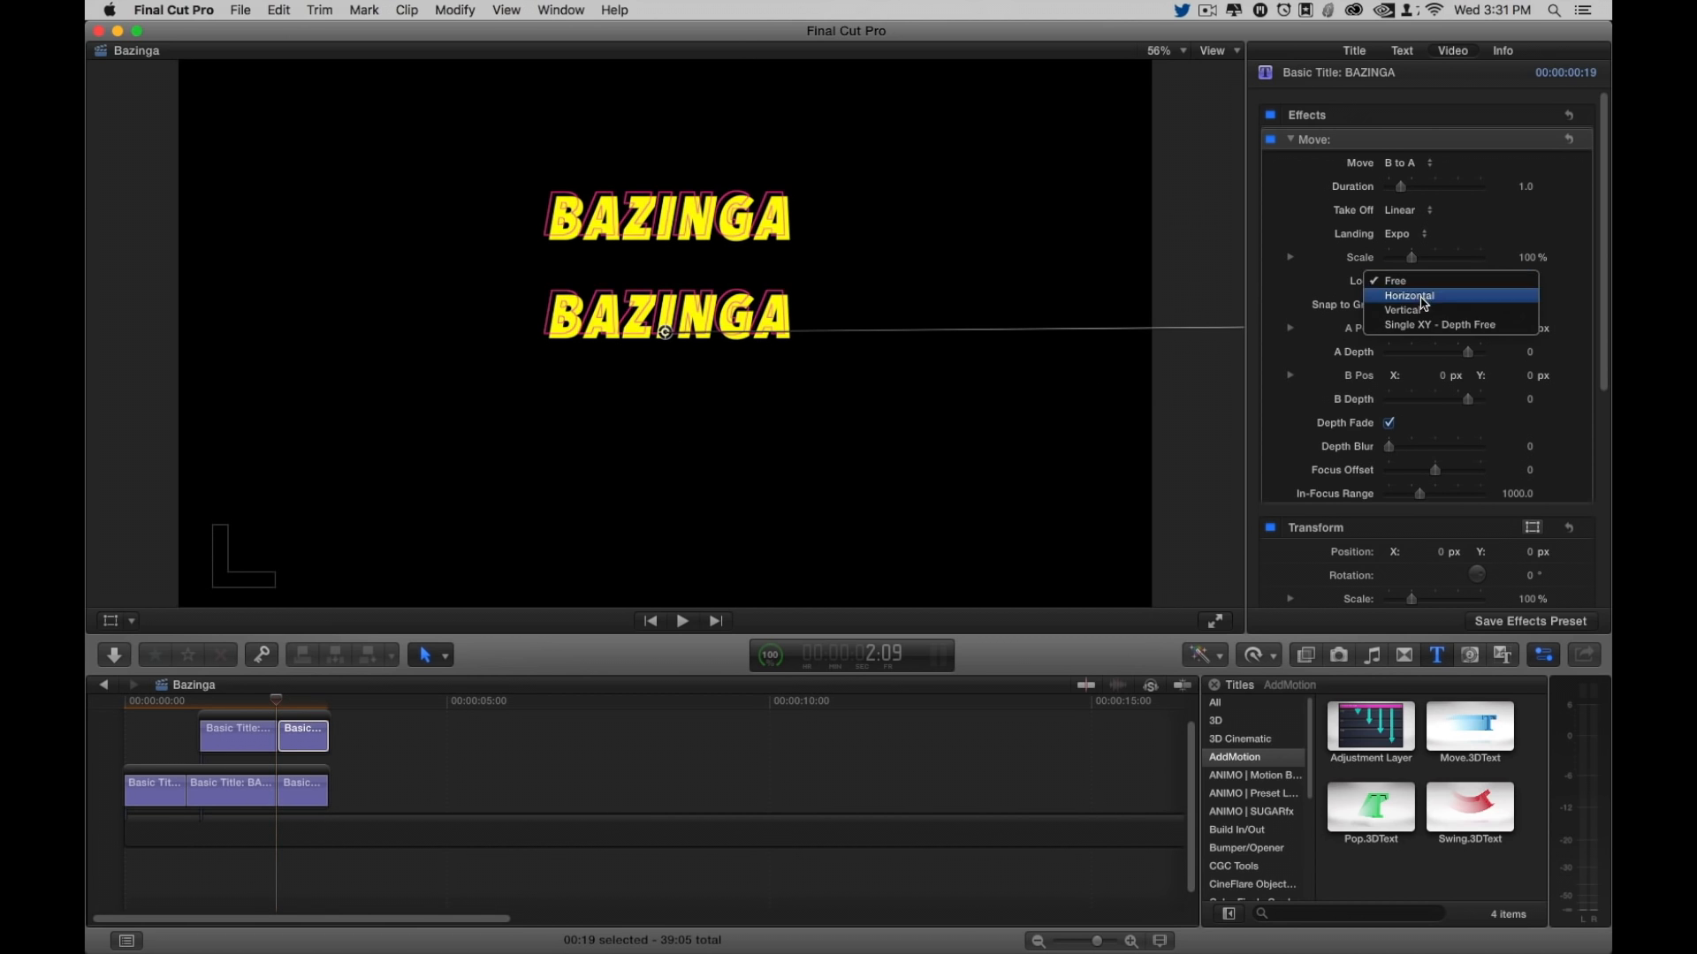
click(1408, 295)
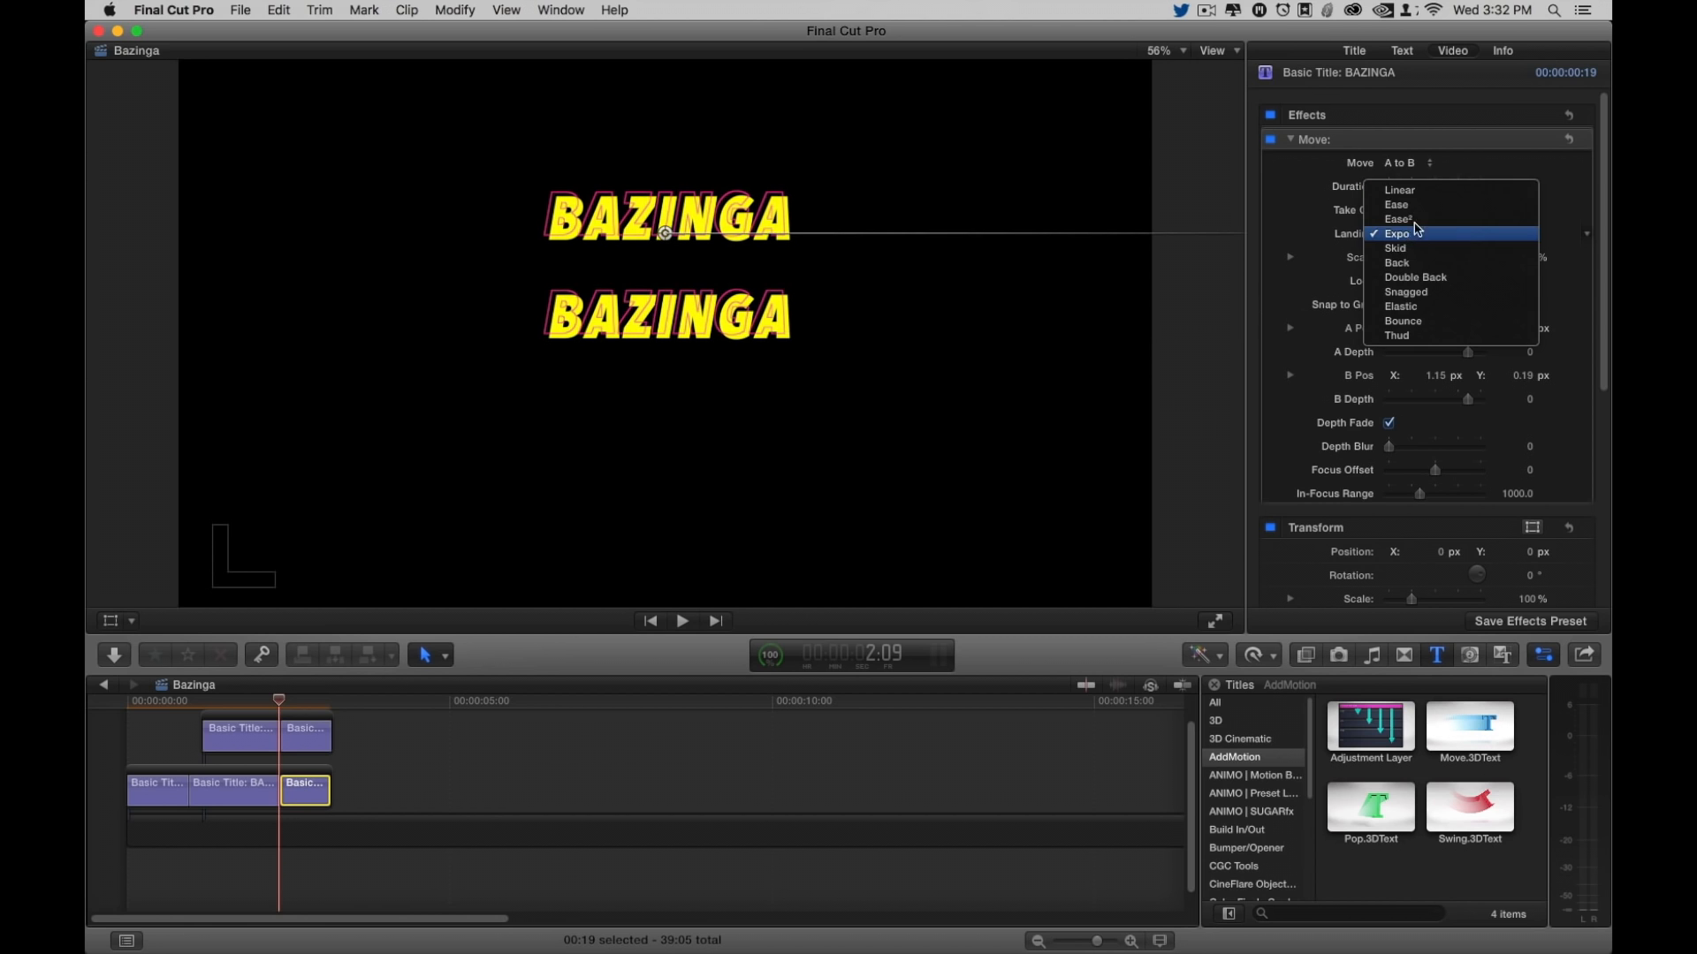
click(1397, 234)
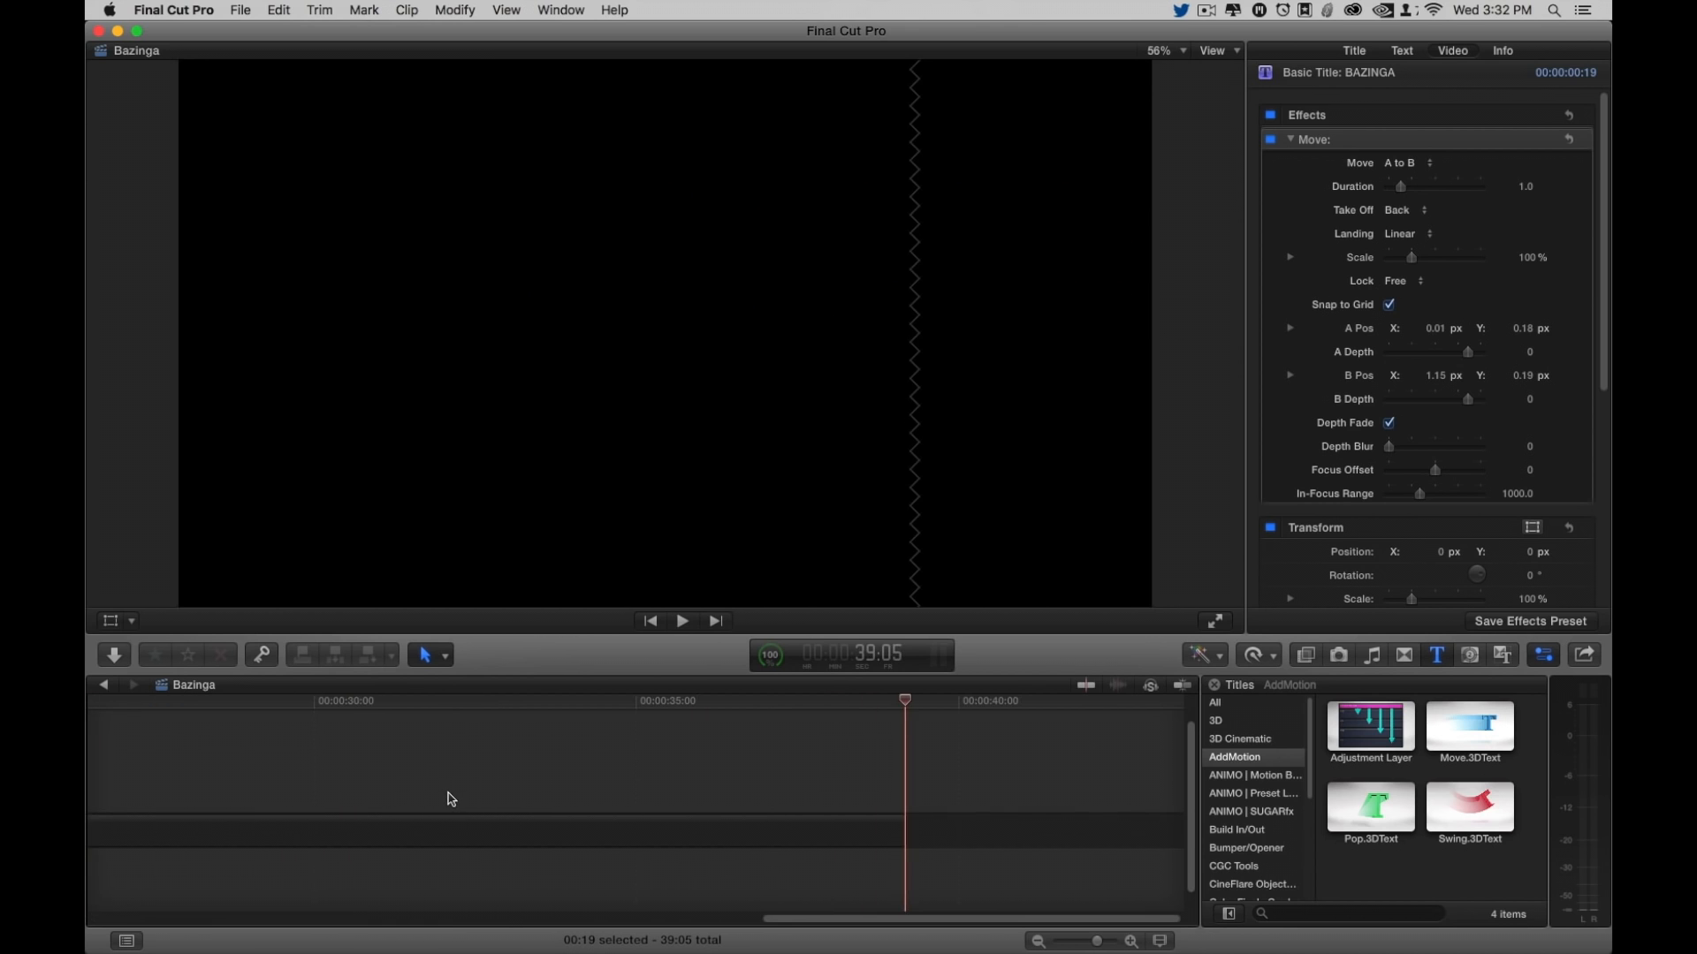
Step: Select both ending pieces and play back to check the staggered slide-in and right exit
click(681, 620)
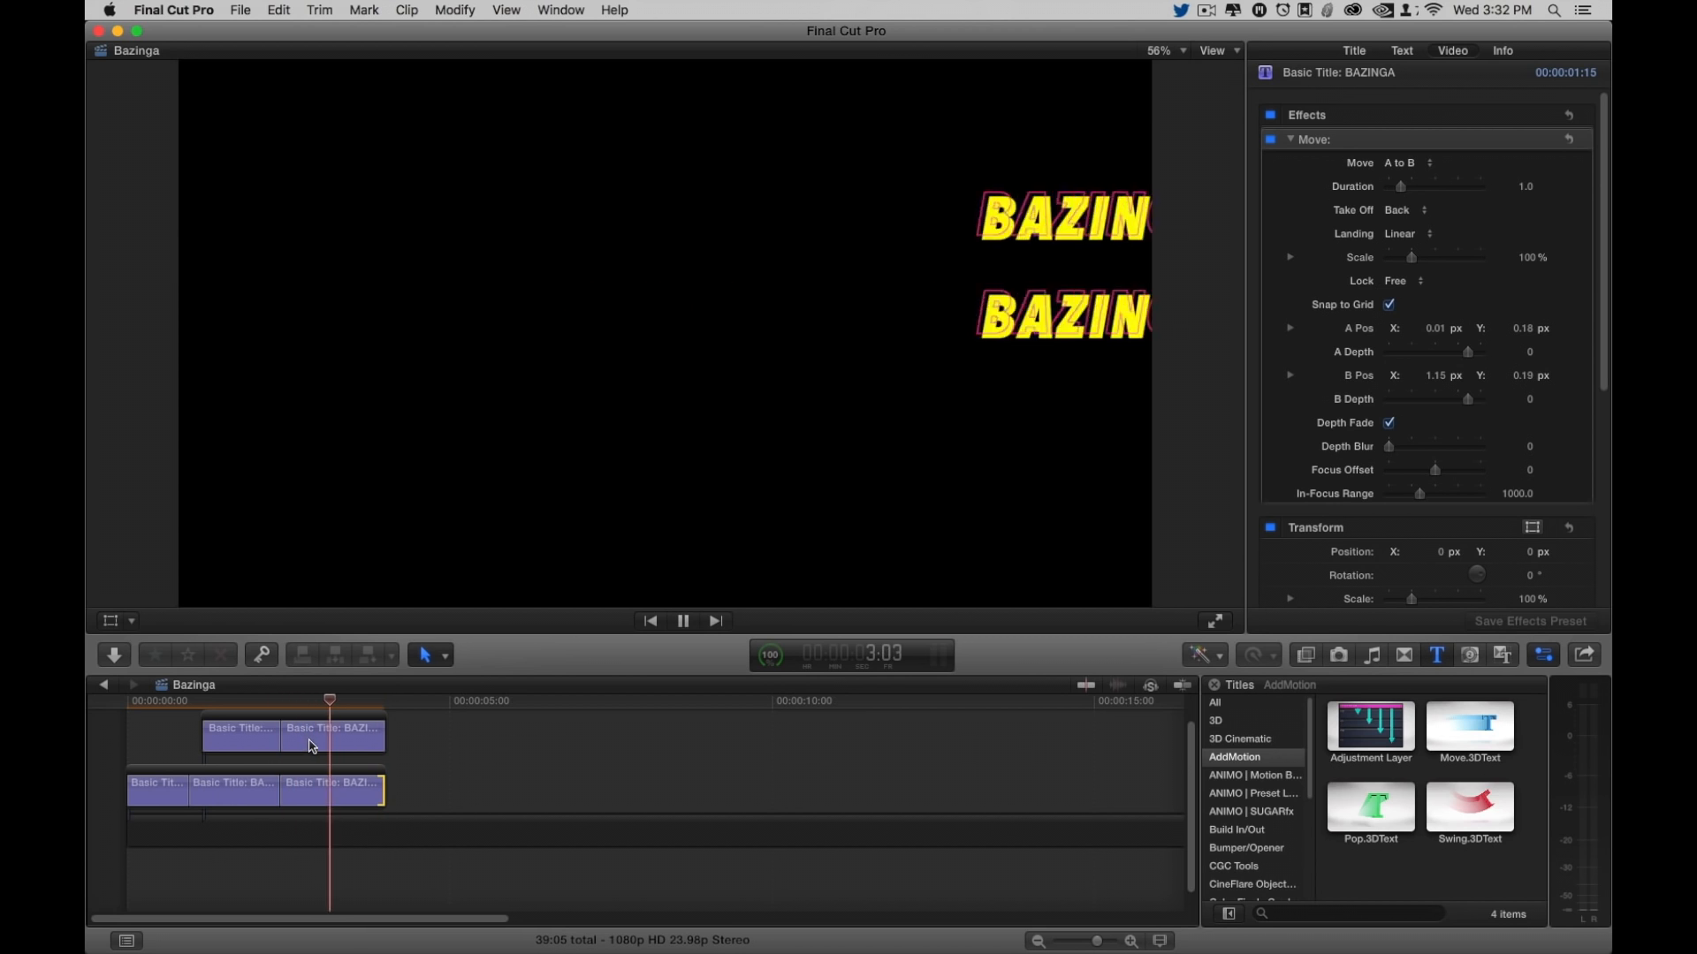
click(681, 621)
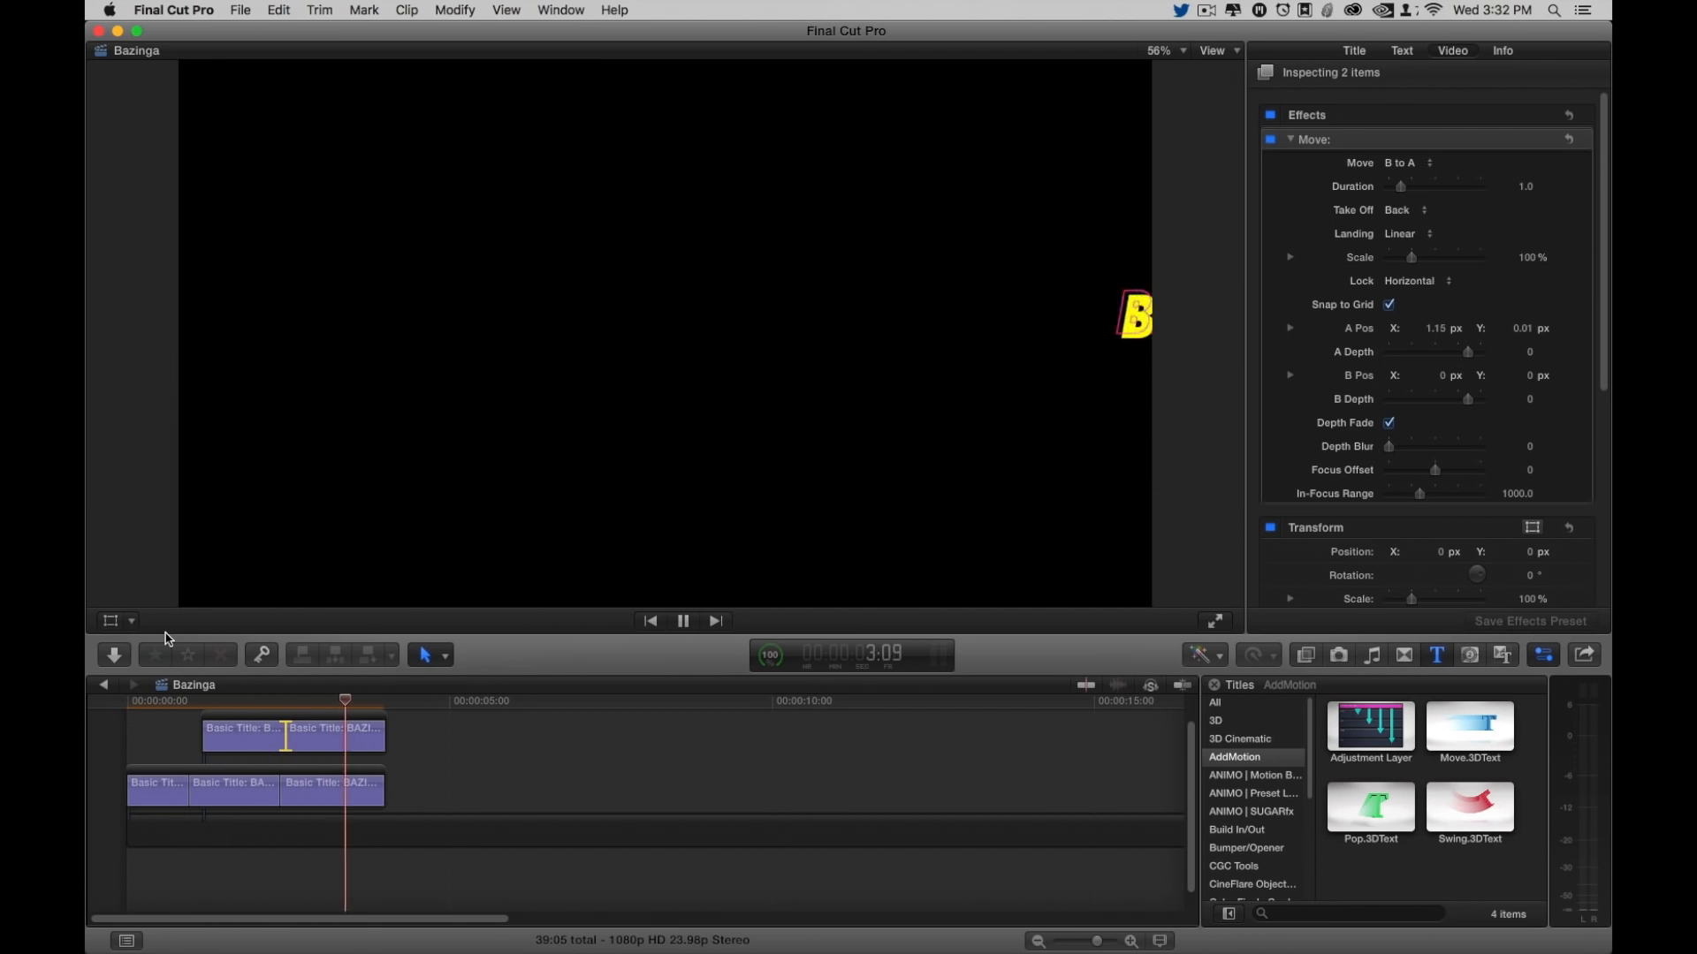
click(681, 621)
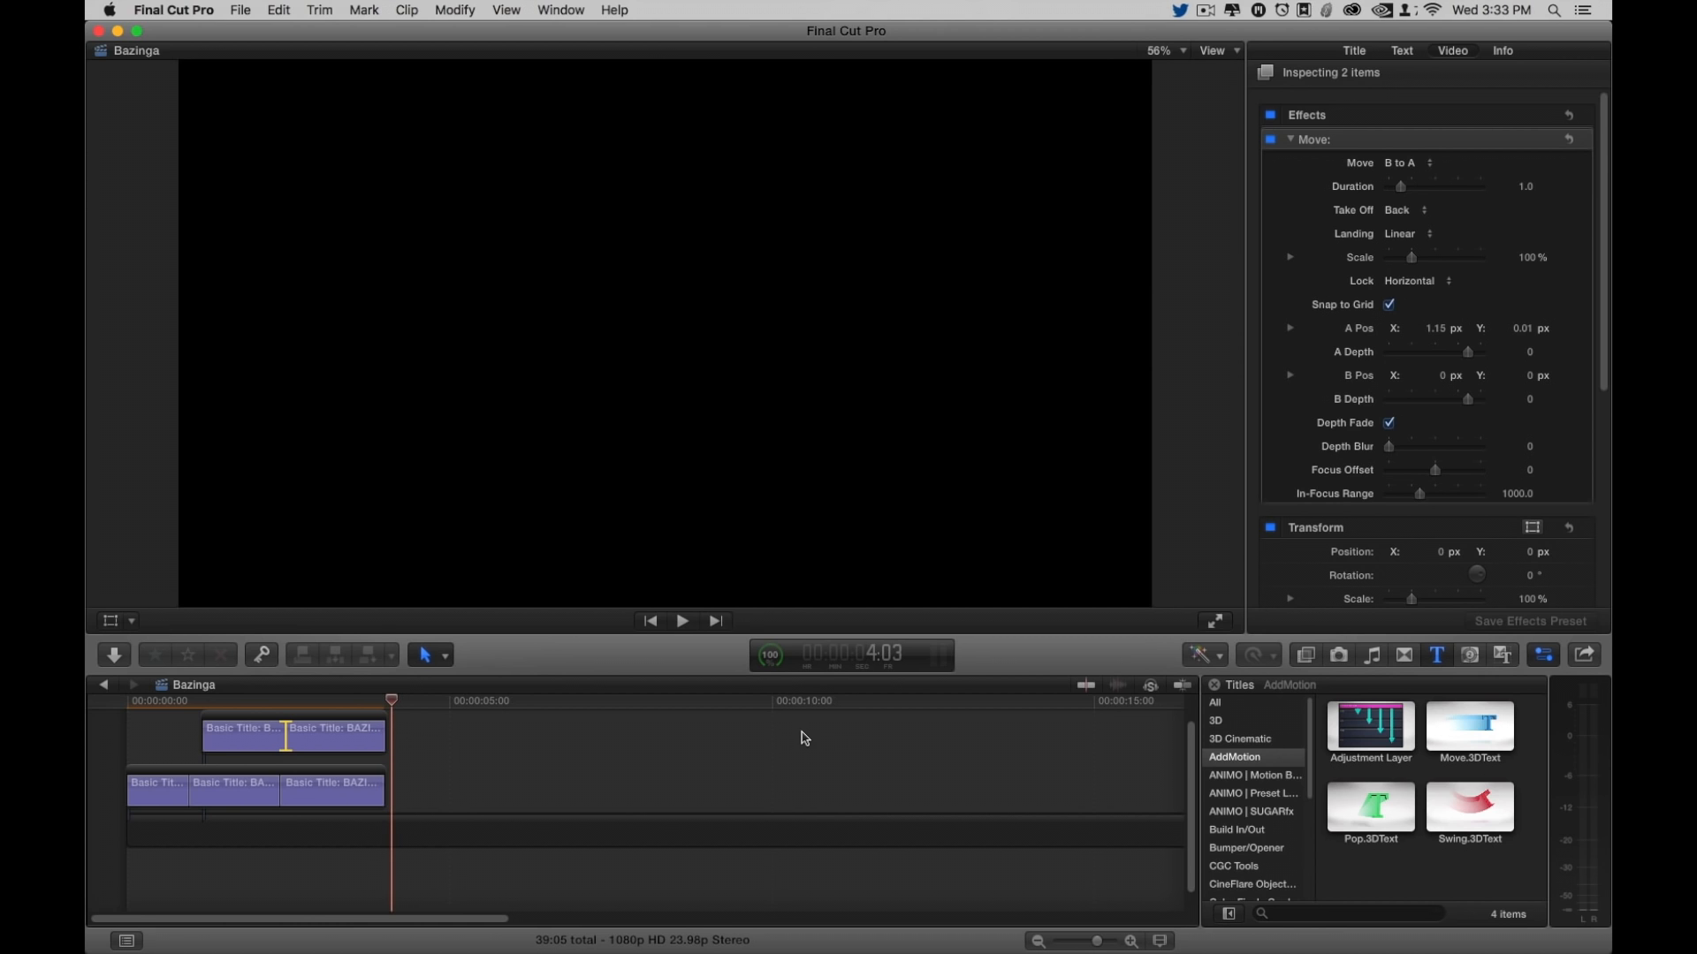
click(681, 621)
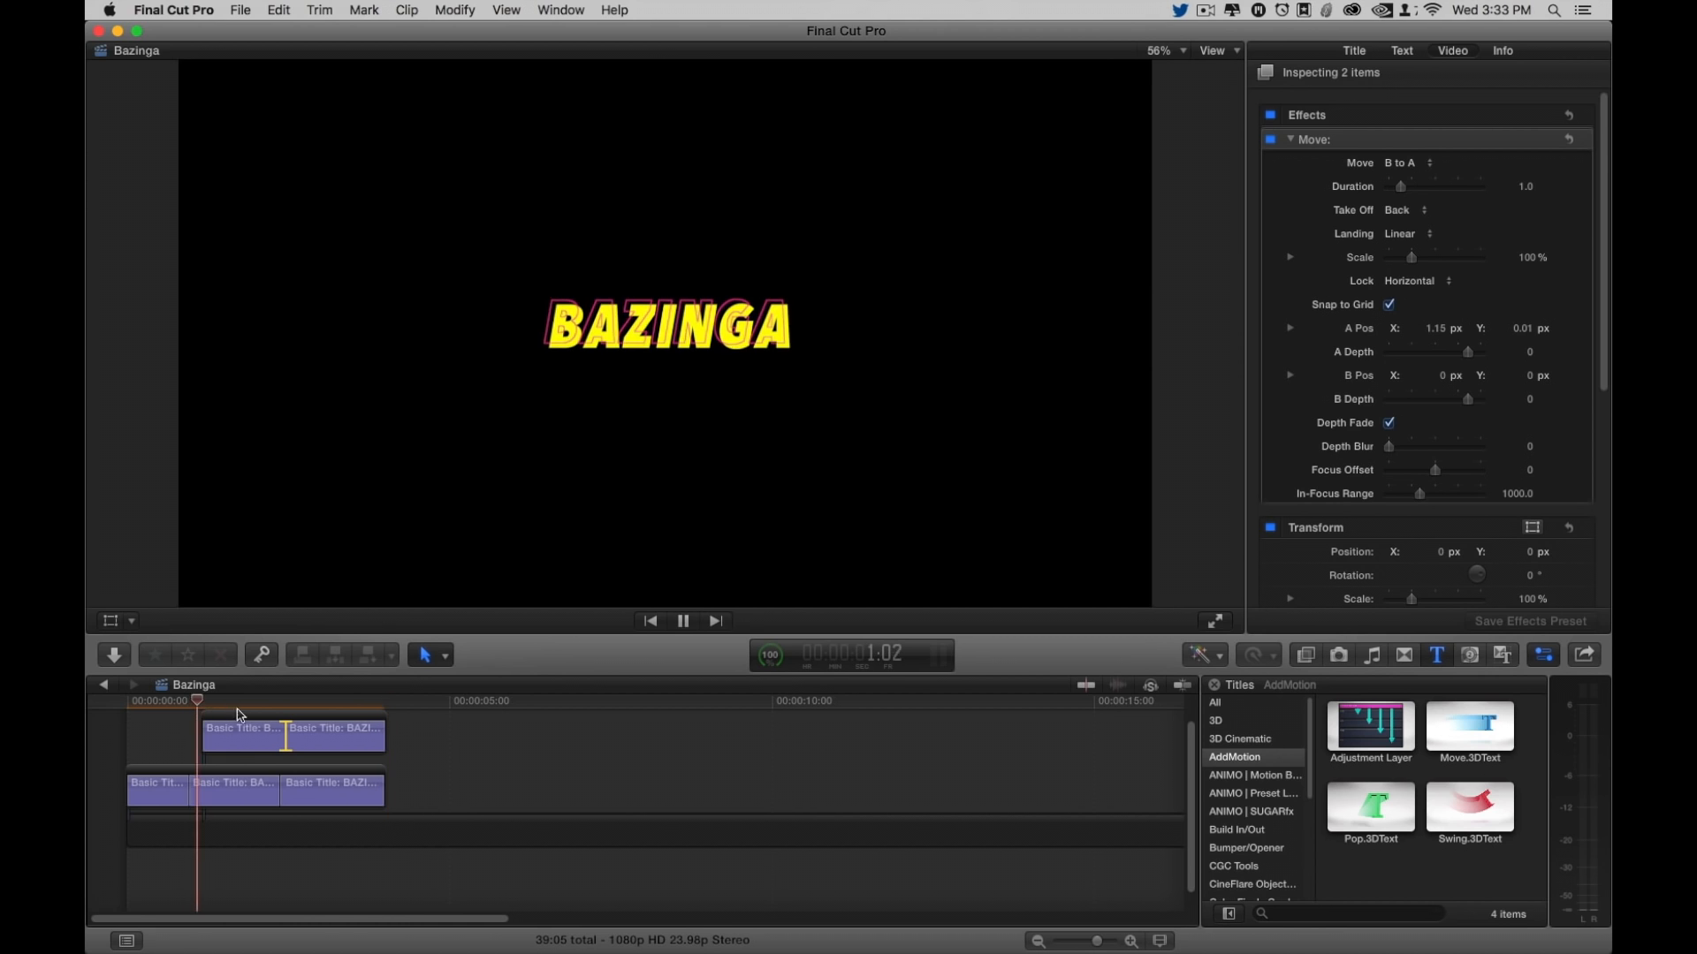
click(683, 621)
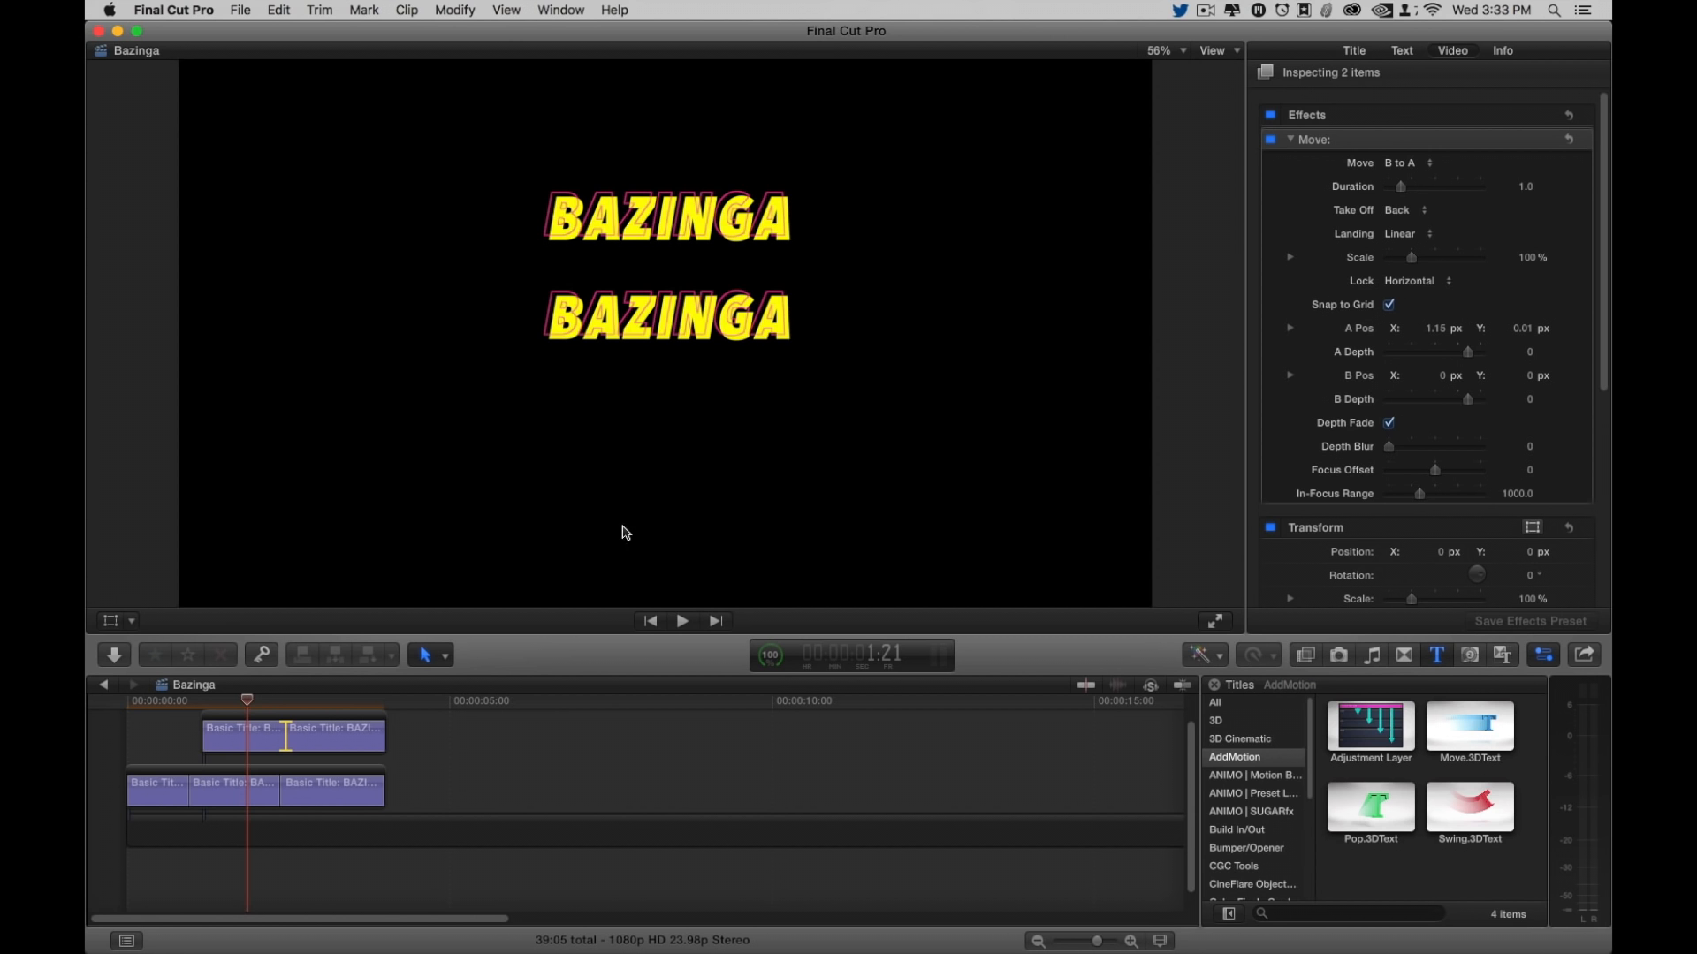
click(681, 620)
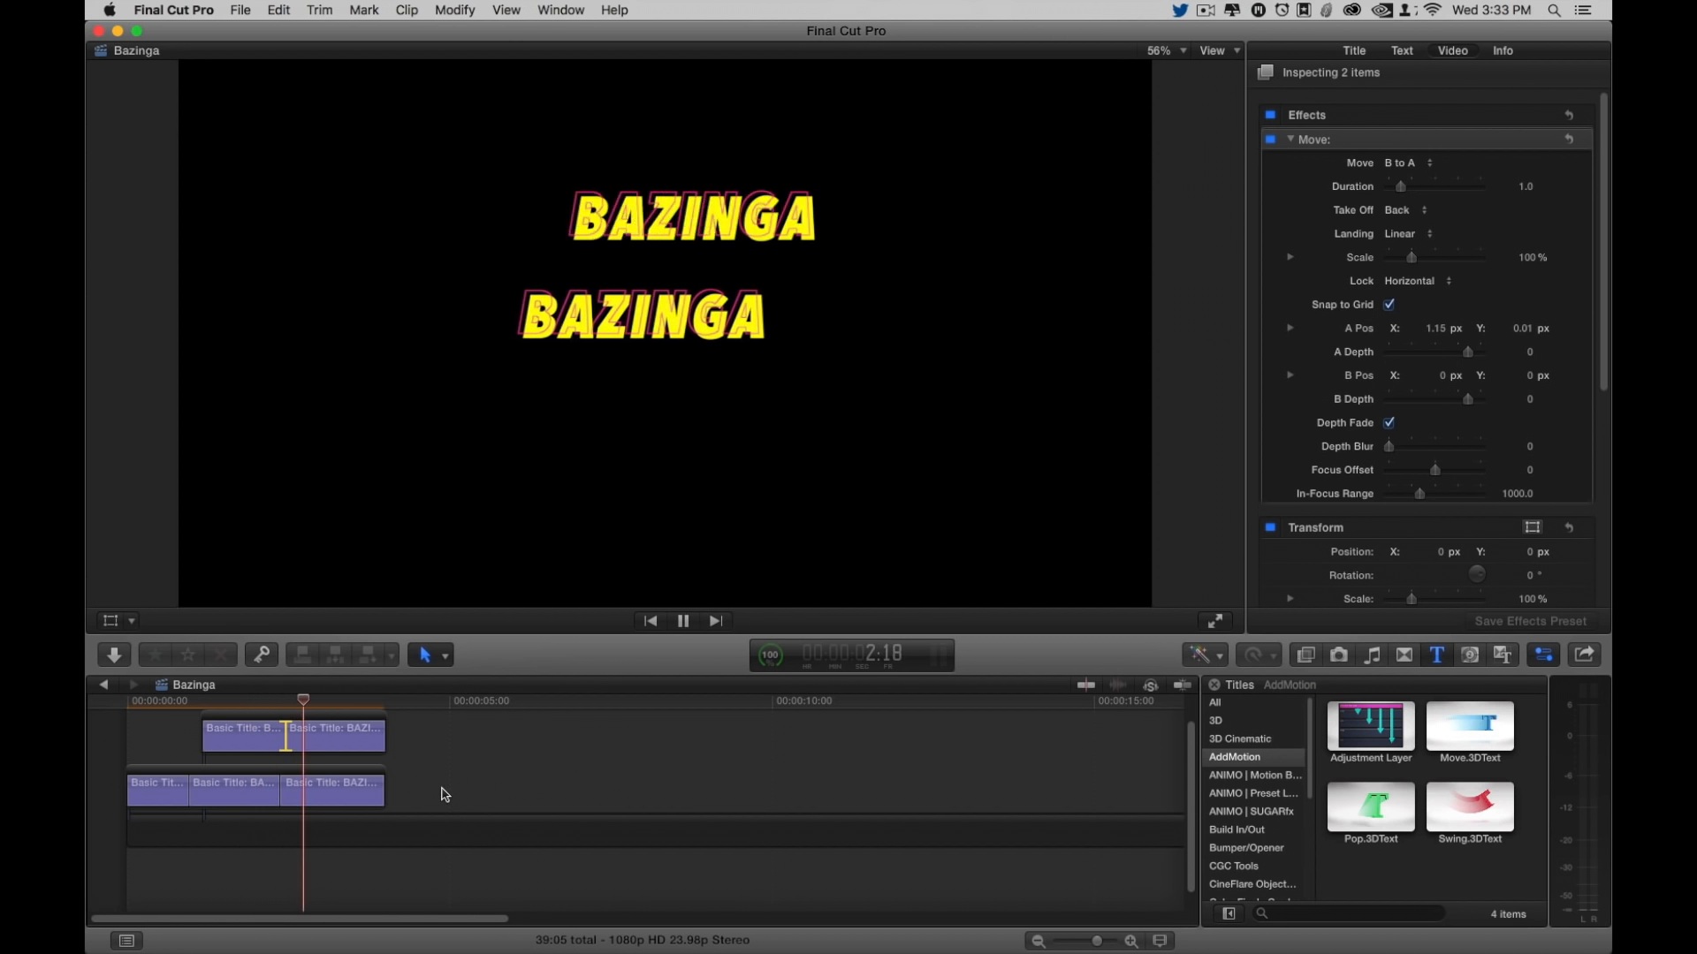